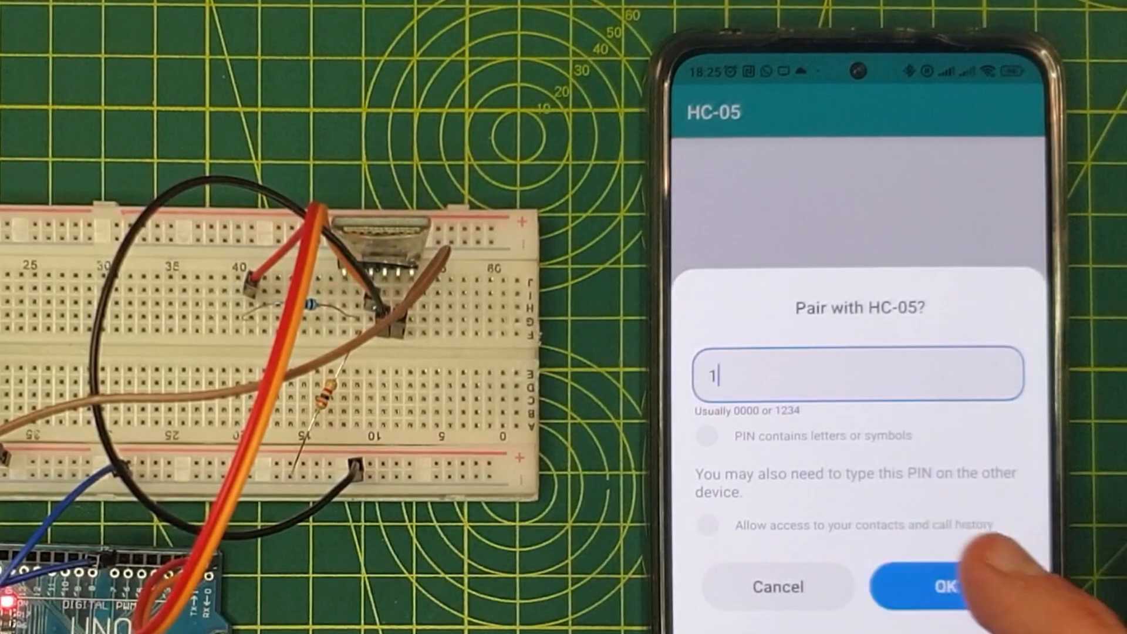
# Step: Pair the phone with the HC-05 module using PIN 1234
pyautogui.write('234')
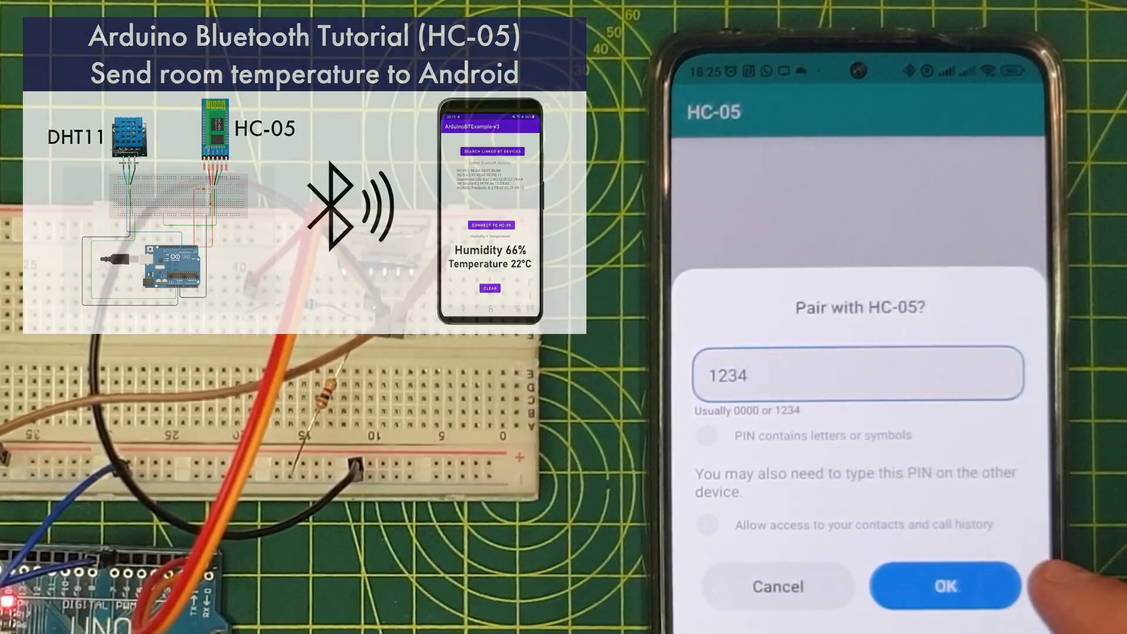
pyautogui.click(945, 585)
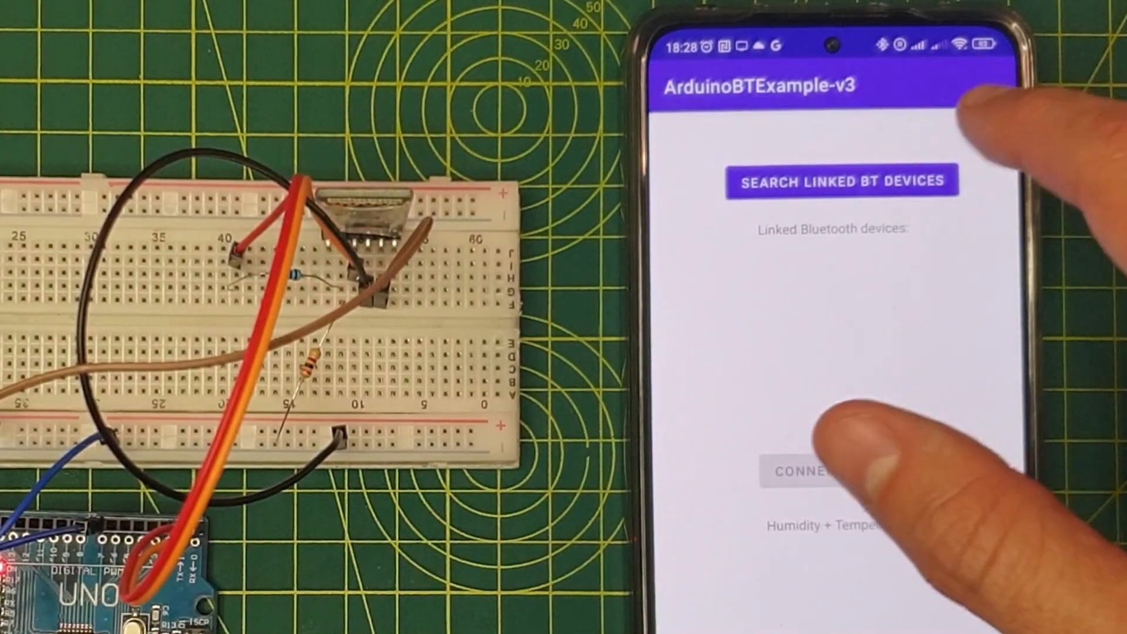
# Step: List the linked Bluetooth devices and connect the app to HC-05
pyautogui.click(844, 180)
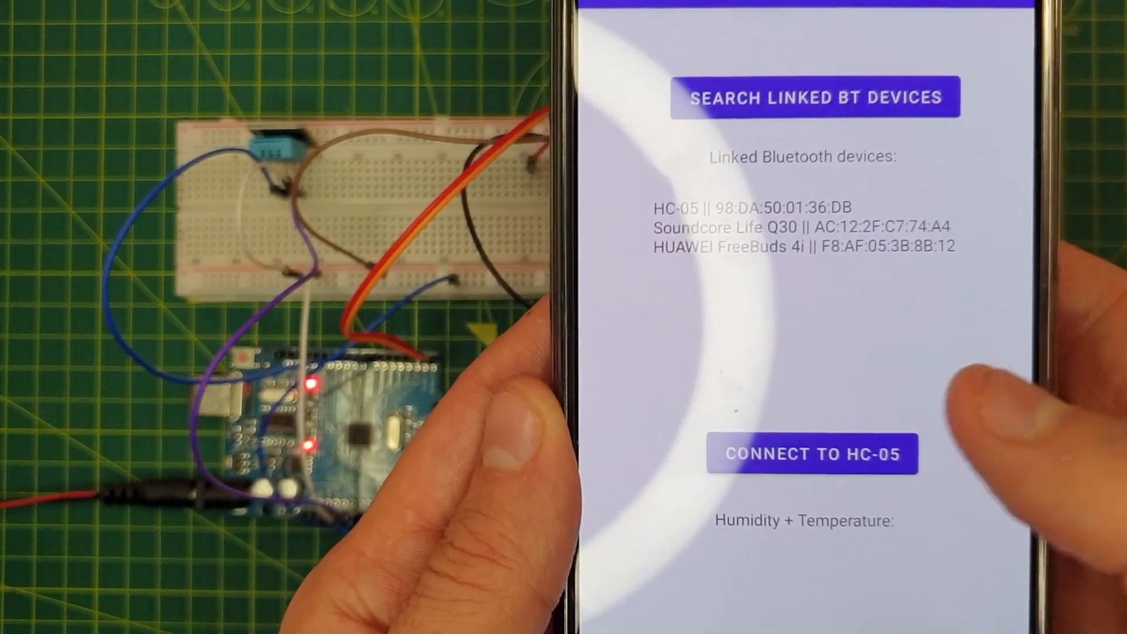
pyautogui.scroll(-3)
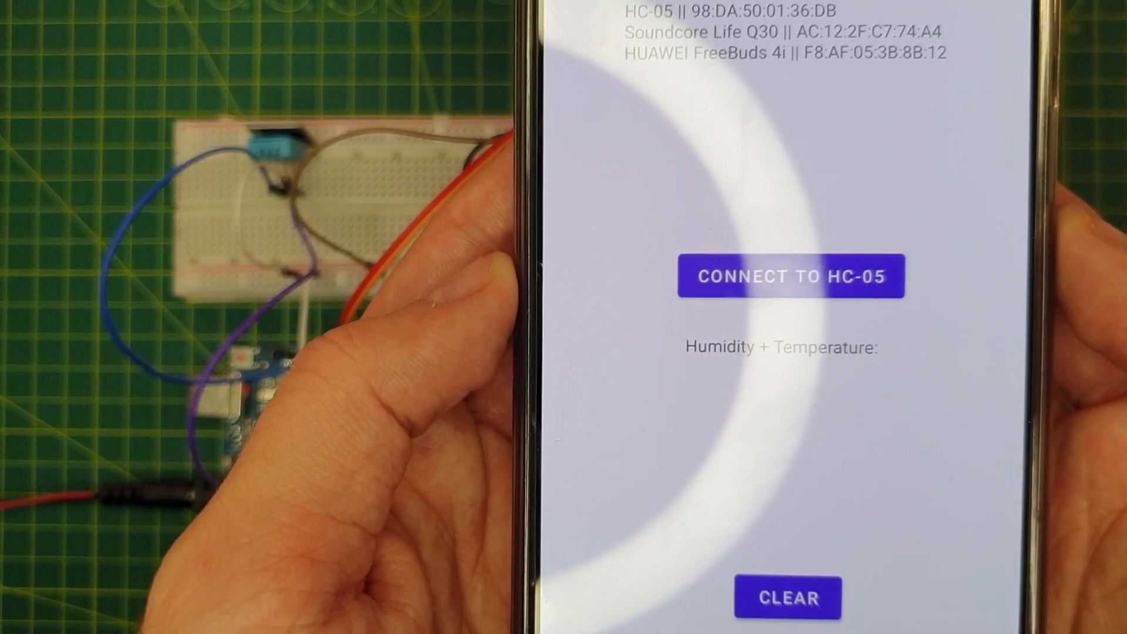
pyautogui.click(790, 276)
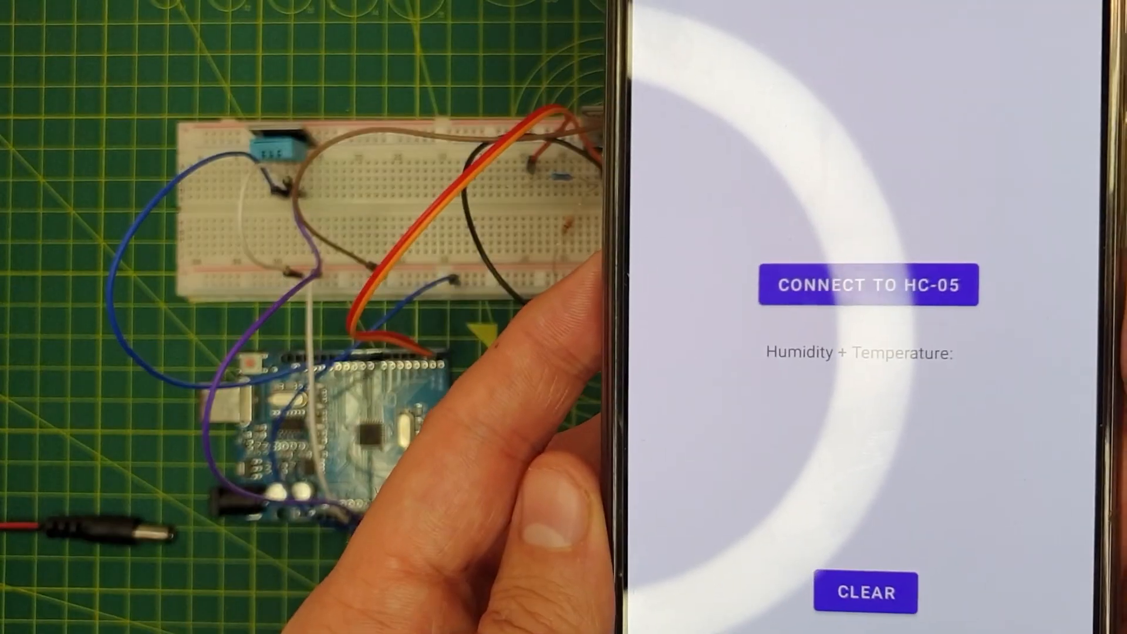
pyautogui.click(868, 284)
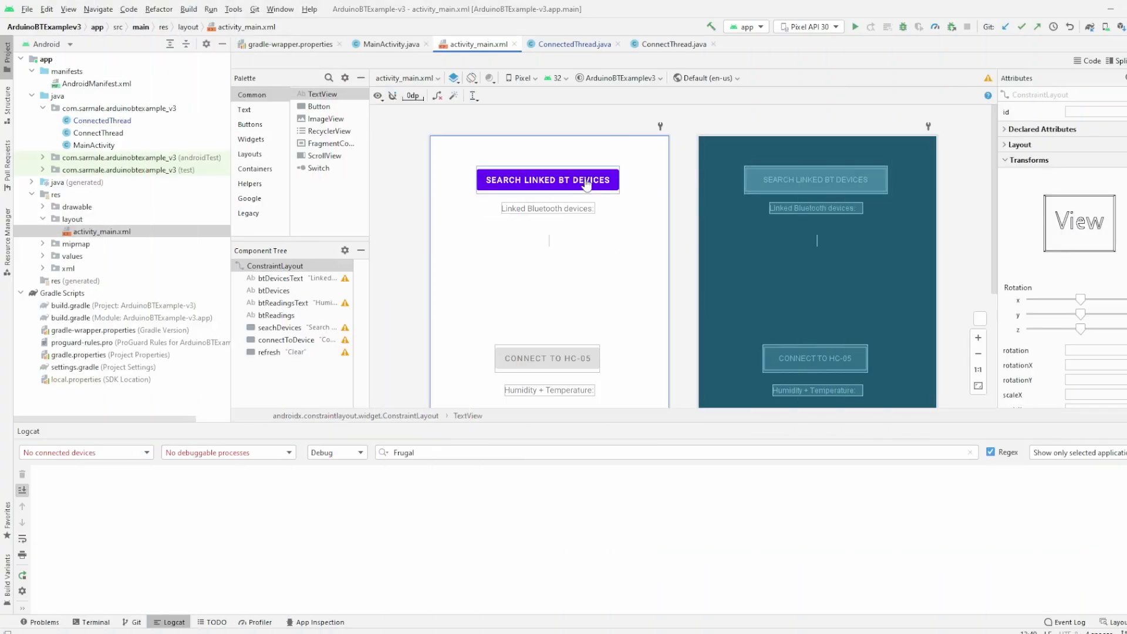
# Step: Select the search devices button in the preview and peek at MainActivity.java
pyautogui.click(547, 180)
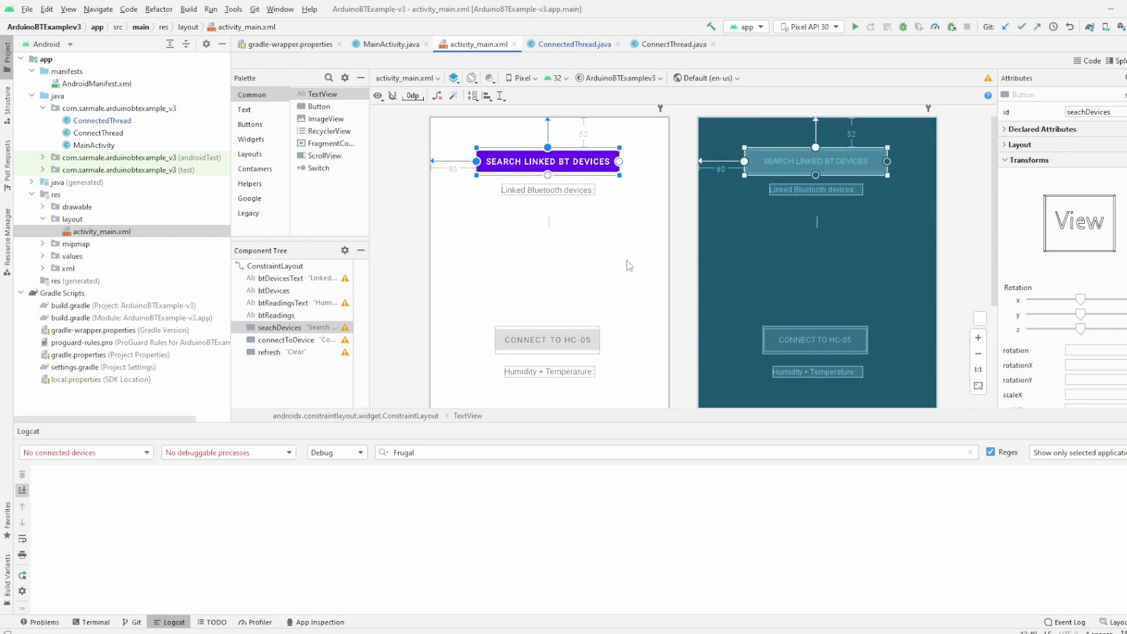
pyautogui.moveTo(555, 254)
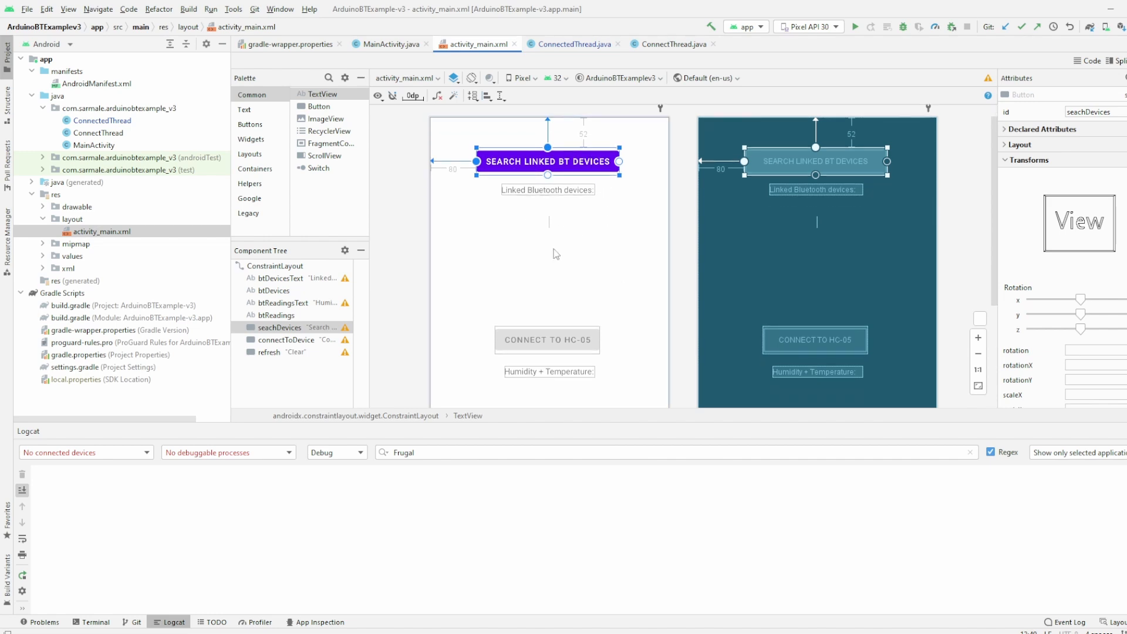
pyautogui.click(390, 43)
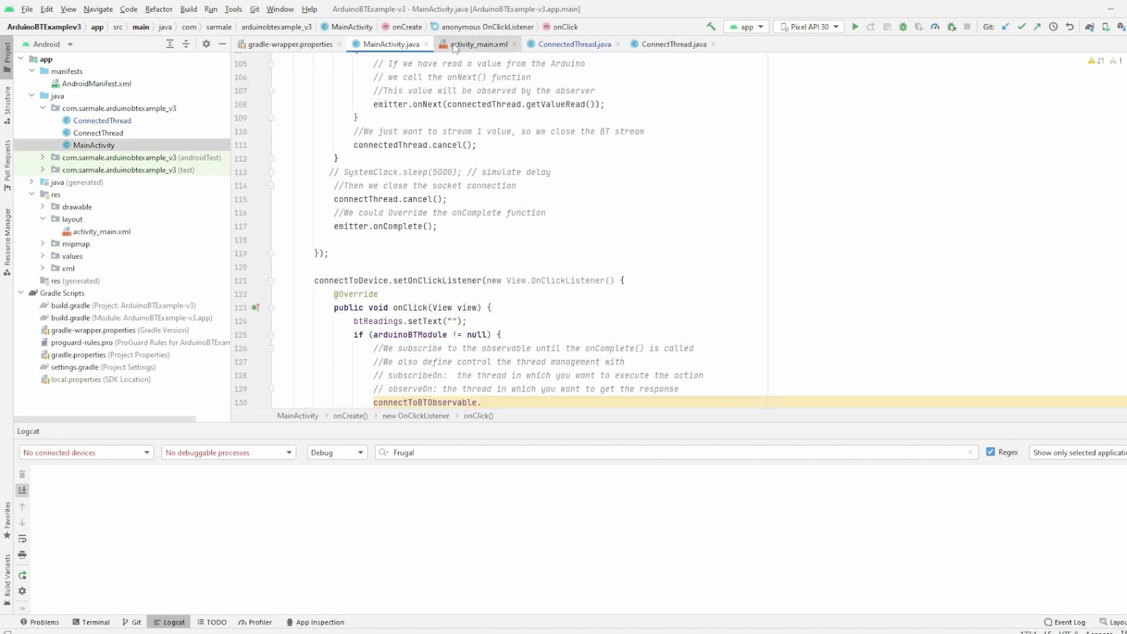
pyautogui.click(478, 43)
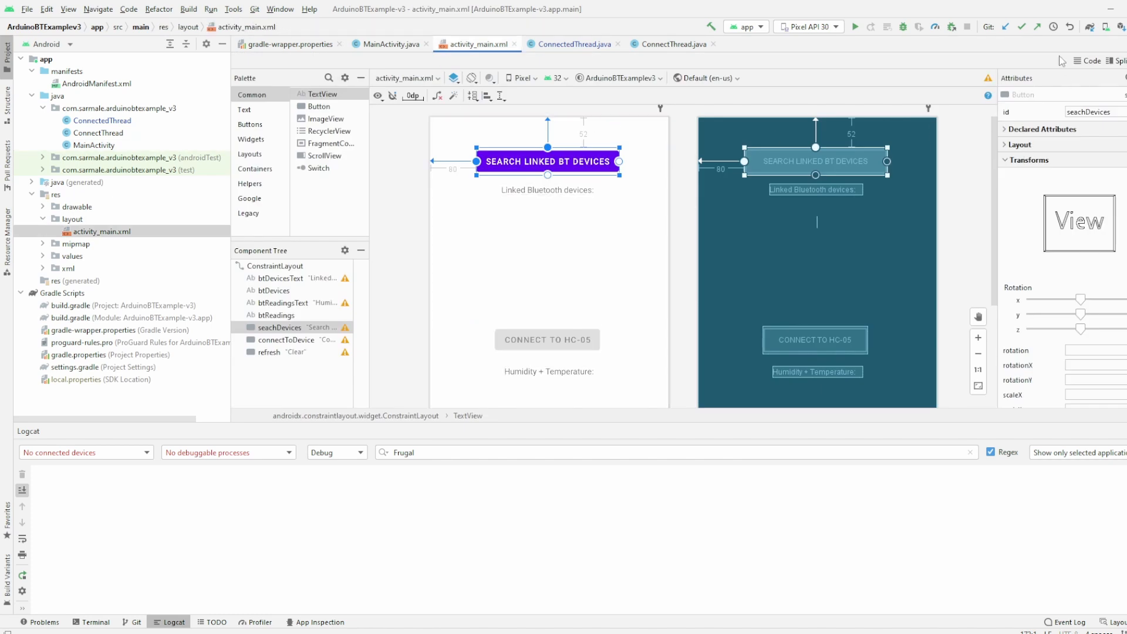
# Step: Show activity_main.xml as XML source and highlight the first TextView's attributes
pyautogui.click(1092, 60)
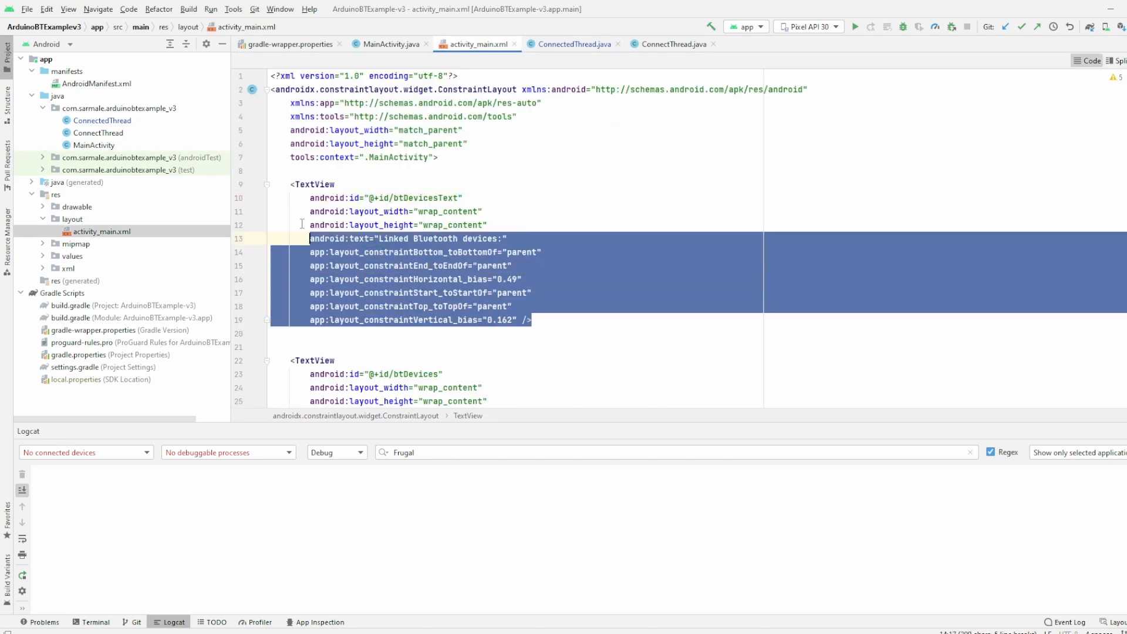
pyautogui.click(269, 189)
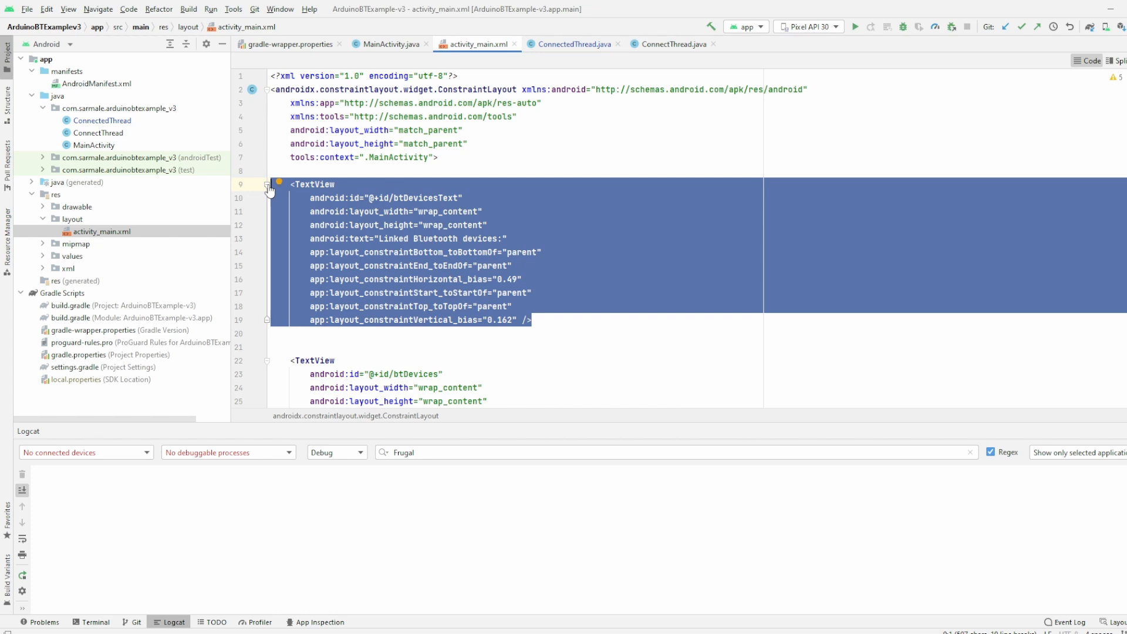
pyautogui.click(667, 44)
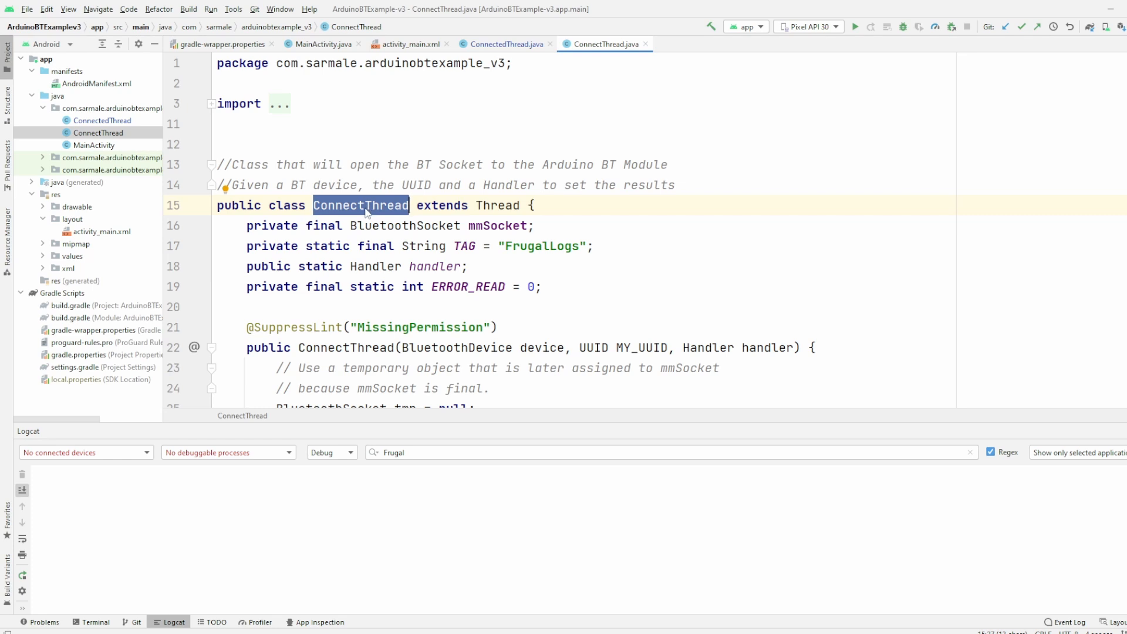
pyautogui.moveTo(350, 221)
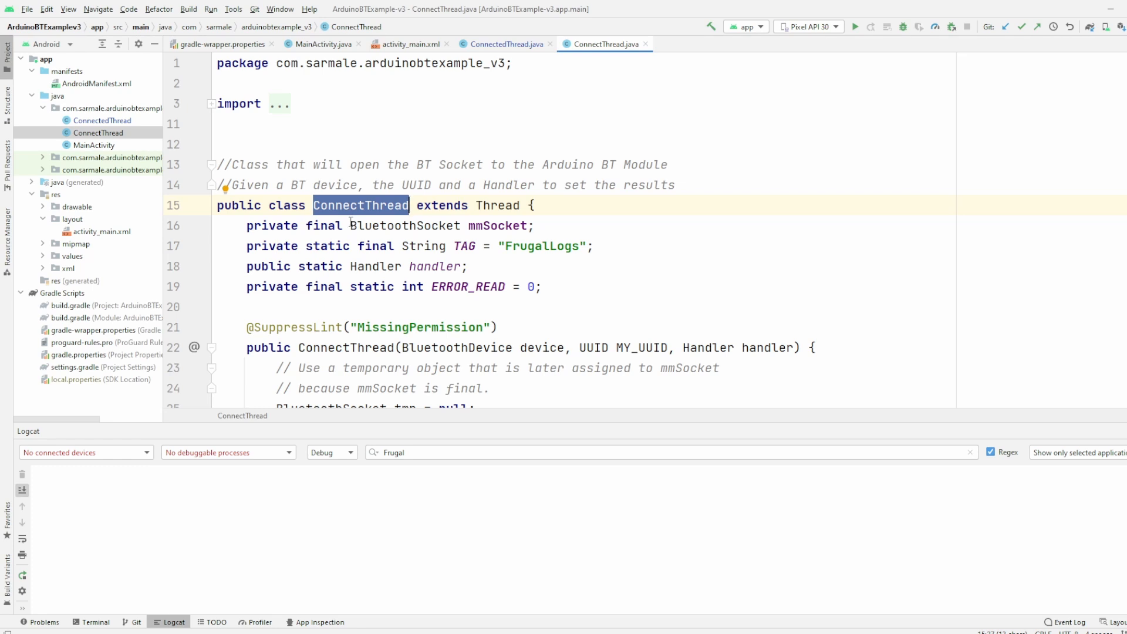
pyautogui.scroll(-3)
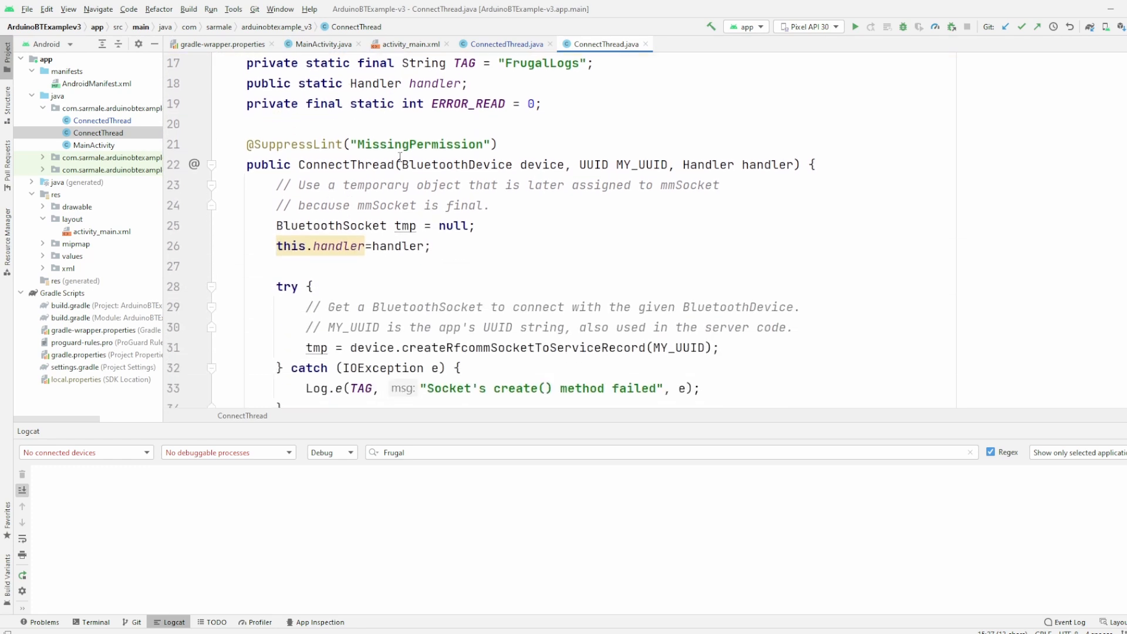
pyautogui.doubleClick(475, 165)
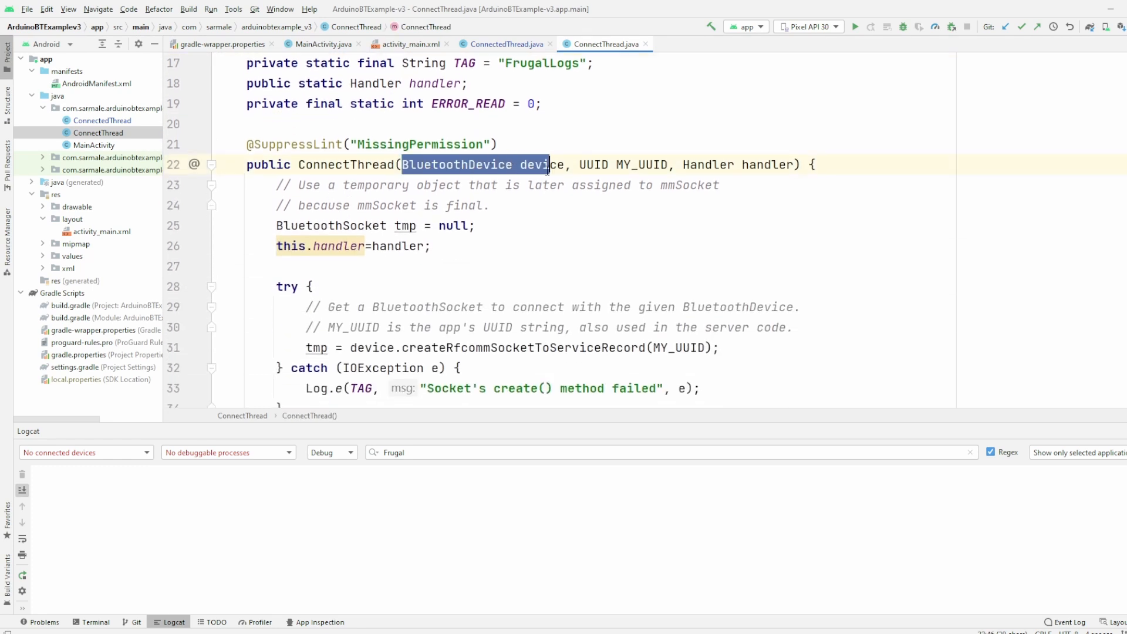
pyautogui.doubleClick(543, 164)
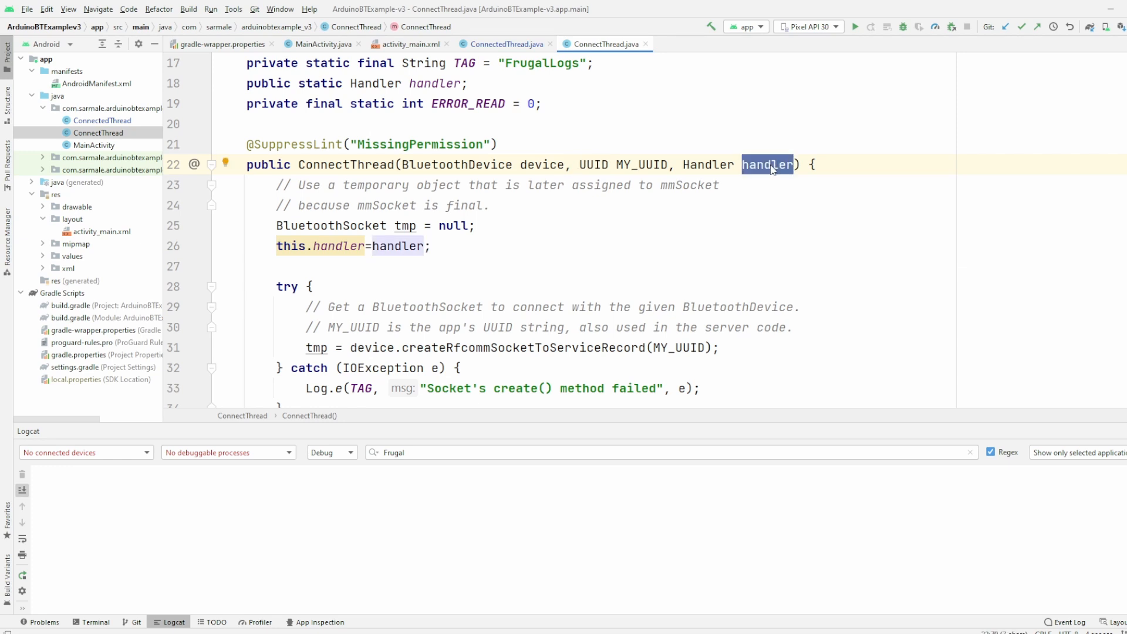
pyautogui.moveTo(762, 173)
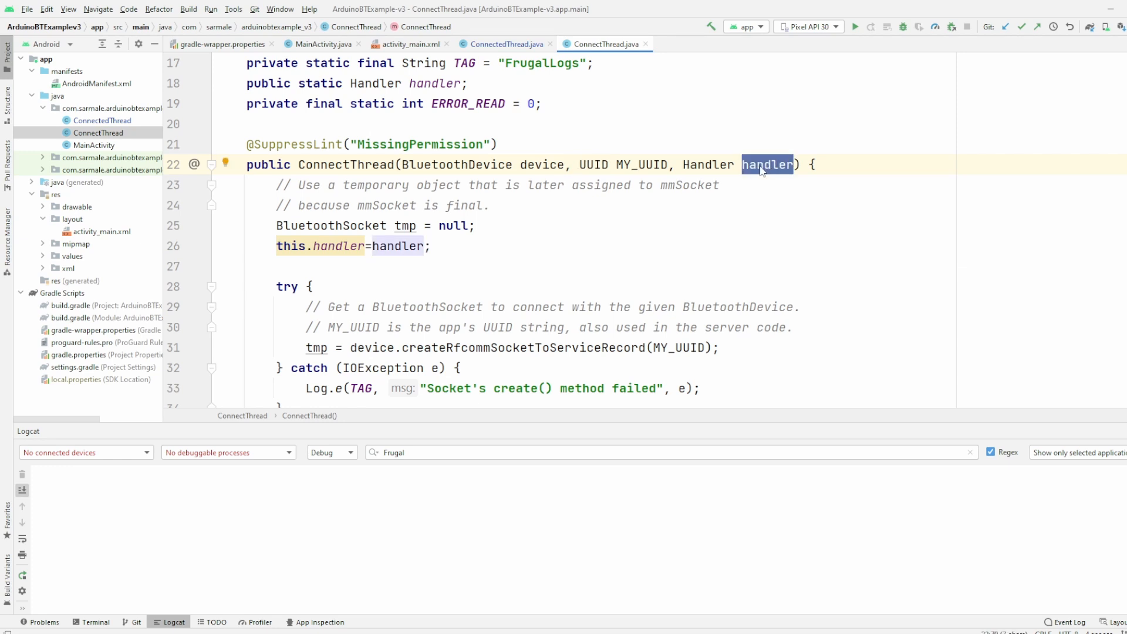
pyautogui.scroll(-3)
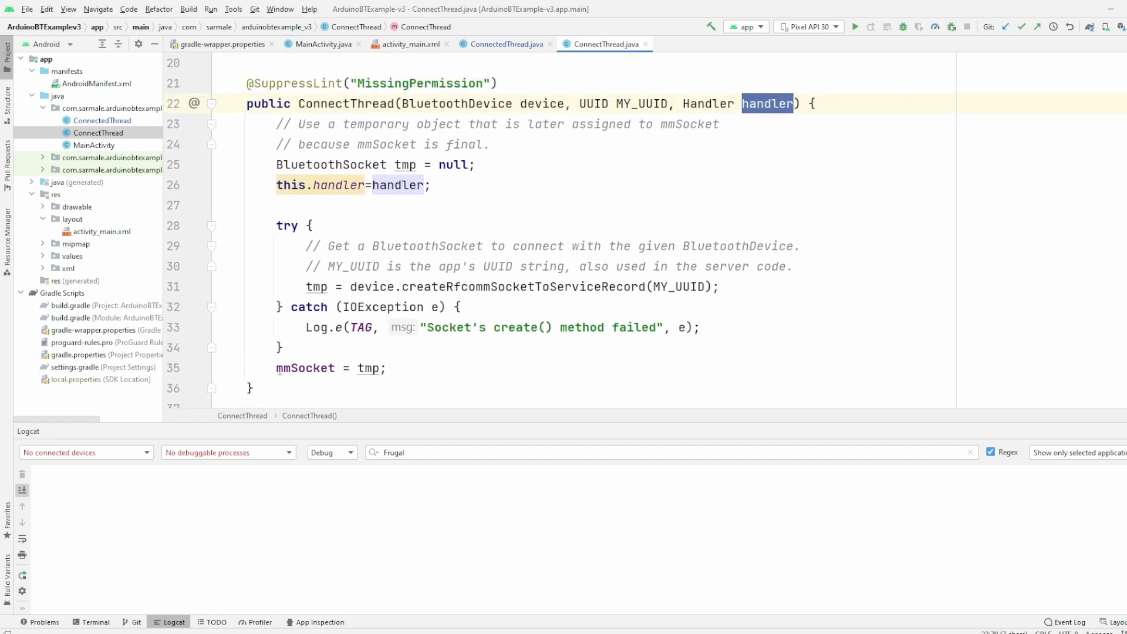
pyautogui.click(388, 287)
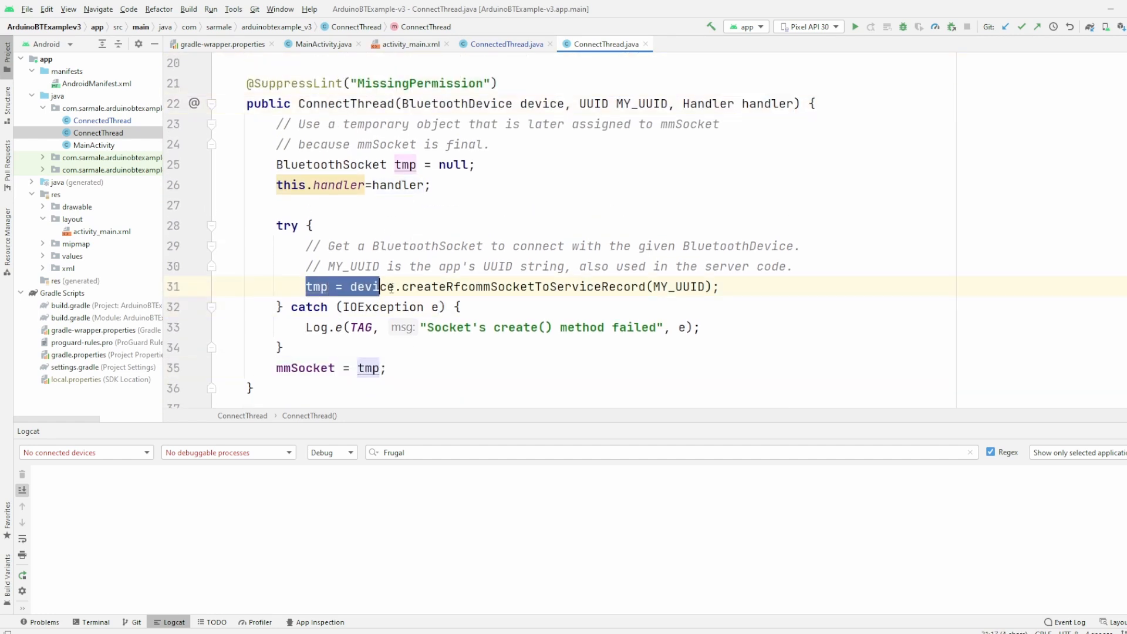
pyautogui.scroll(-3)
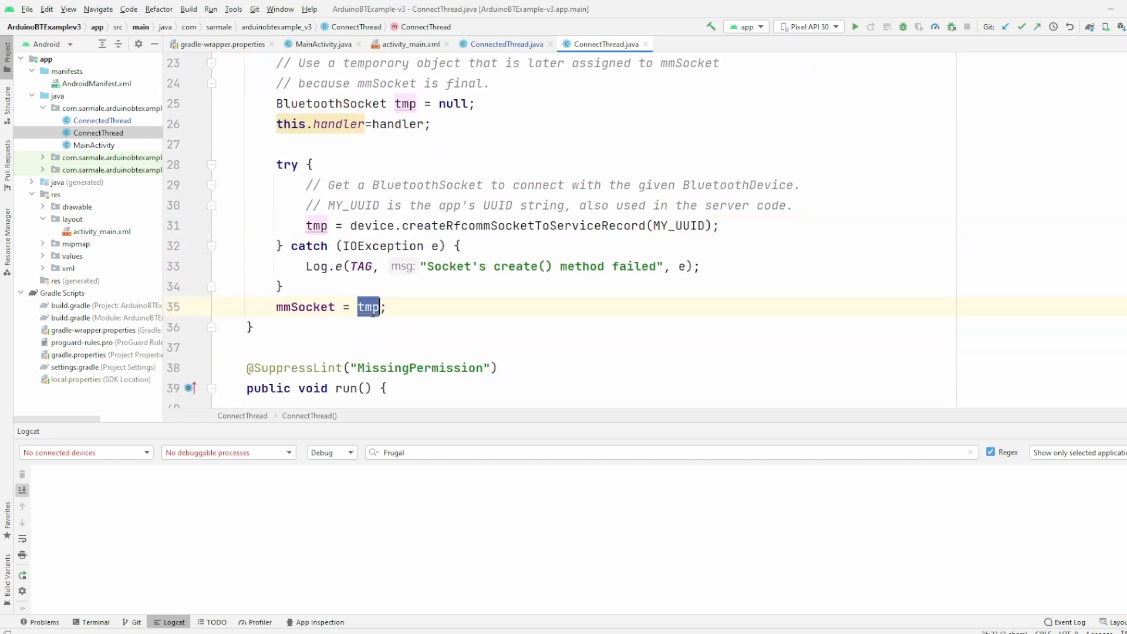
pyautogui.click(314, 307)
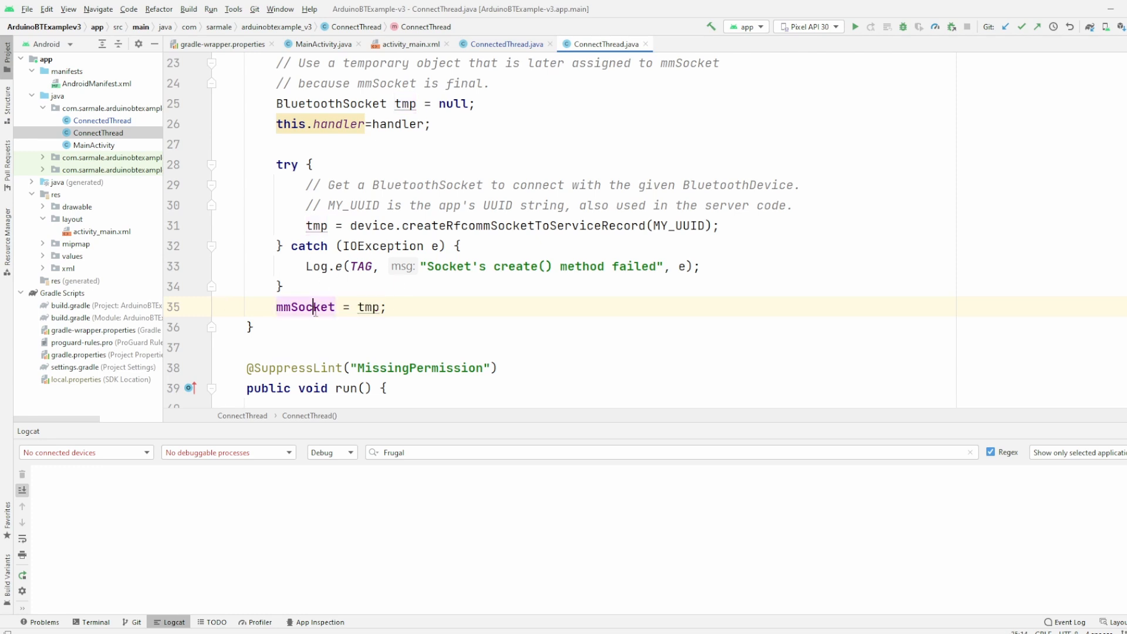
pyautogui.doubleClick(305, 307)
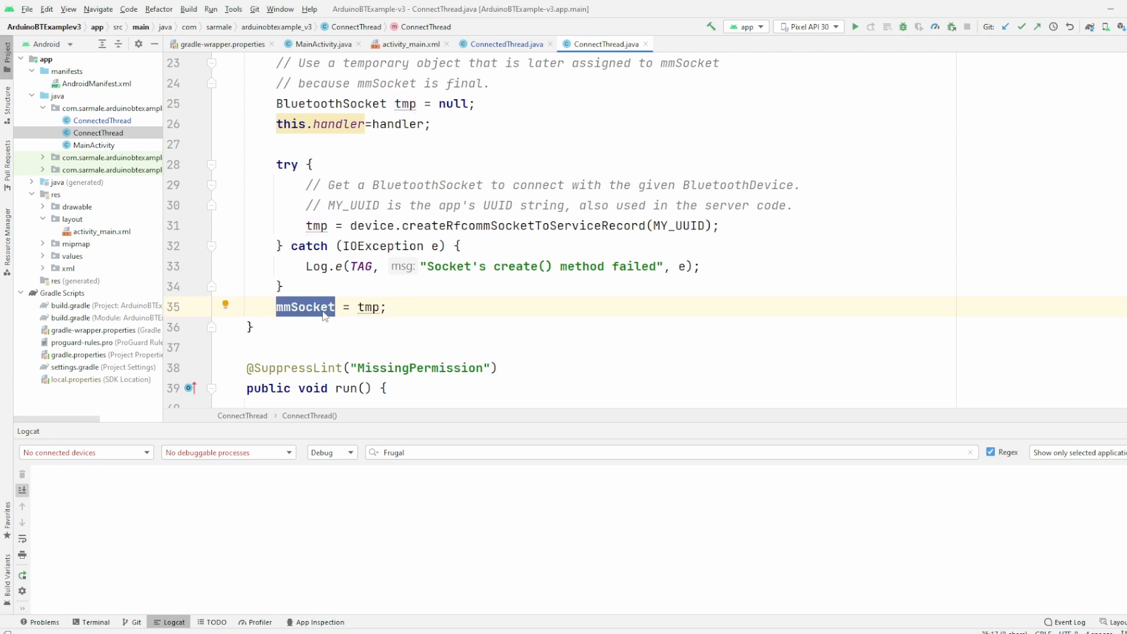
pyautogui.moveTo(339, 320)
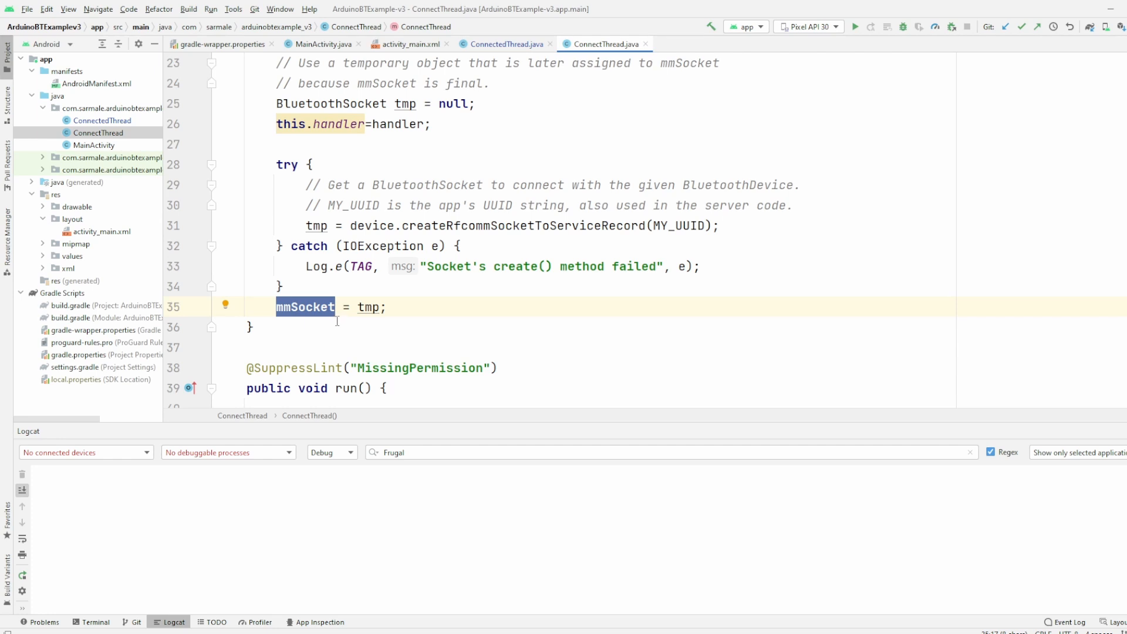
pyautogui.scroll(-3)
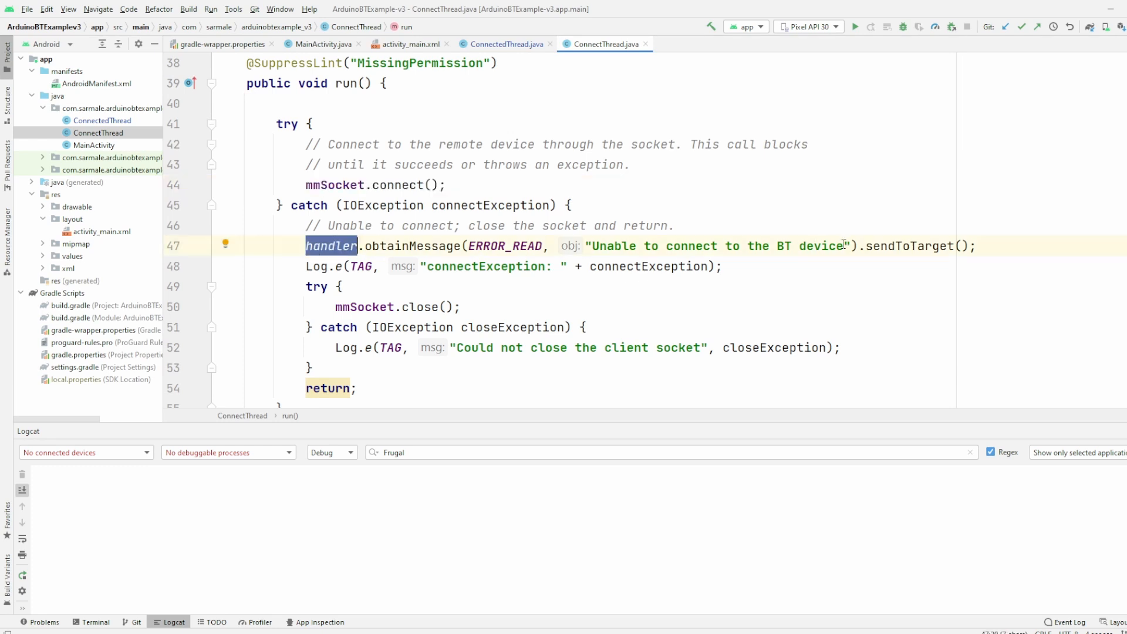
pyautogui.doubleClick(717, 246)
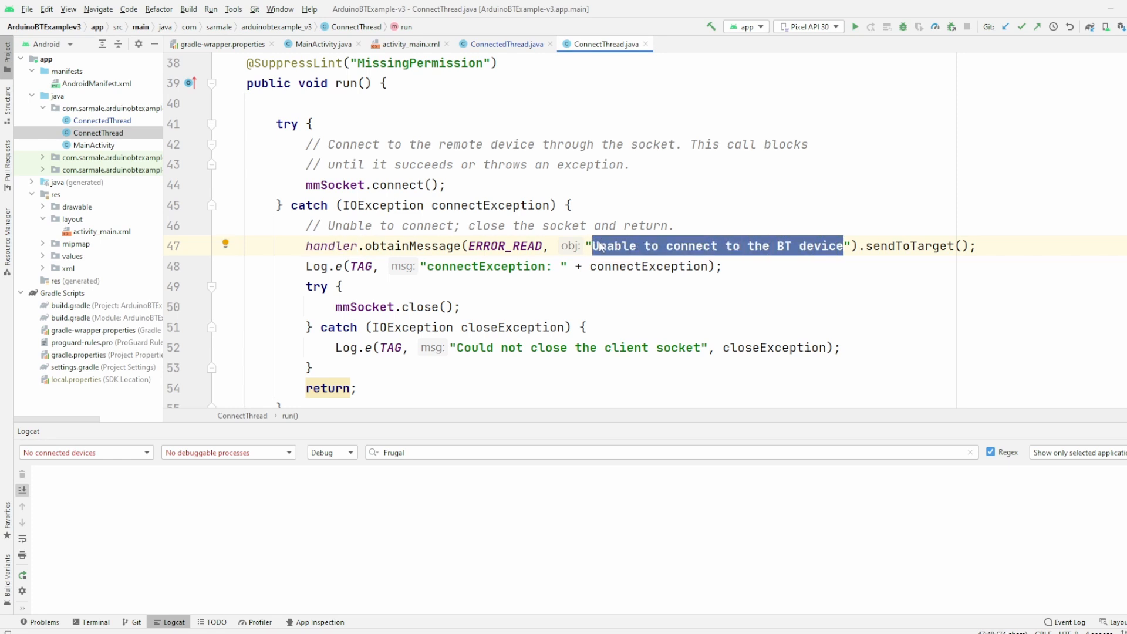
pyautogui.scroll(-3)
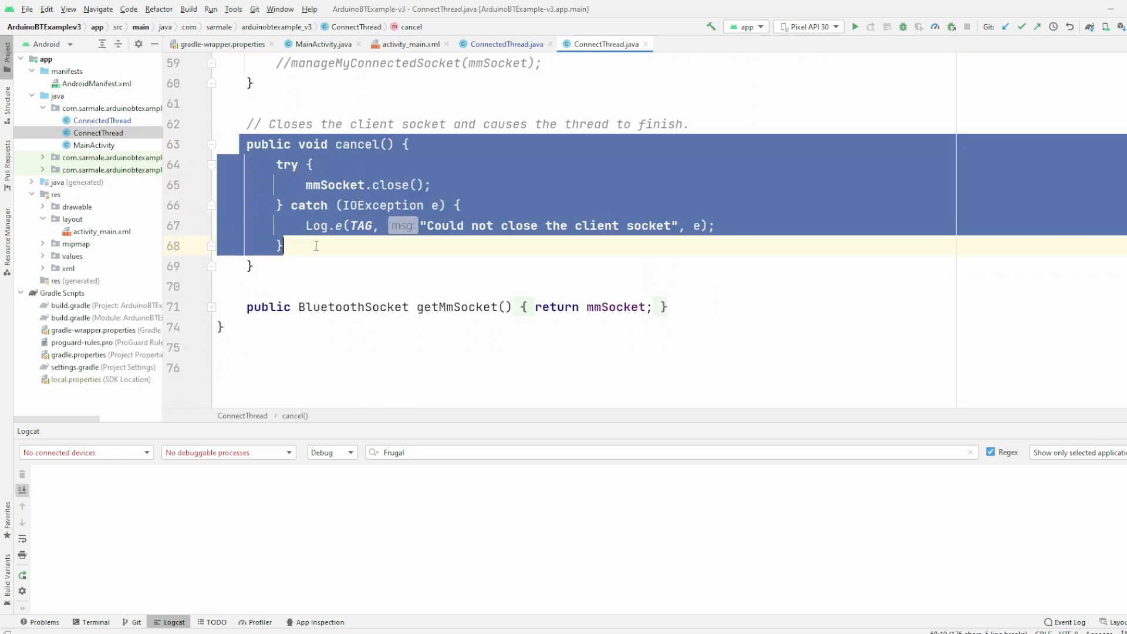
pyautogui.click(430, 184)
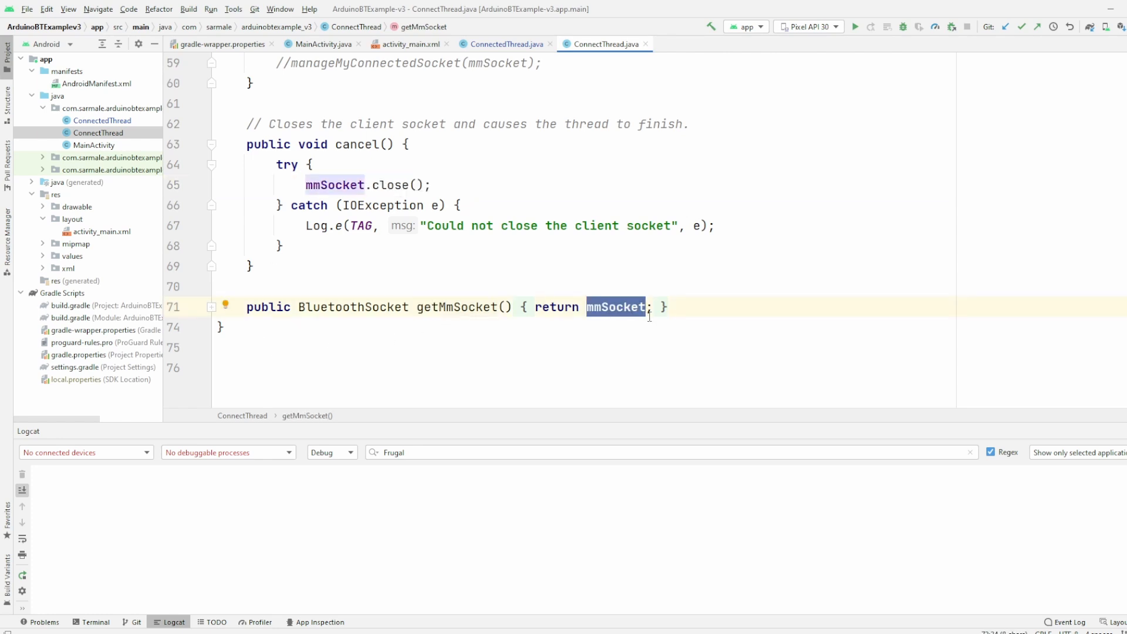
pyautogui.click(627, 307)
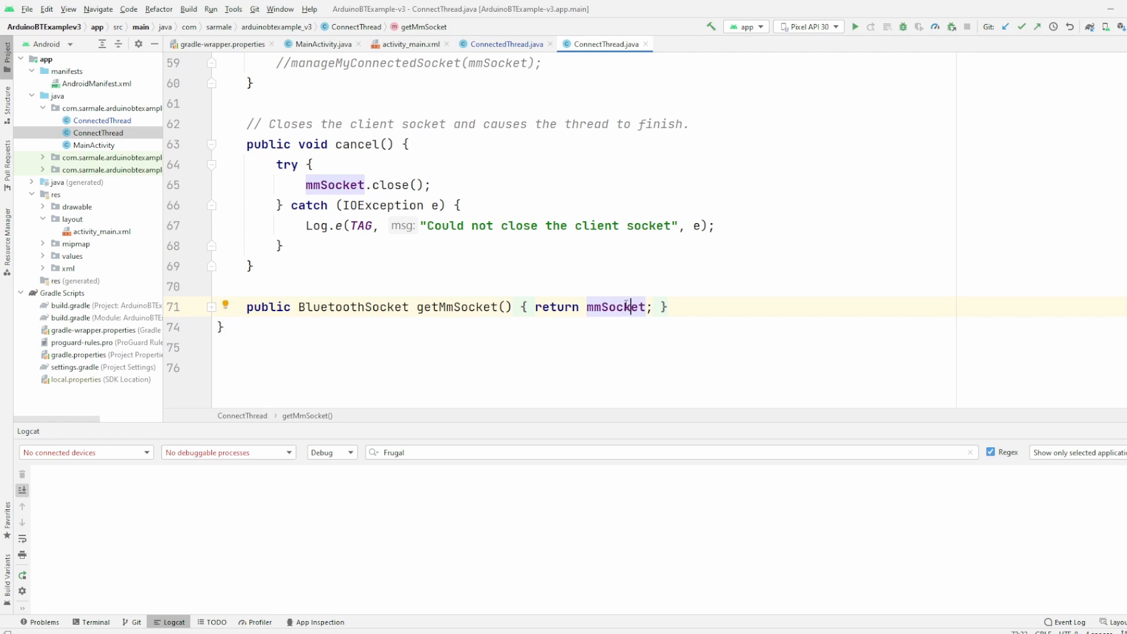
pyautogui.moveTo(627, 306)
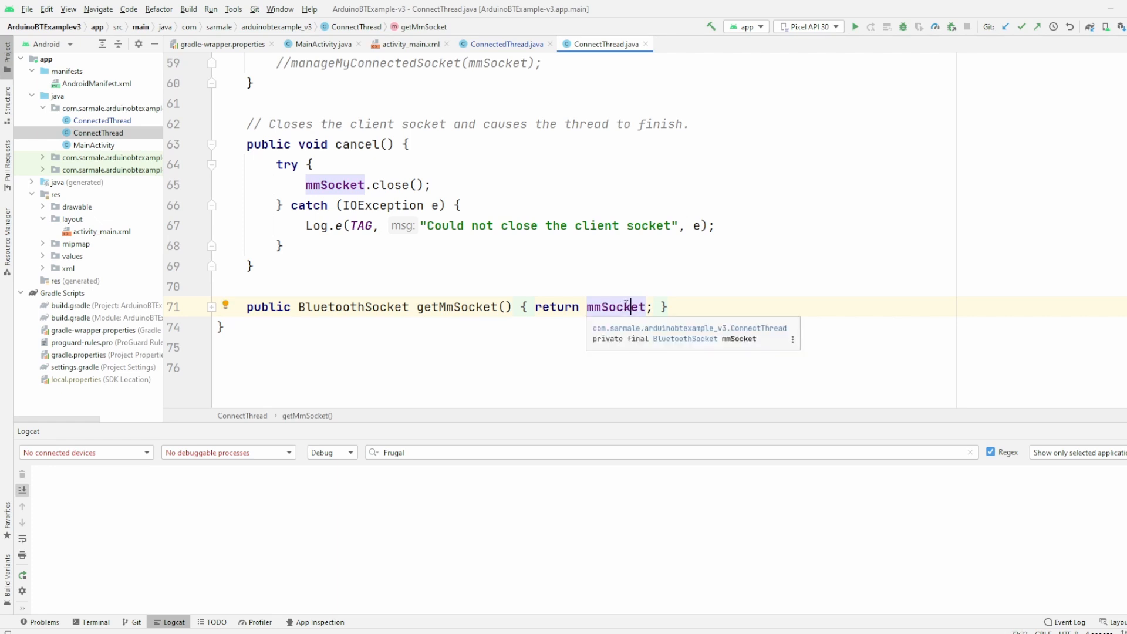
pyautogui.click(507, 43)
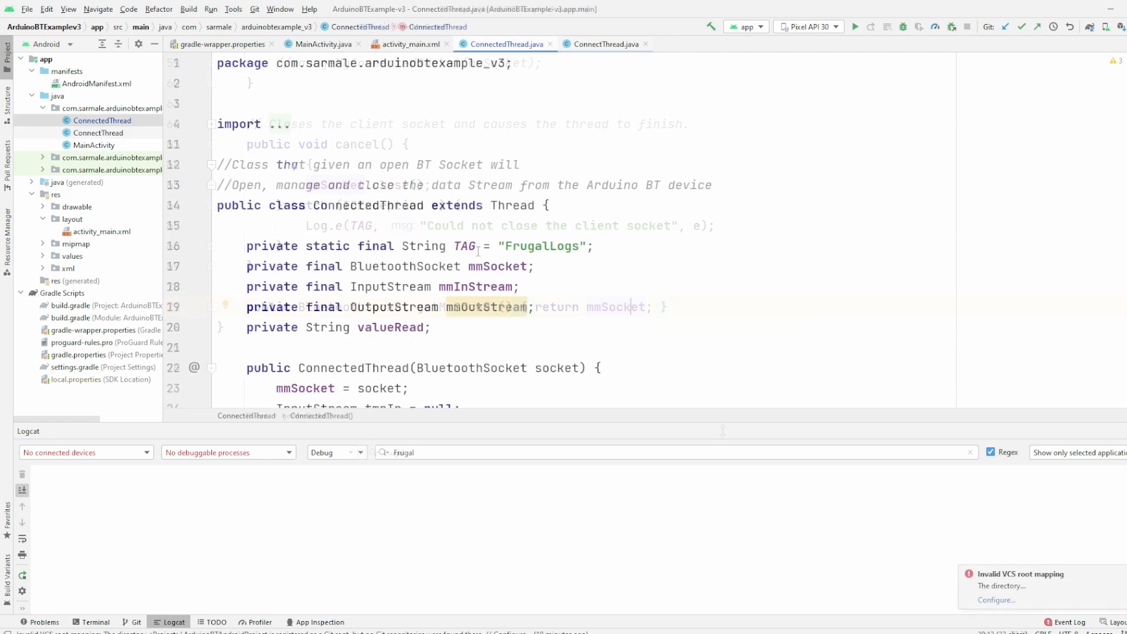
# Step: Review ConnectedThread's stream fields and constructor, highlighting the tmpOut output stream assignment
pyautogui.doubleClick(368, 204)
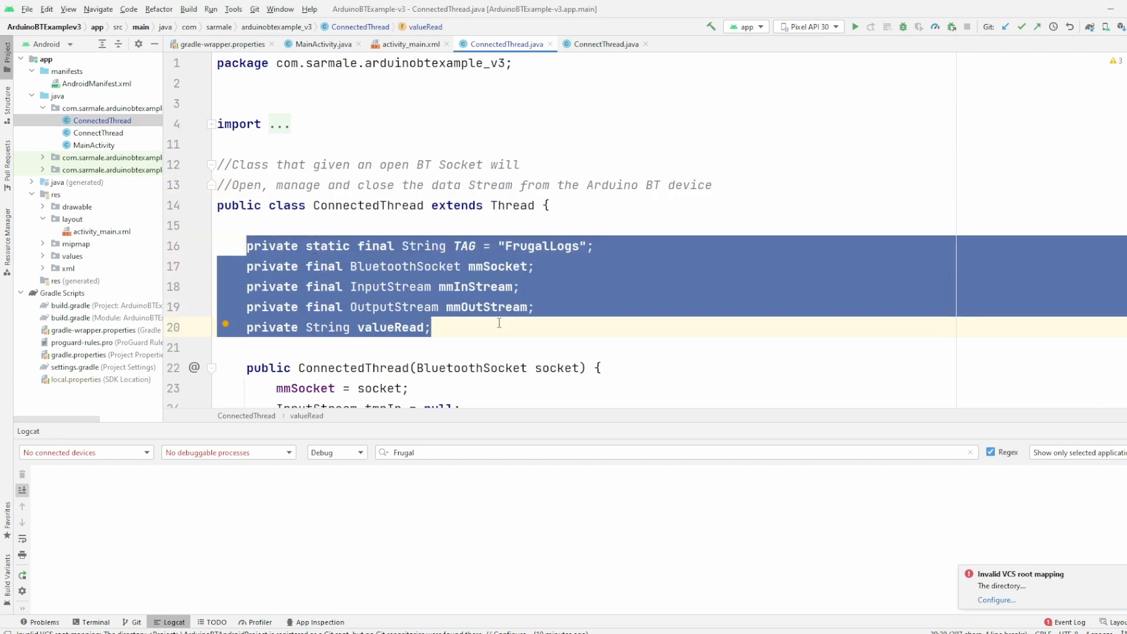
pyautogui.scroll(-3)
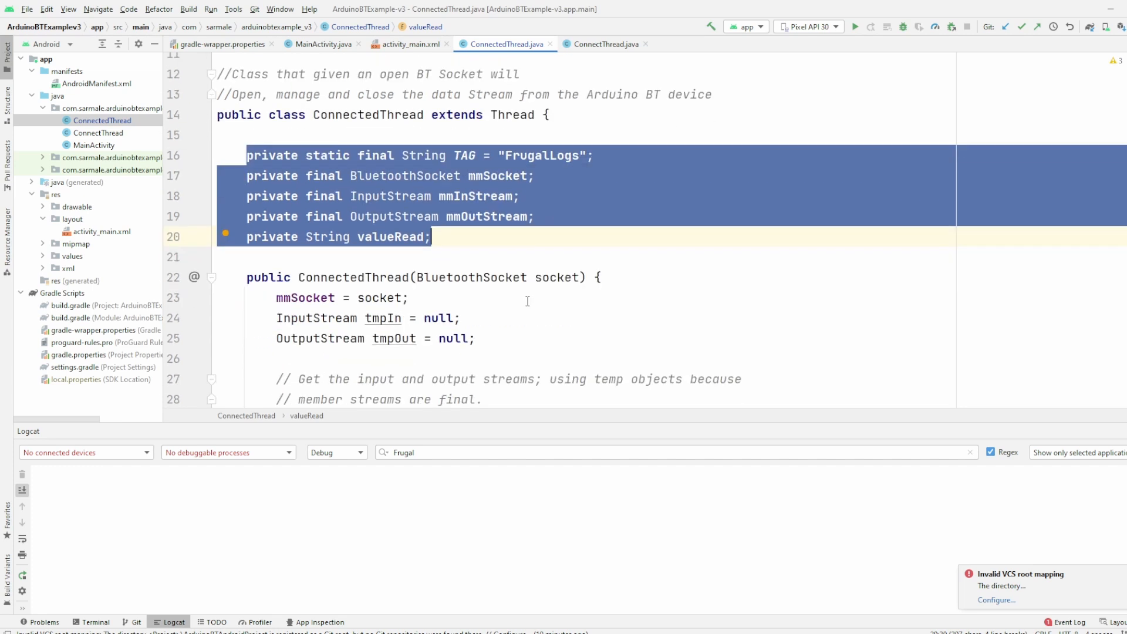
pyautogui.scroll(-3)
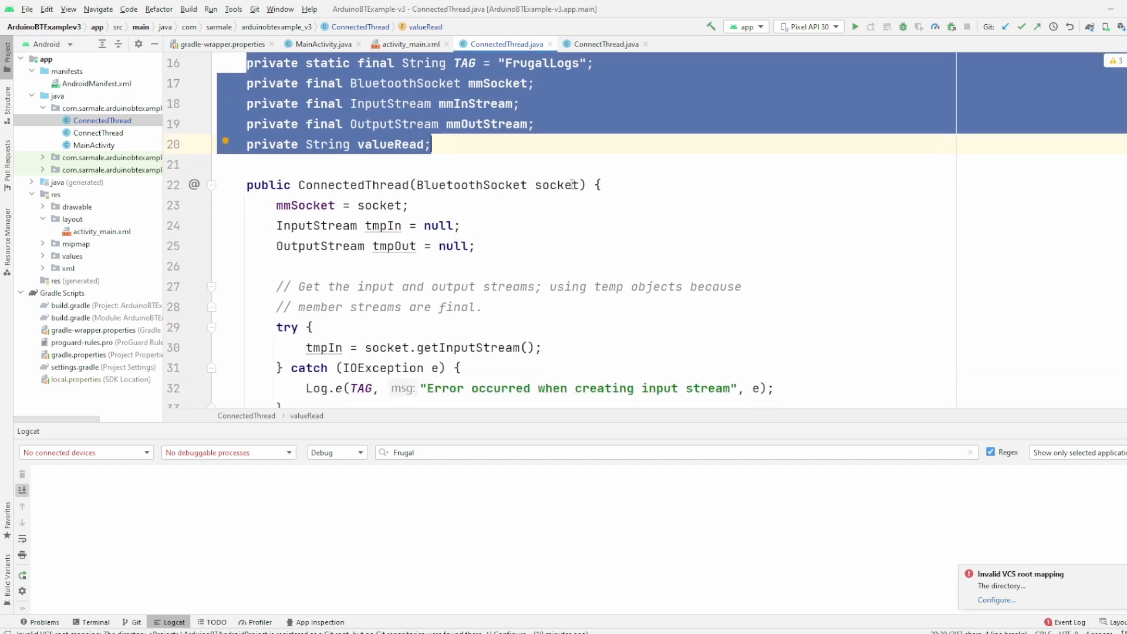
pyautogui.moveTo(559, 184)
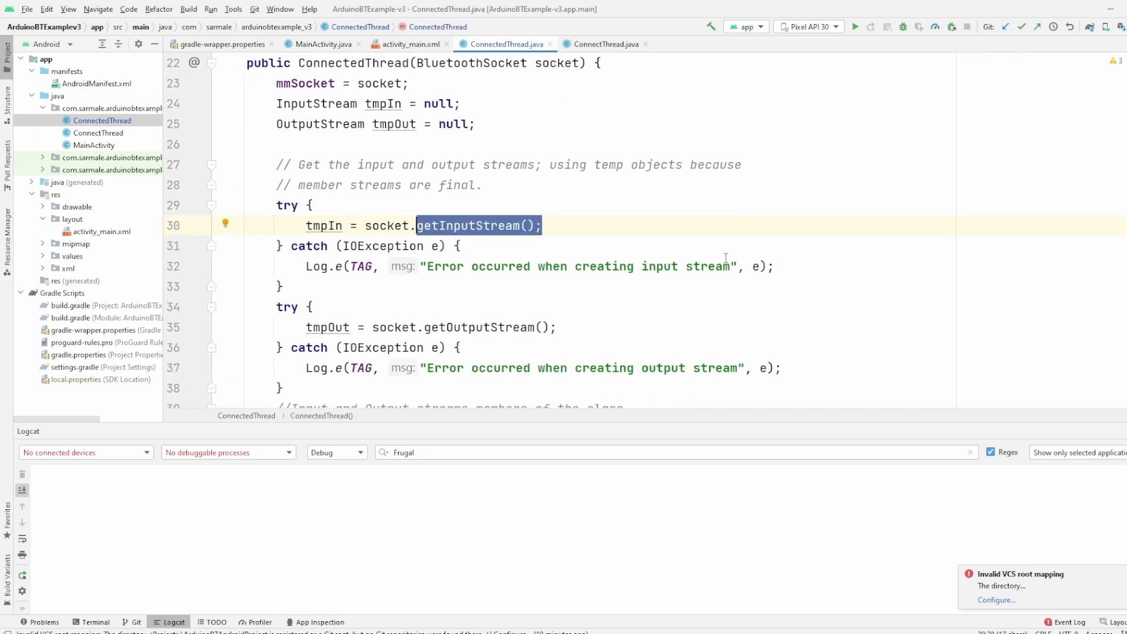
pyautogui.scroll(-3)
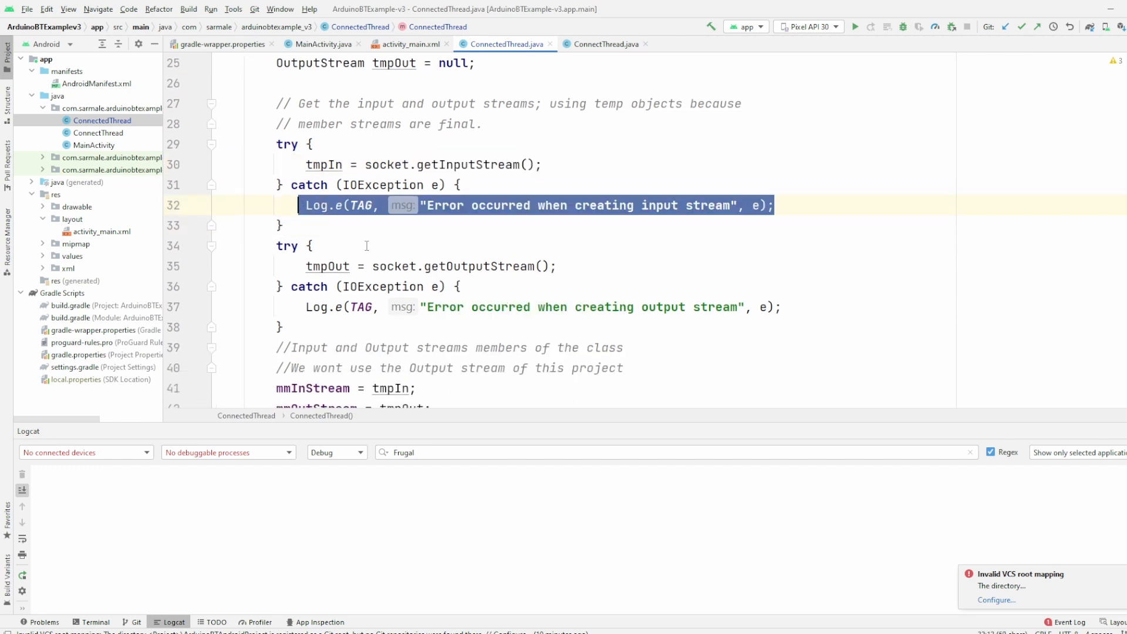
pyautogui.moveTo(409, 266)
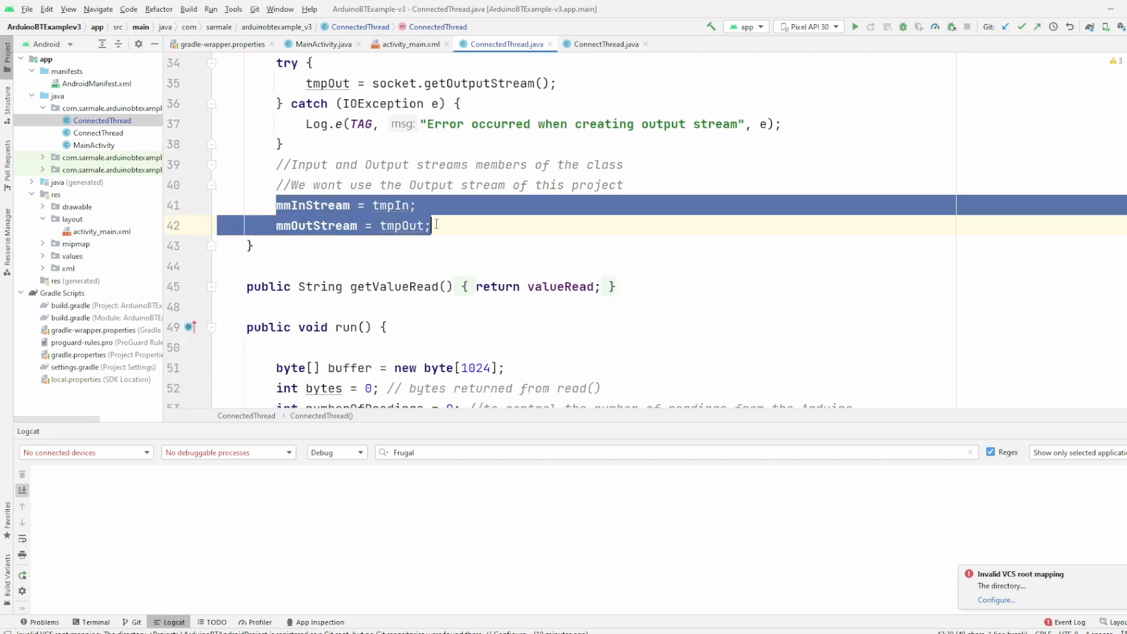
pyautogui.doubleClick(402, 226)
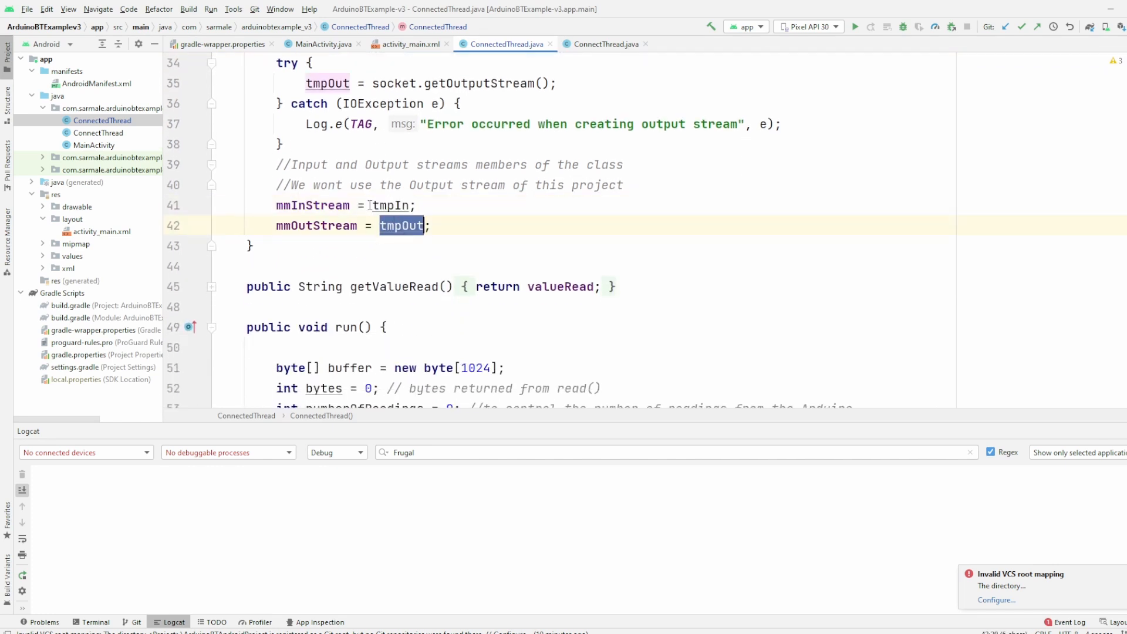
pyautogui.doubleClick(313, 205)
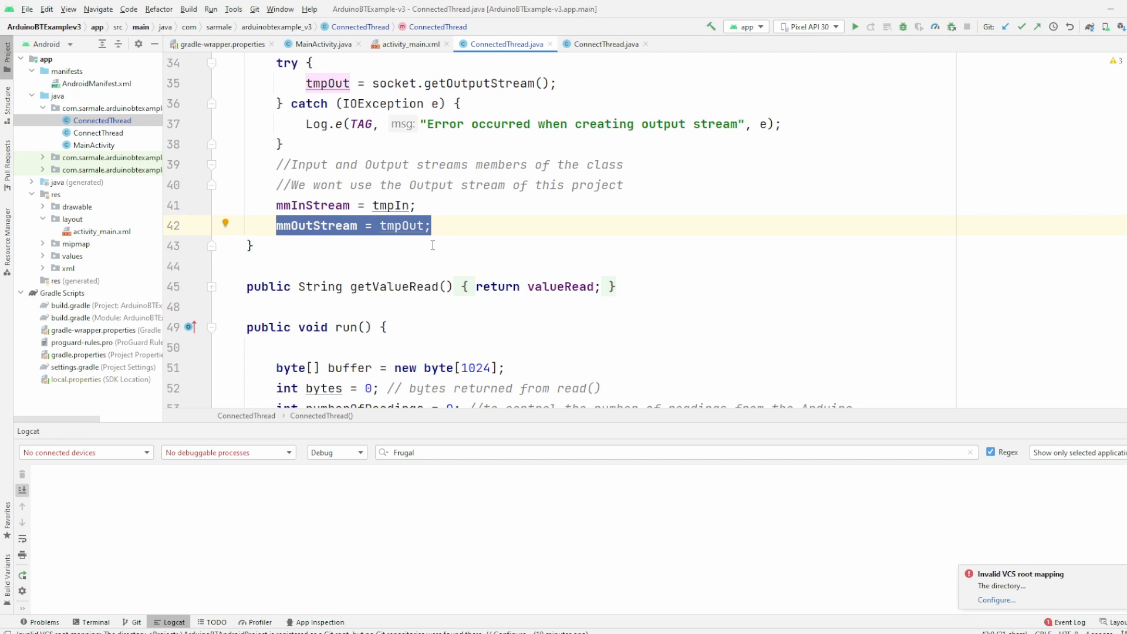
# Step: Review the valueRead getter and the numberOfReadings read loop
pyautogui.scroll(-3)
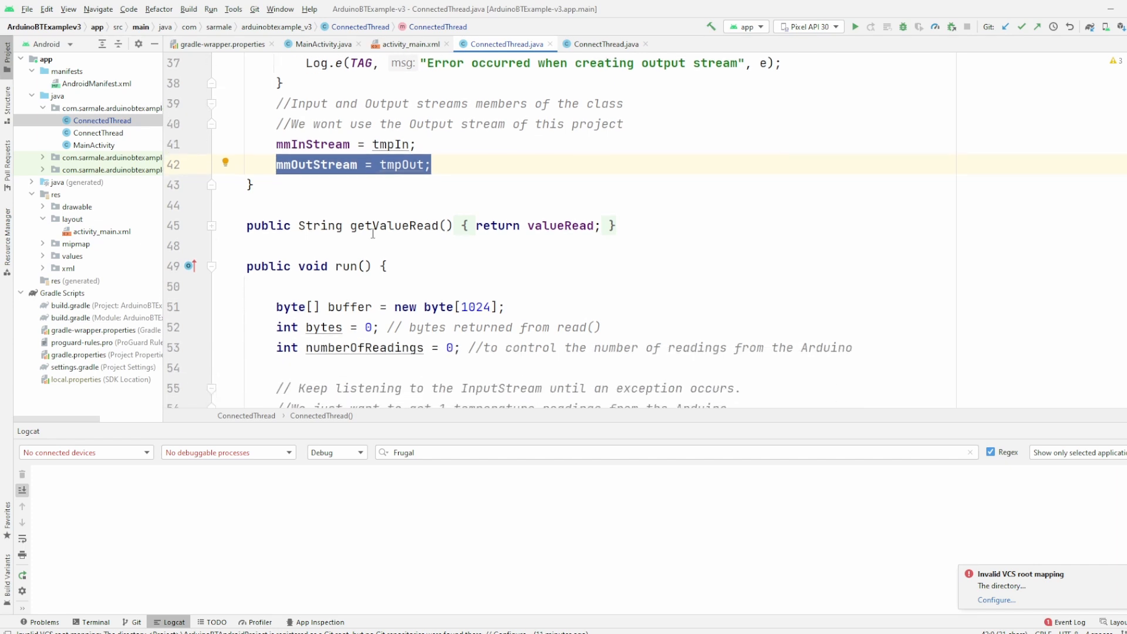
pyautogui.doubleClick(562, 226)
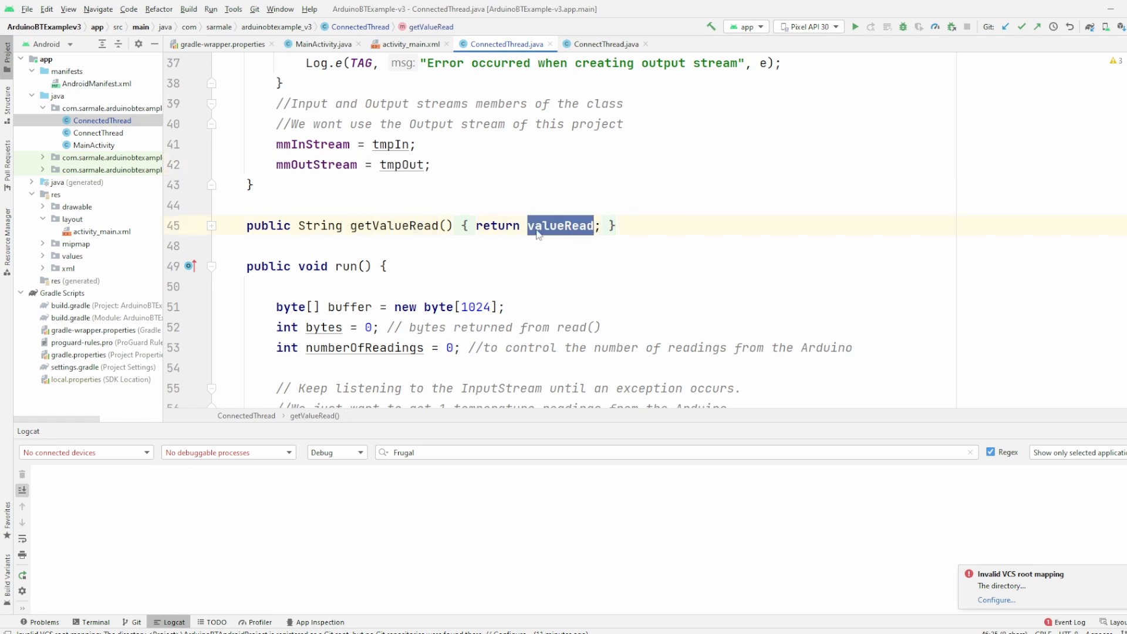
pyautogui.moveTo(566, 226)
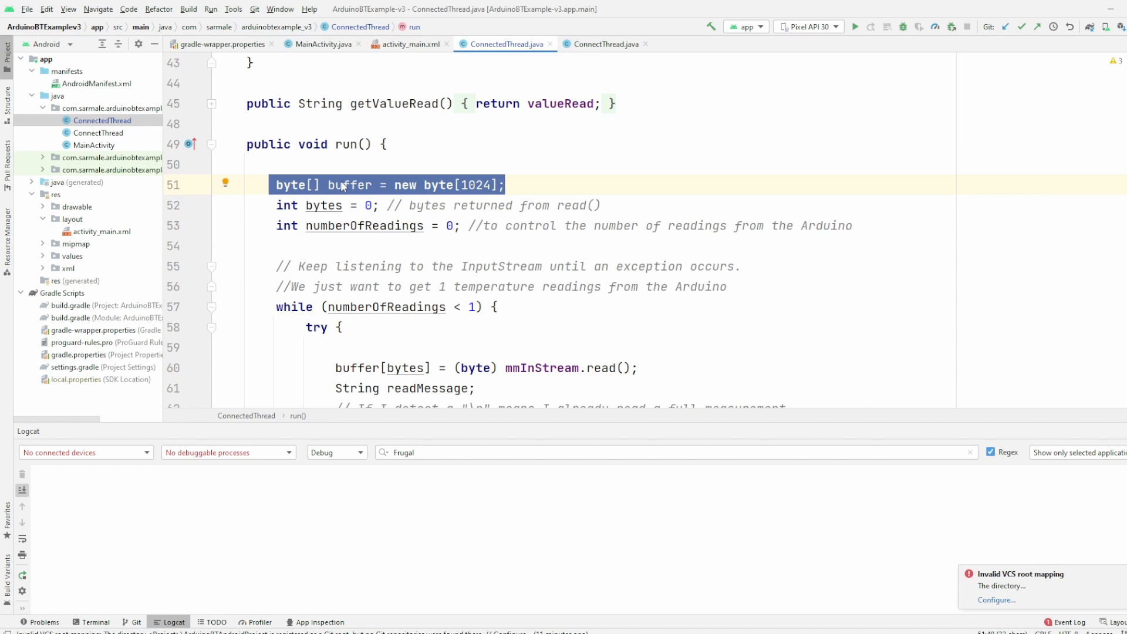
pyautogui.scroll(-3)
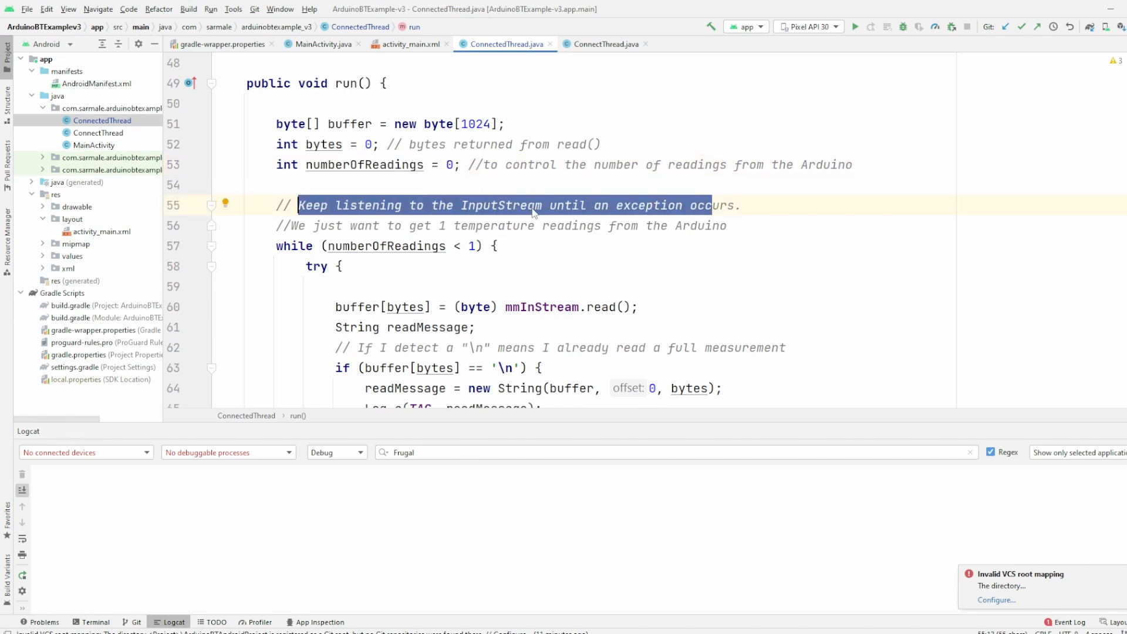
pyautogui.moveTo(429, 254)
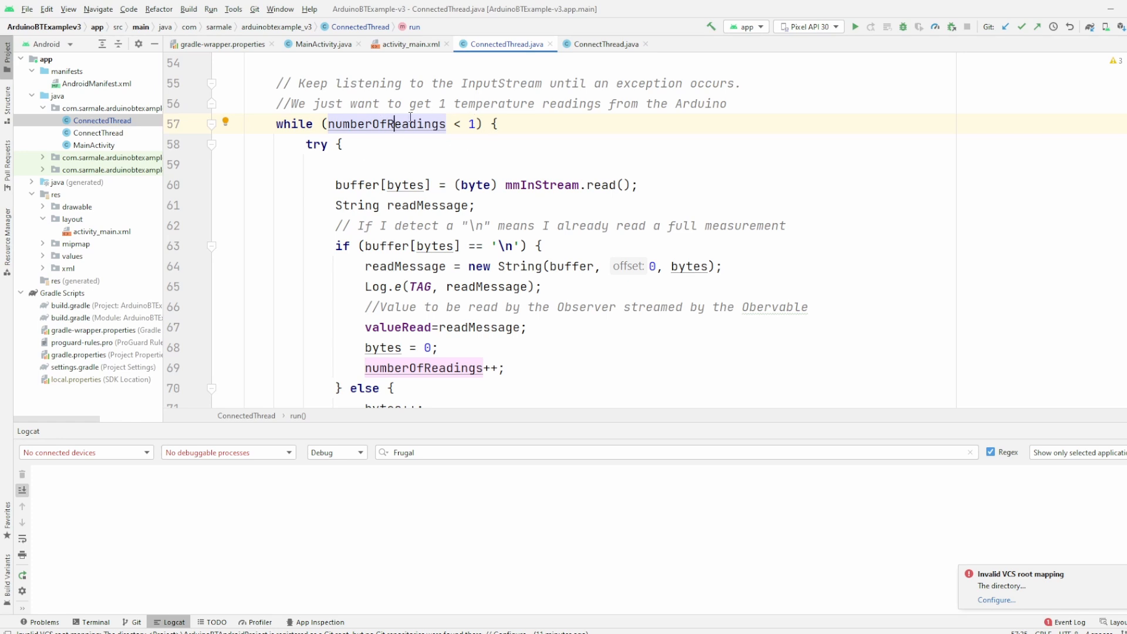
pyautogui.doubleClick(424, 367)
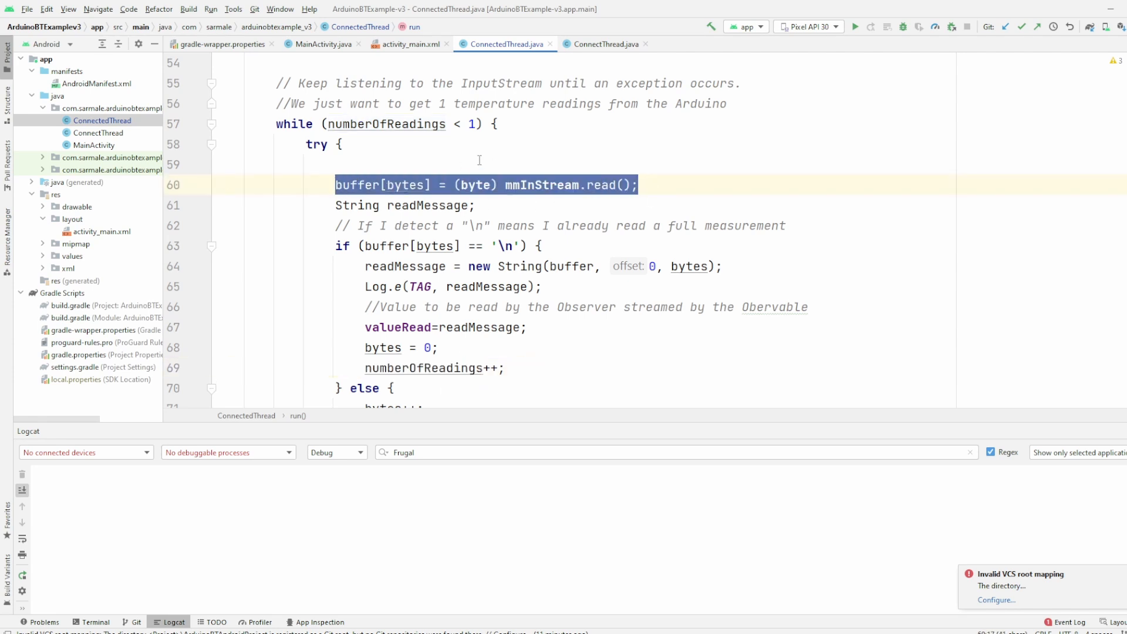
pyautogui.moveTo(565, 196)
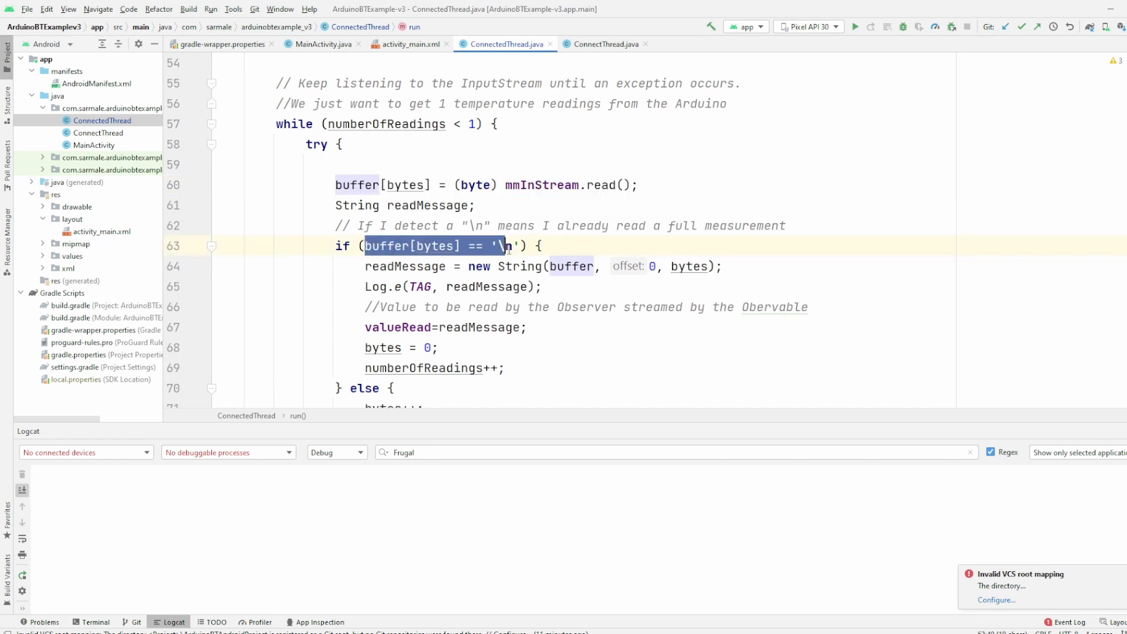
# Step: Follow the newline check and readMessage assignment into valueRead, down to the cancel method
pyautogui.click(505, 246)
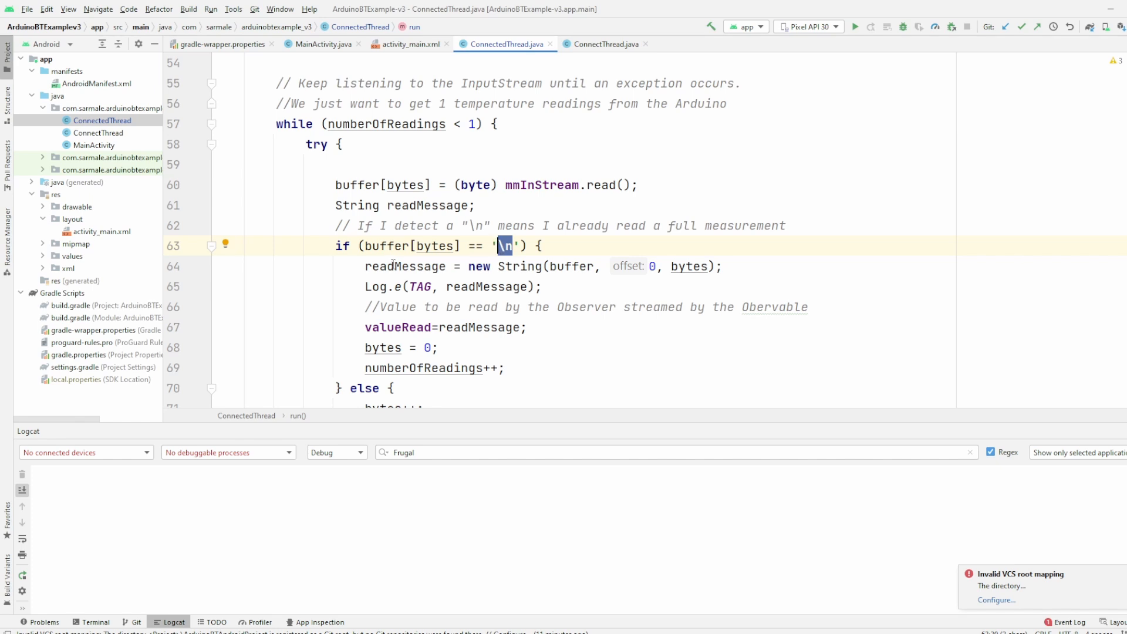
pyautogui.click(406, 267)
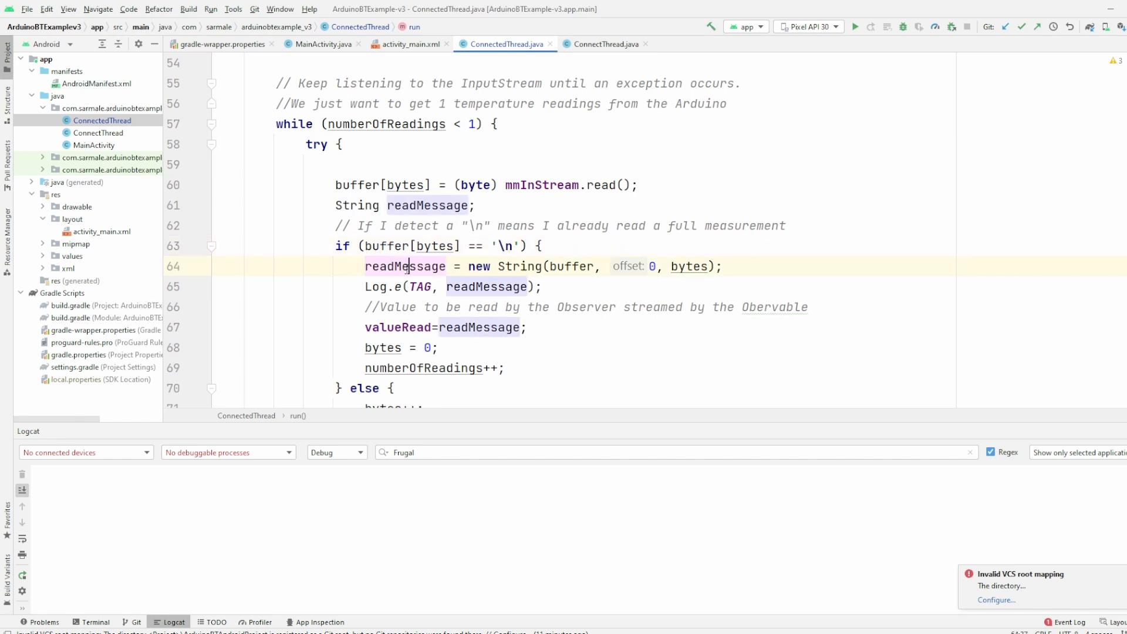
pyautogui.doubleClick(484, 286)
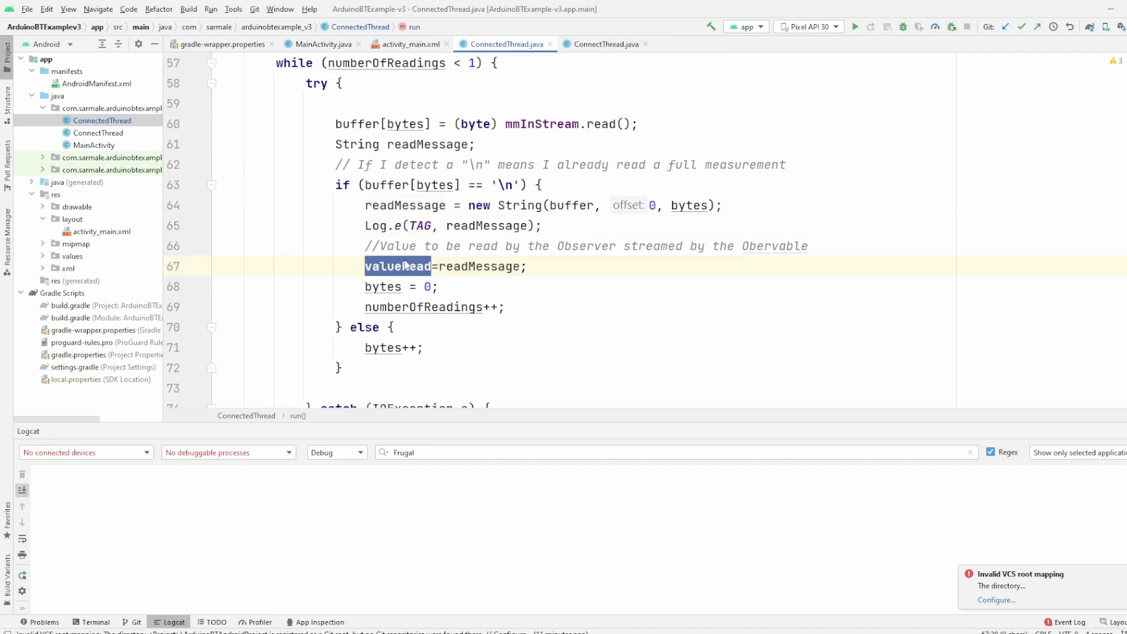
pyautogui.moveTo(398, 267)
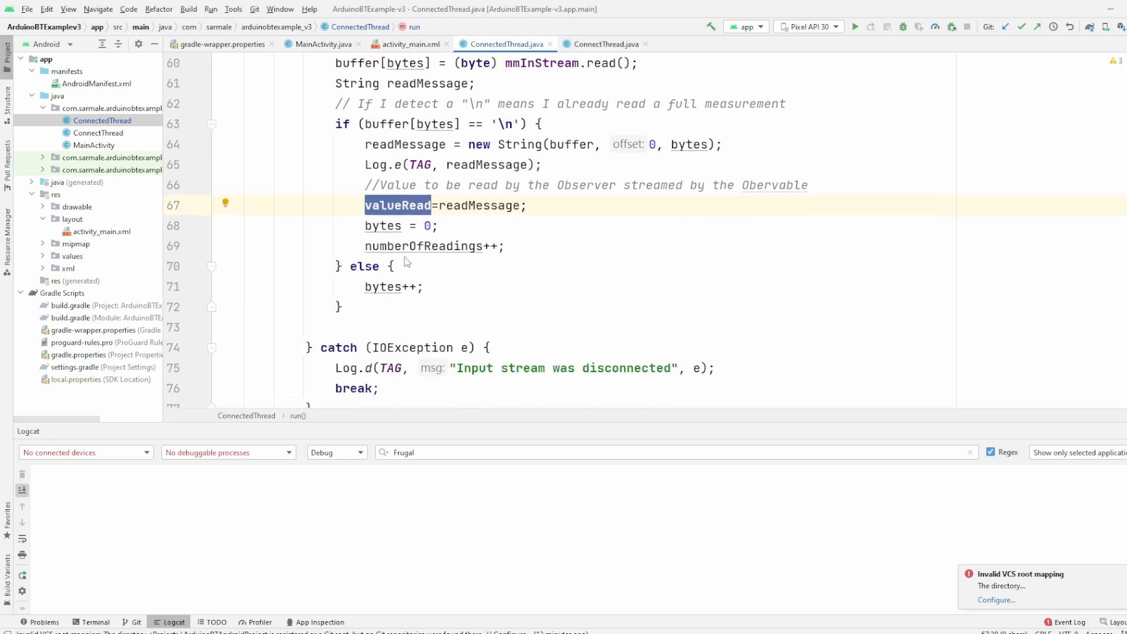
pyautogui.scroll(-3)
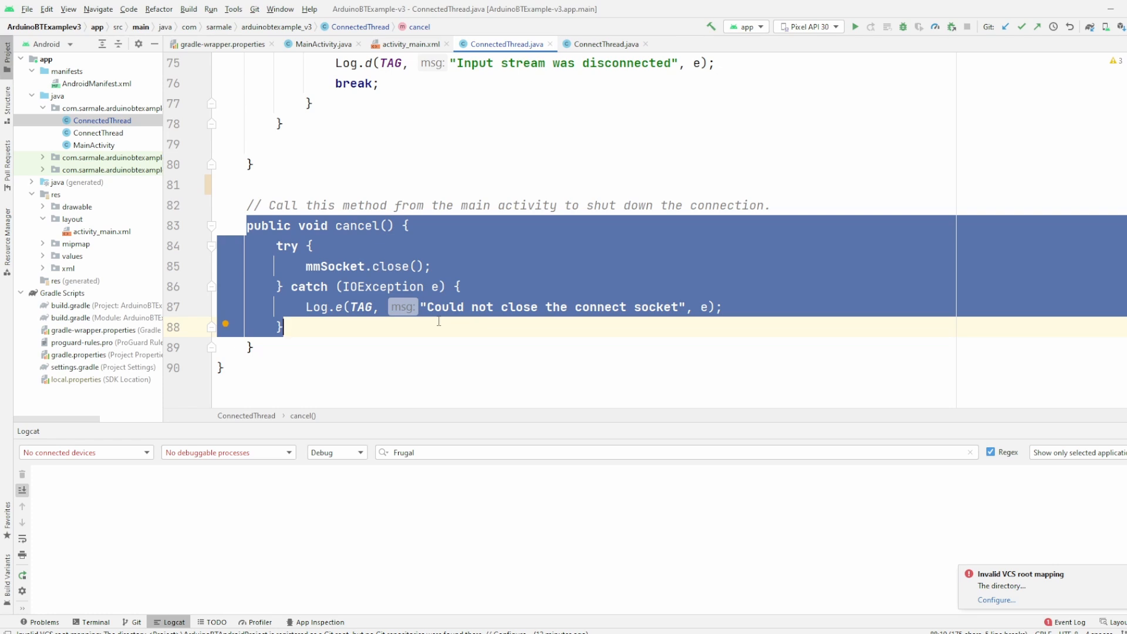
pyautogui.moveTo(616, 394)
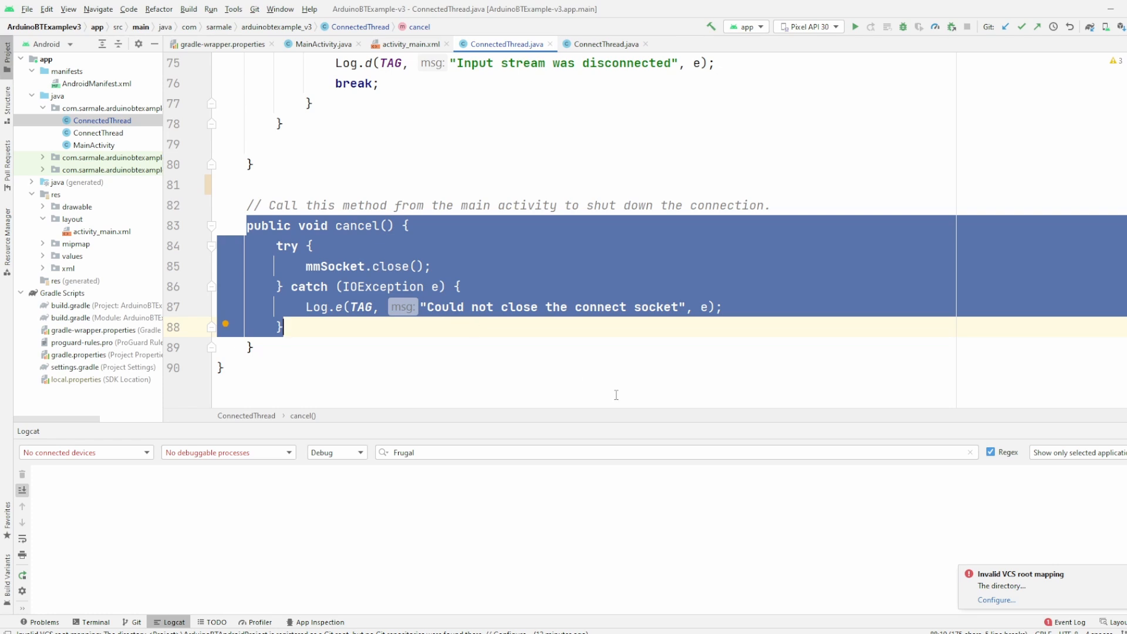
pyautogui.click(323, 43)
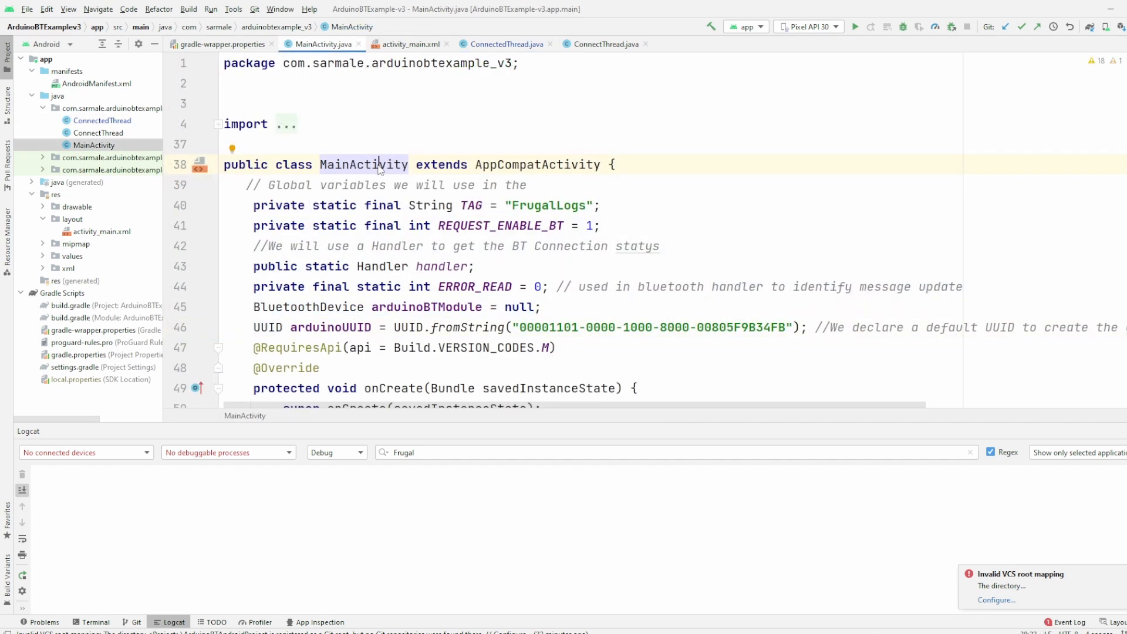
pyautogui.doubleClick(363, 165)
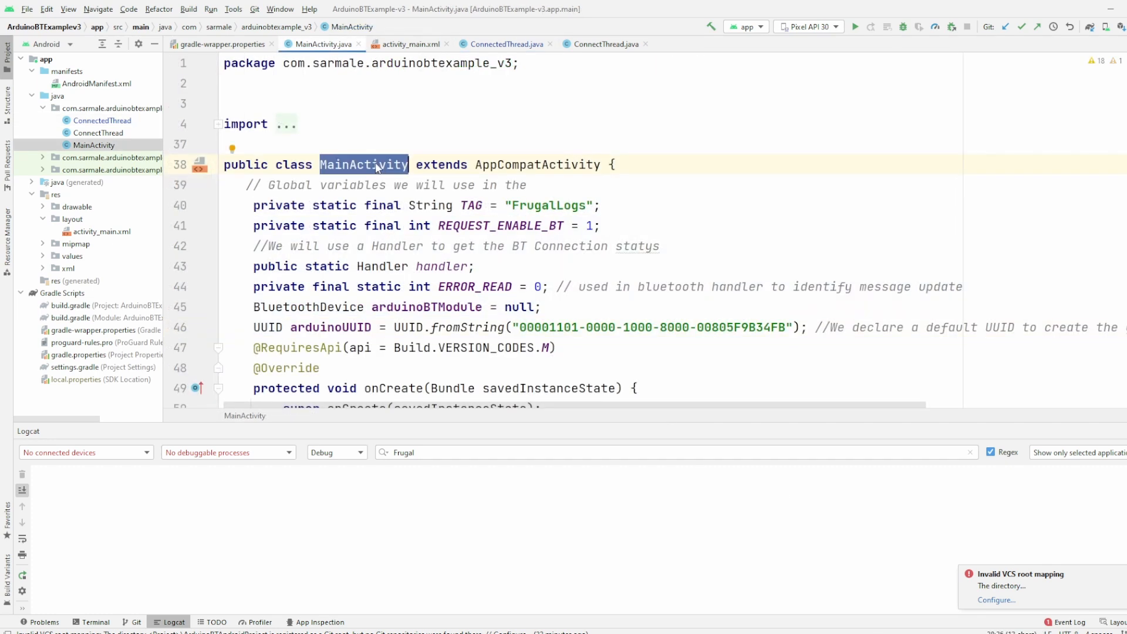
pyautogui.moveTo(399, 177)
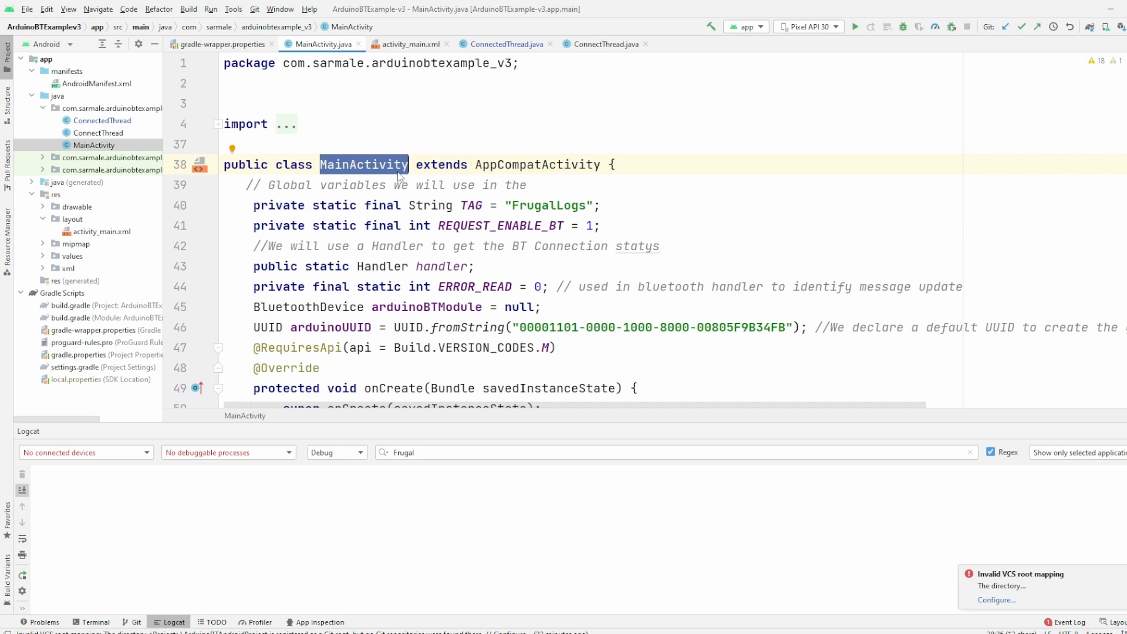
pyautogui.moveTo(561, 189)
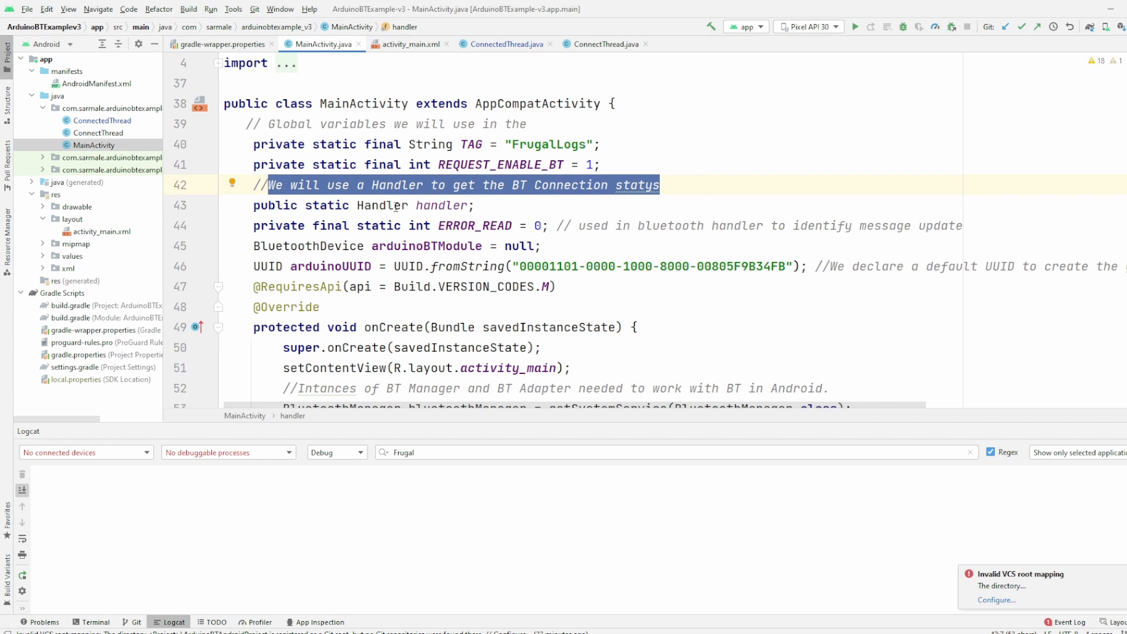
pyautogui.moveTo(385, 205)
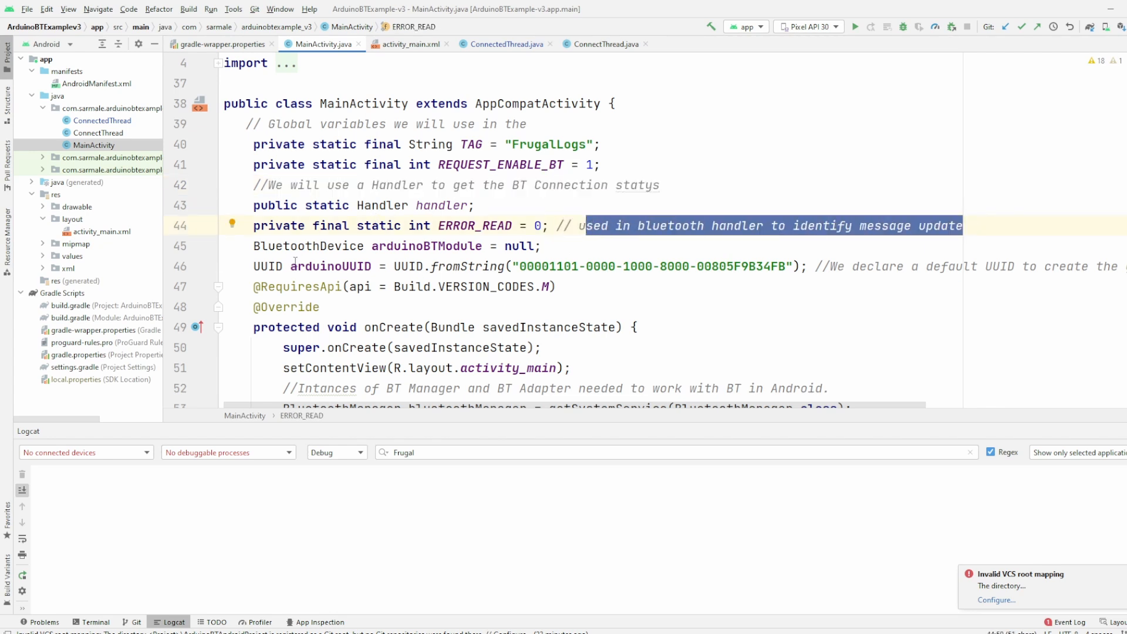
pyautogui.doubleClick(264, 267)
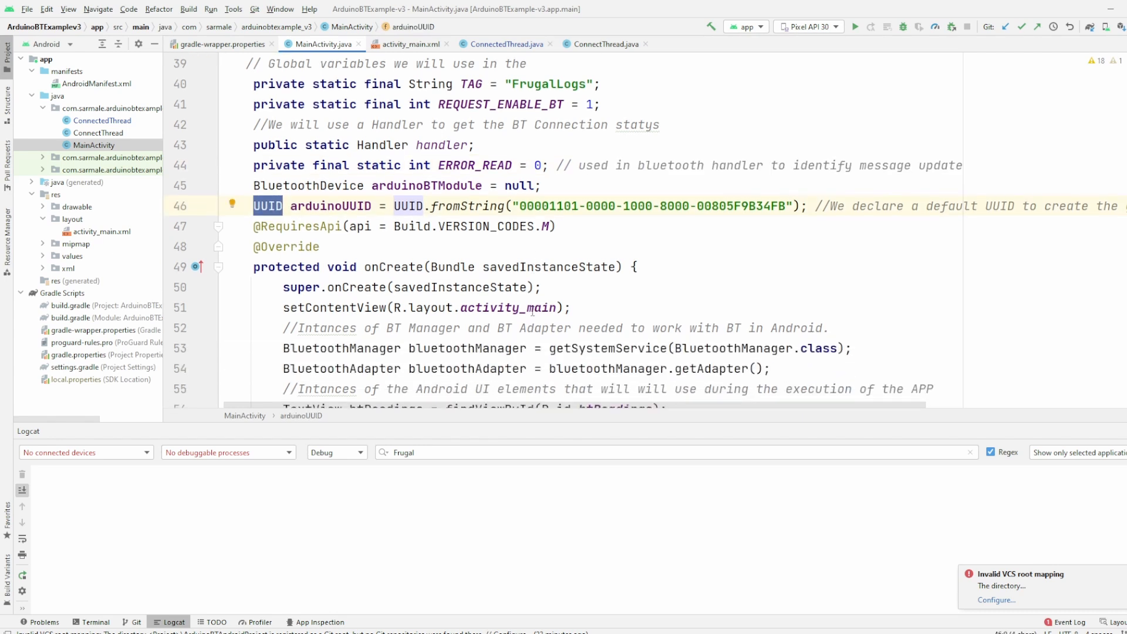
pyautogui.scroll(-3)
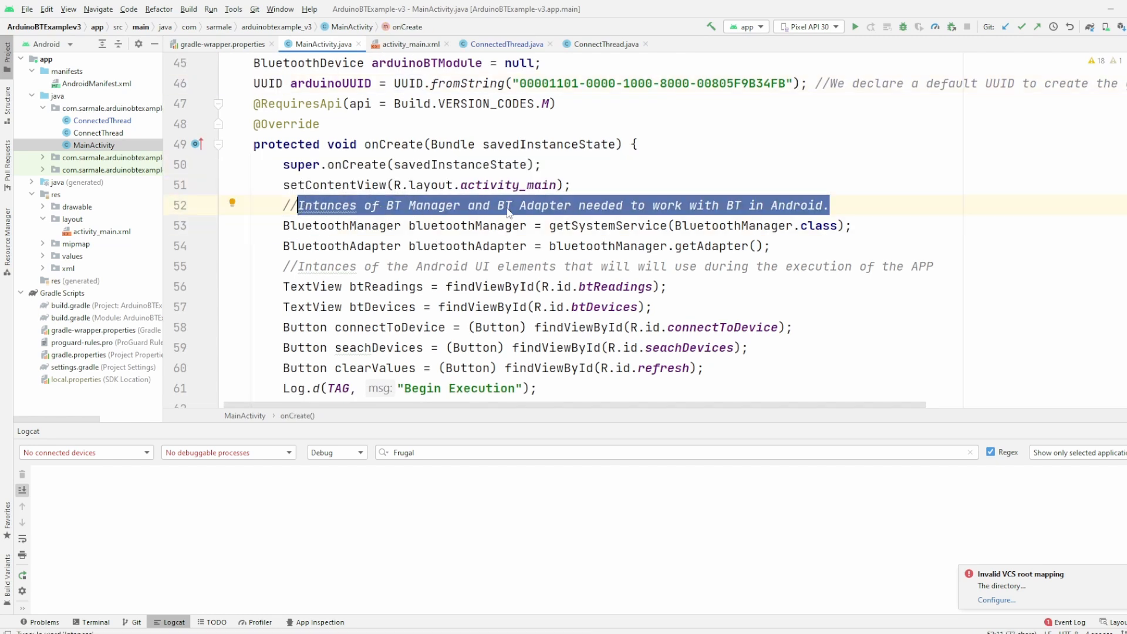
pyautogui.moveTo(559, 216)
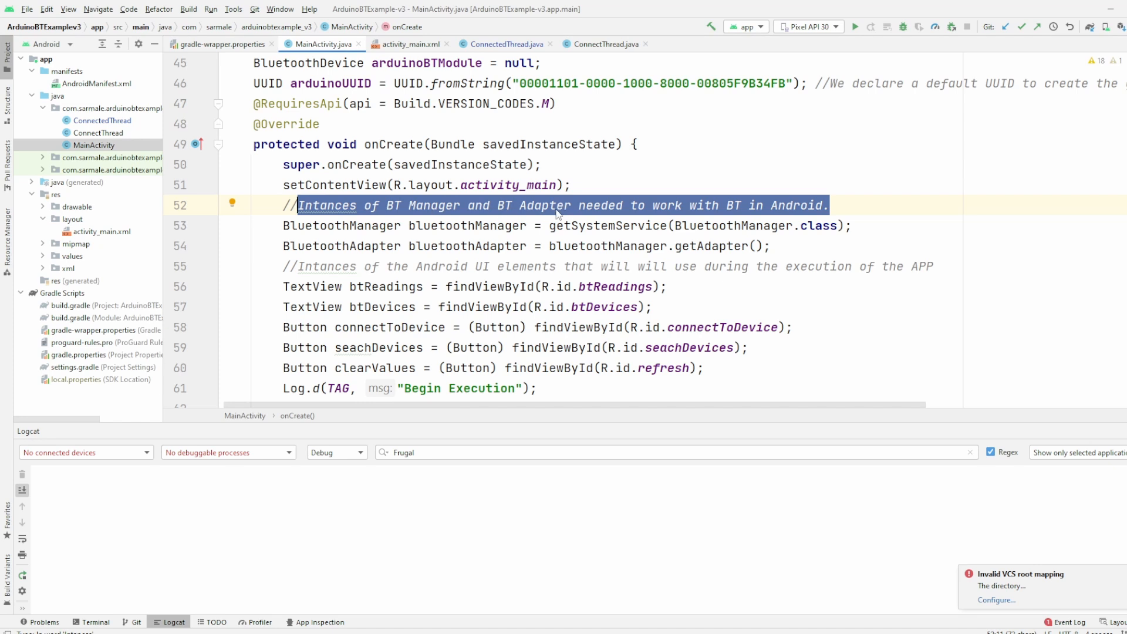
pyautogui.scroll(-3)
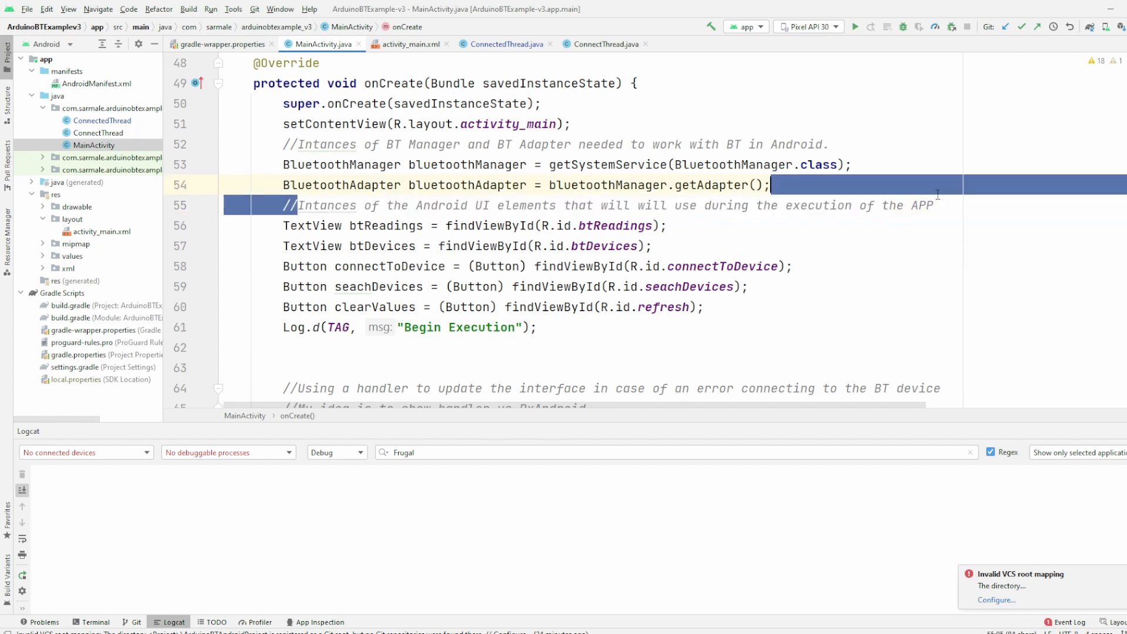
pyautogui.scroll(-3)
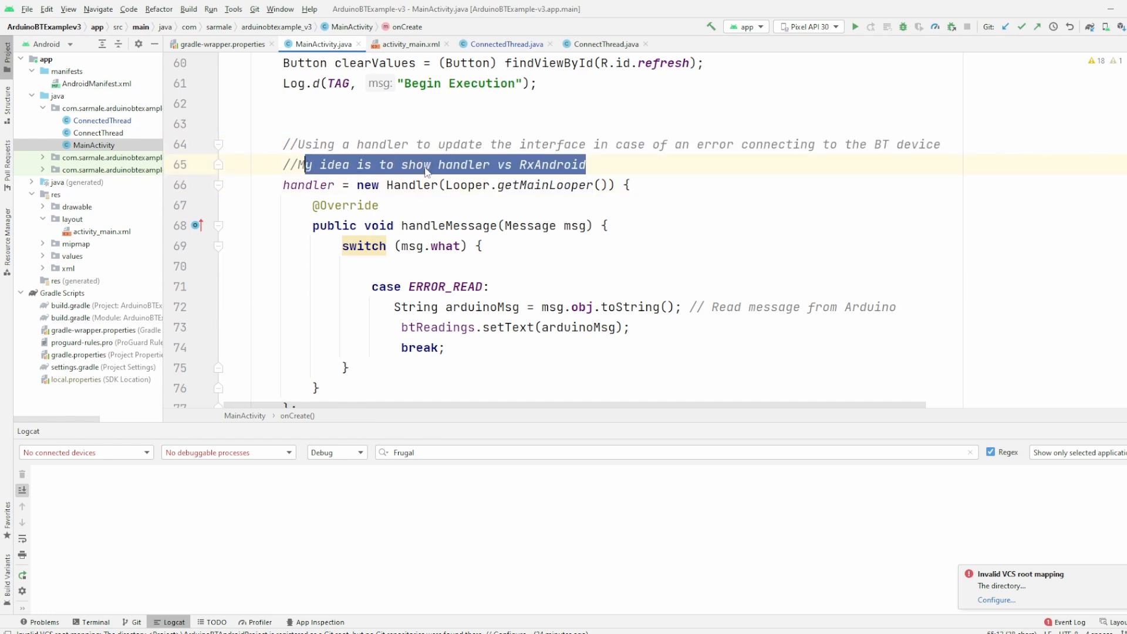
pyautogui.doubleClick(551, 164)
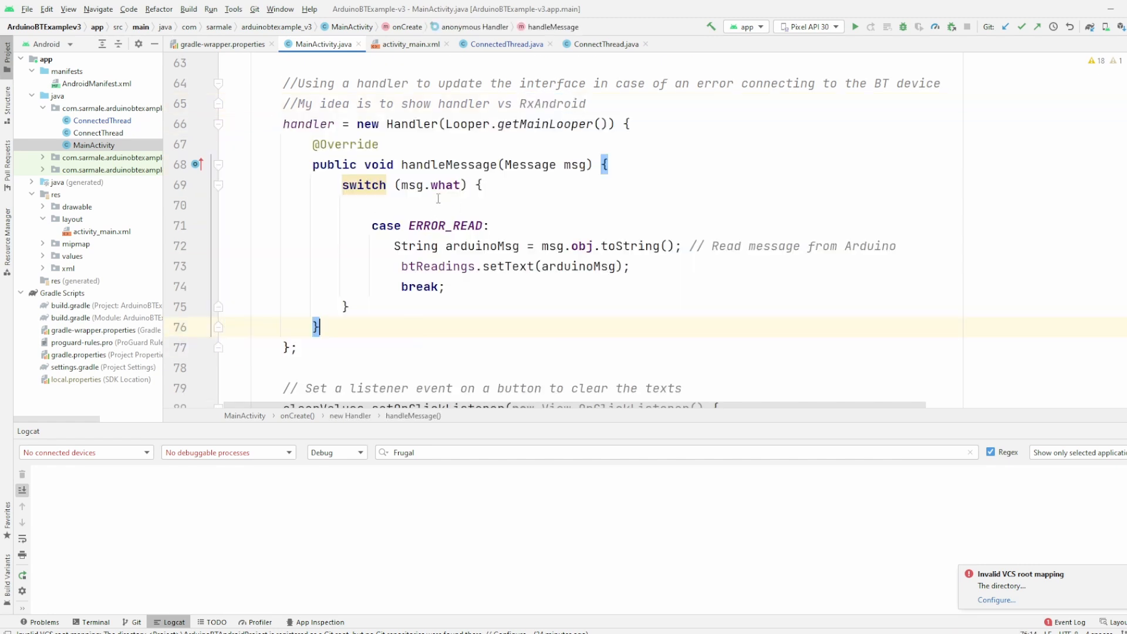
pyautogui.doubleClick(446, 226)
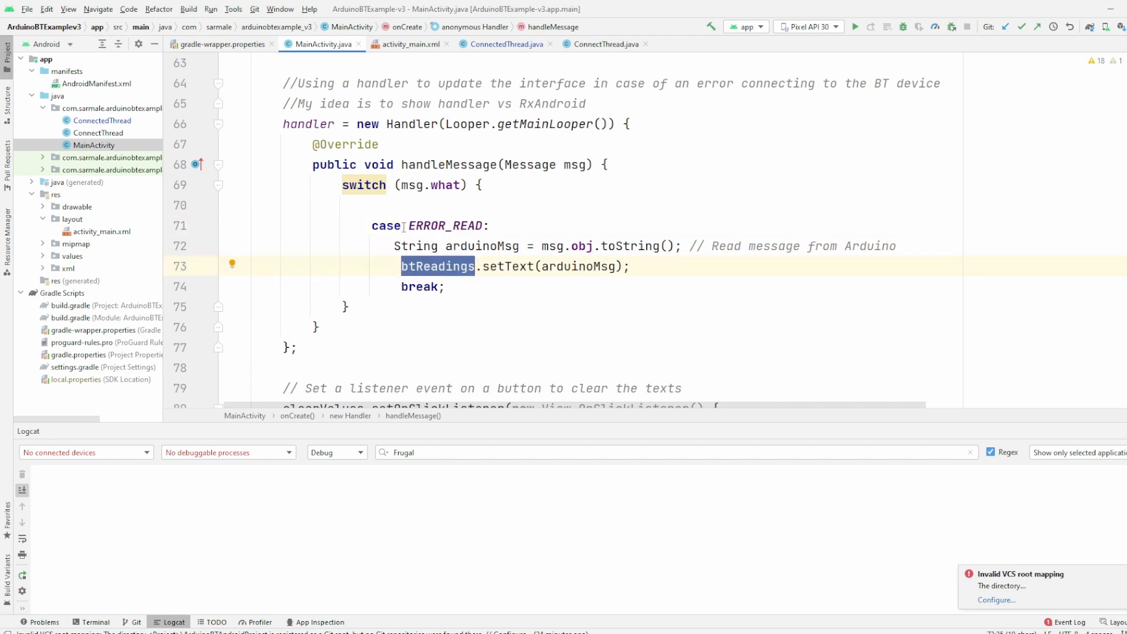
pyautogui.moveTo(446, 225)
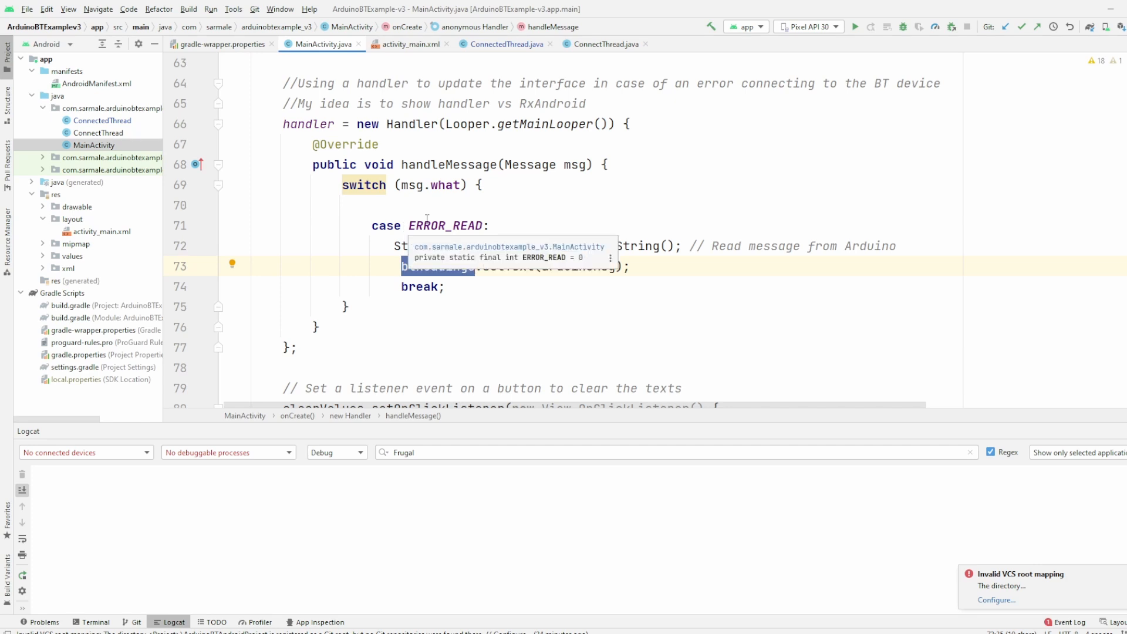
pyautogui.scroll(-3)
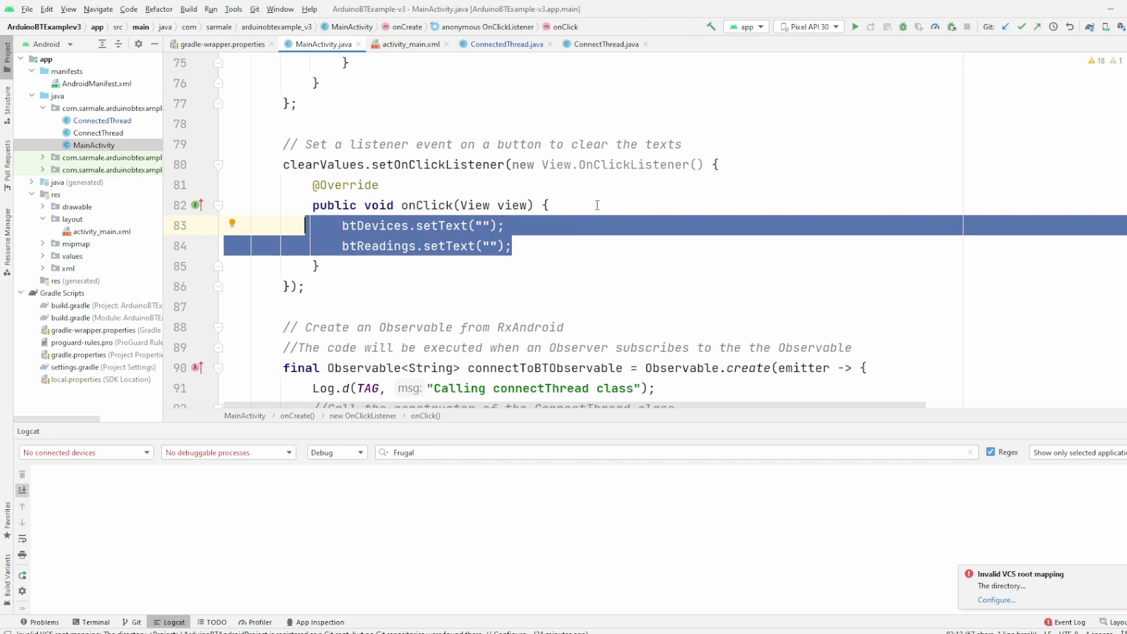
pyautogui.moveTo(544, 240)
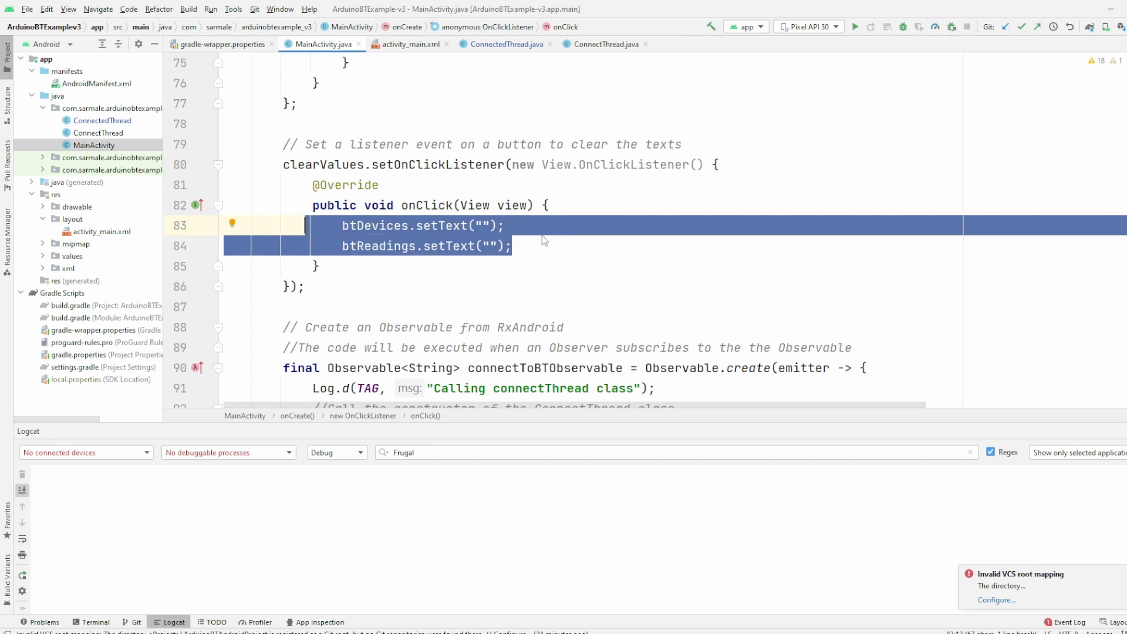
pyautogui.scroll(-3)
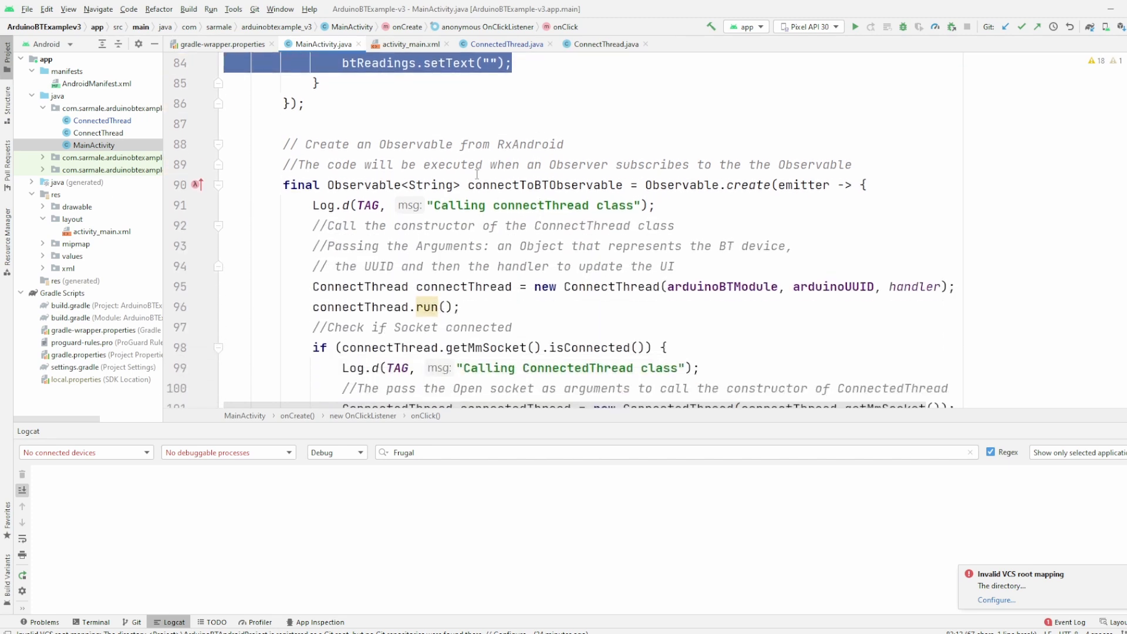
pyautogui.click(567, 143)
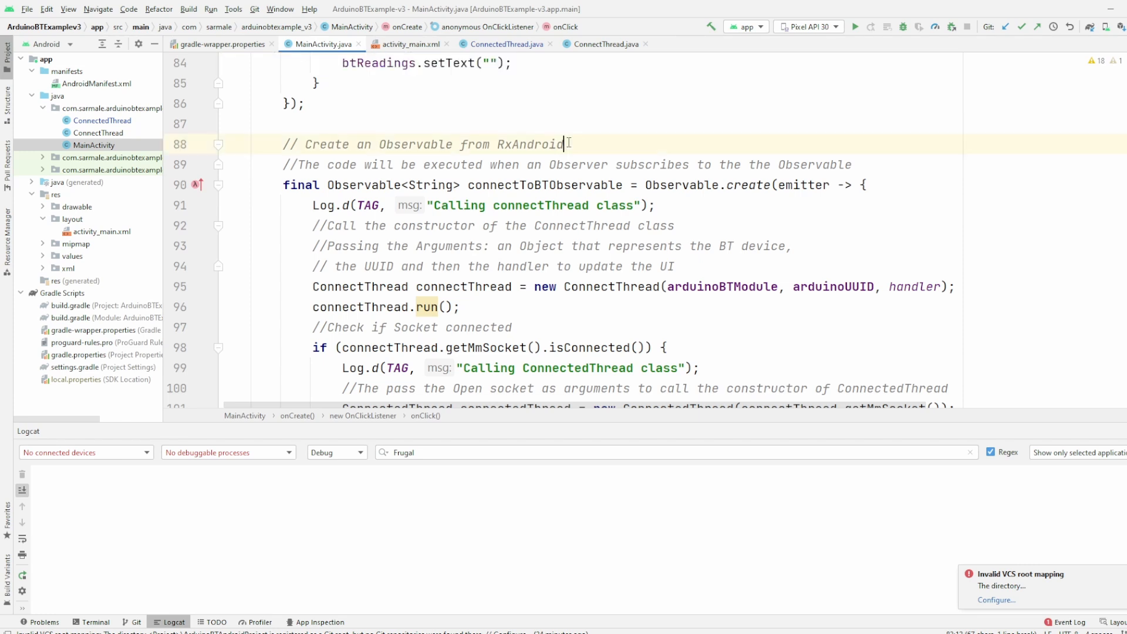
pyautogui.doubleClick(528, 143)
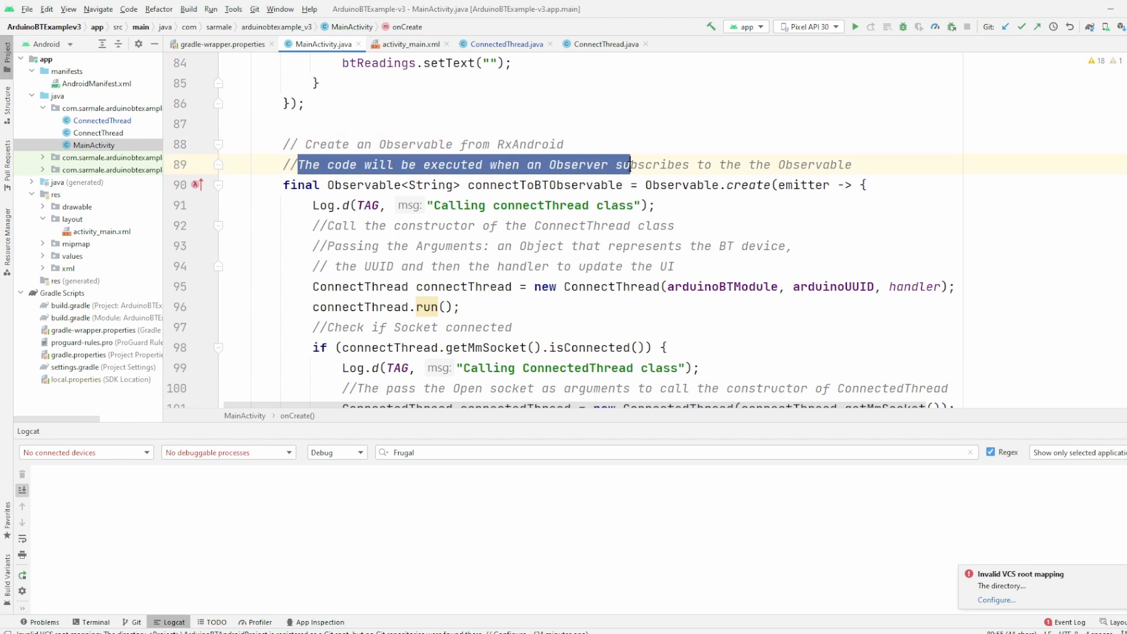
pyautogui.click(564, 144)
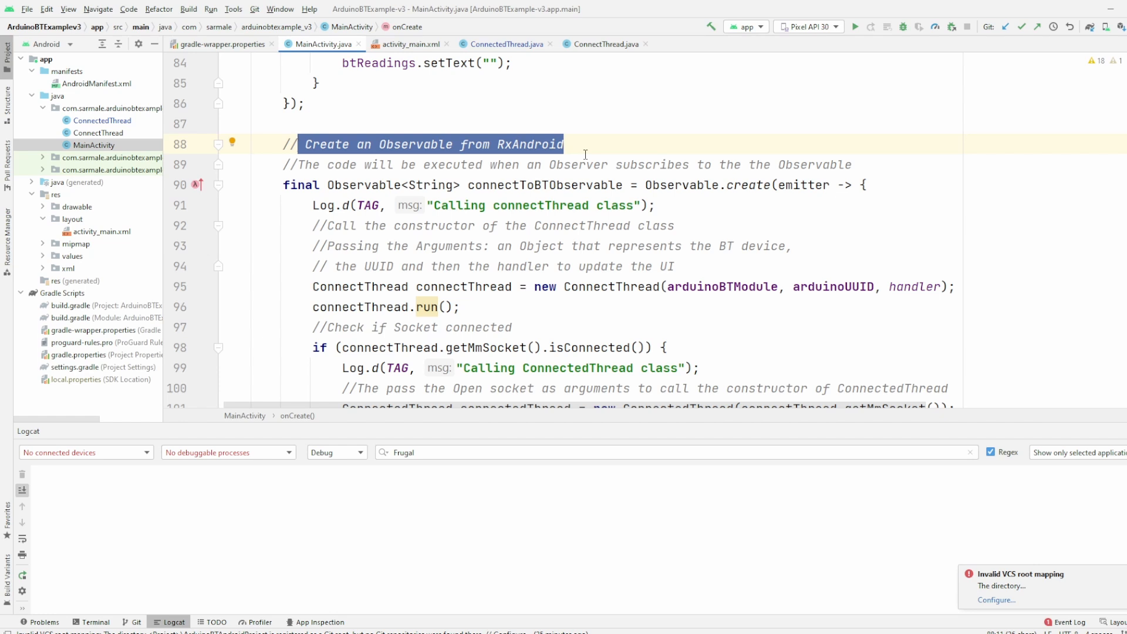
pyautogui.click(372, 184)
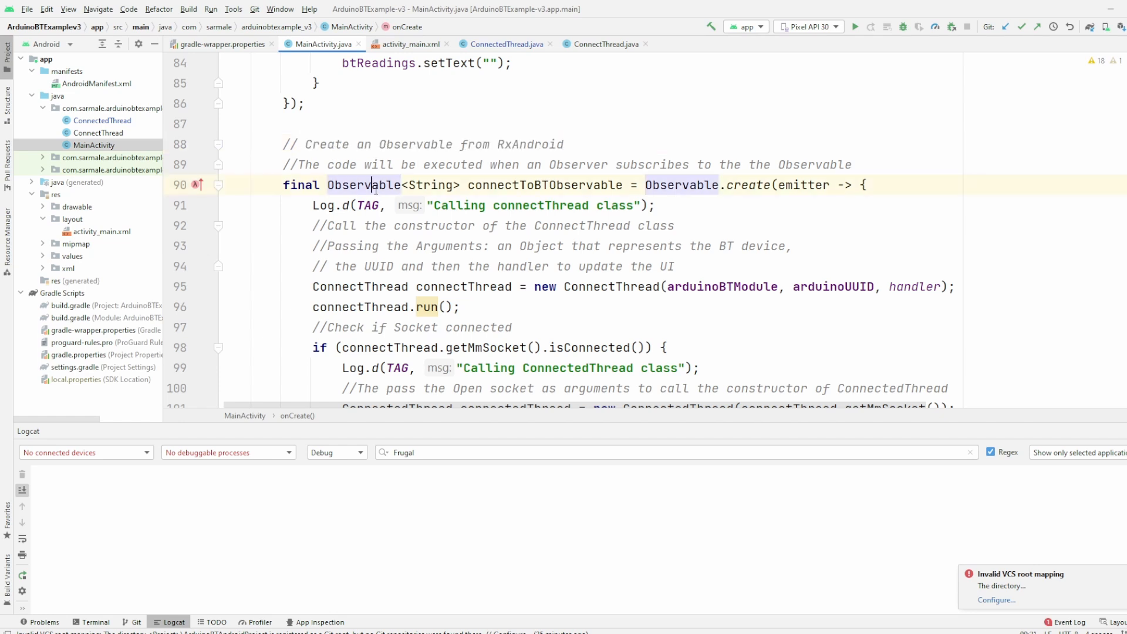
pyautogui.scroll(-3)
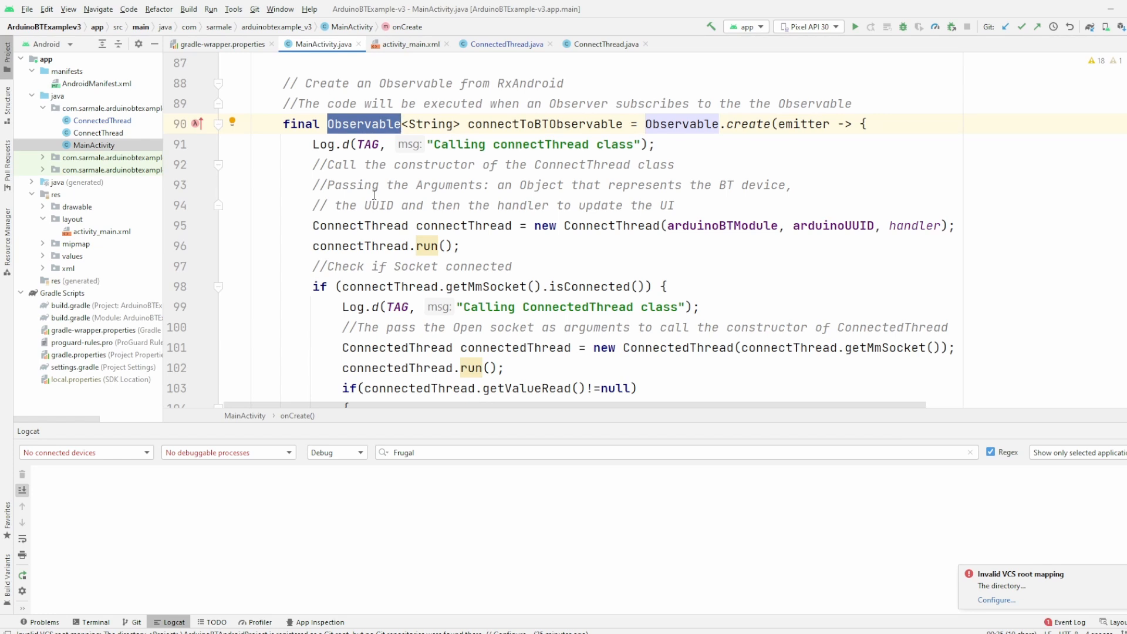
pyautogui.moveTo(469, 239)
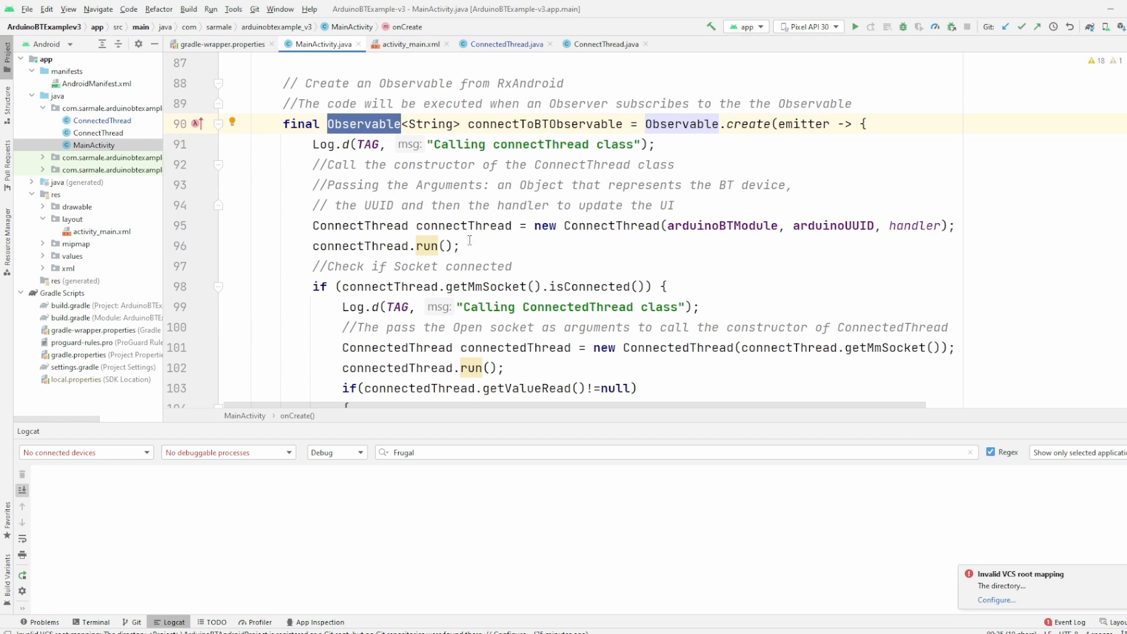
pyautogui.scroll(-3)
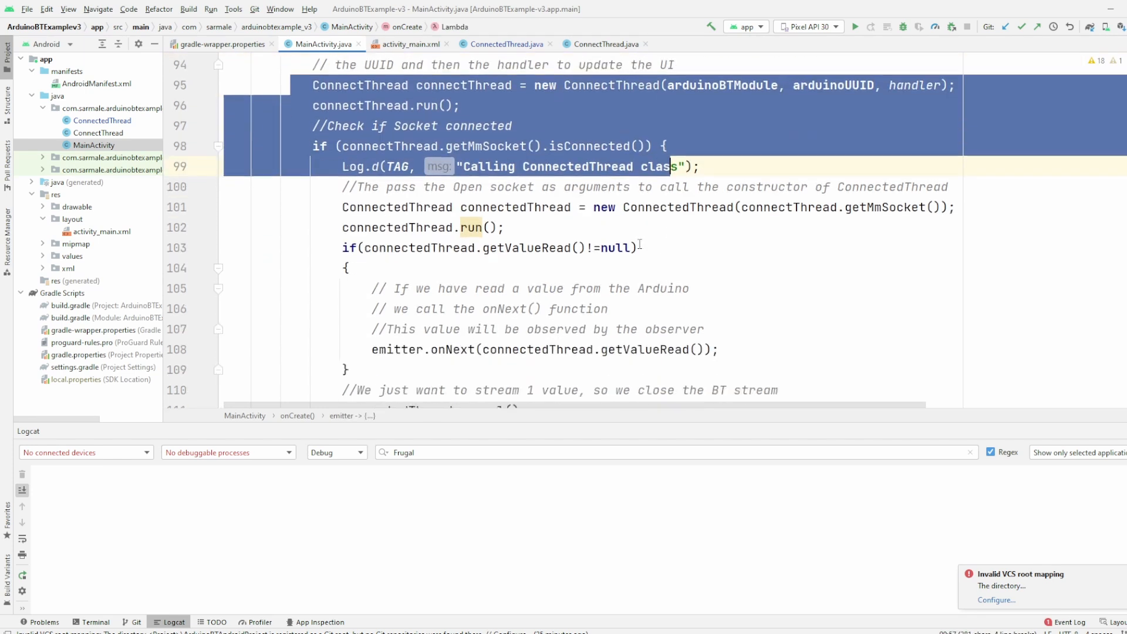
pyautogui.scroll(-3)
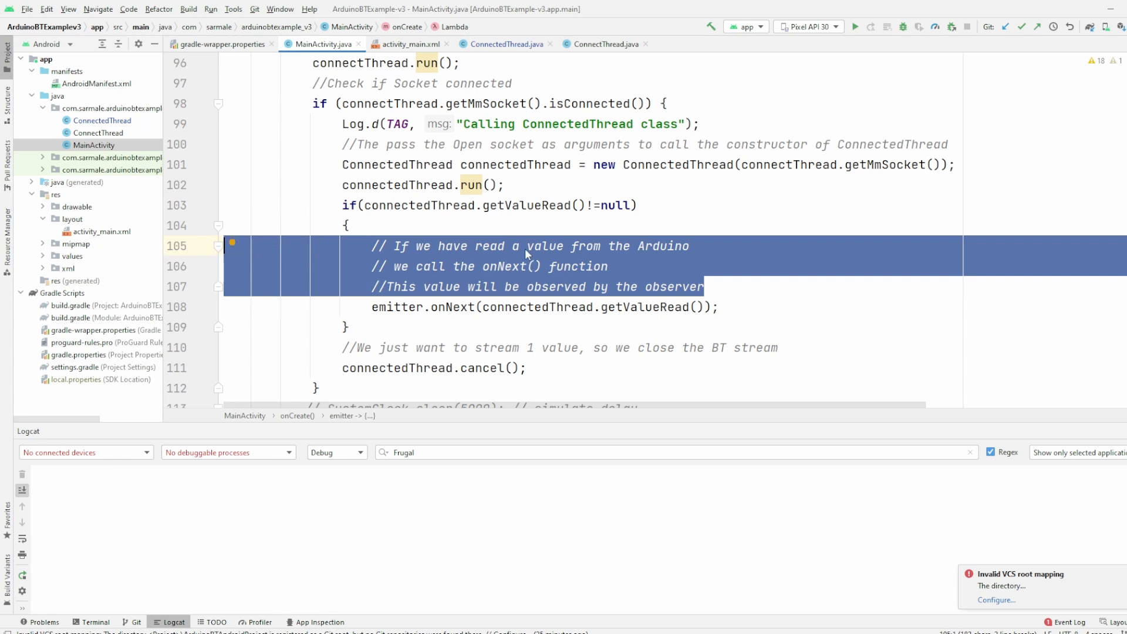
pyautogui.scroll(3)
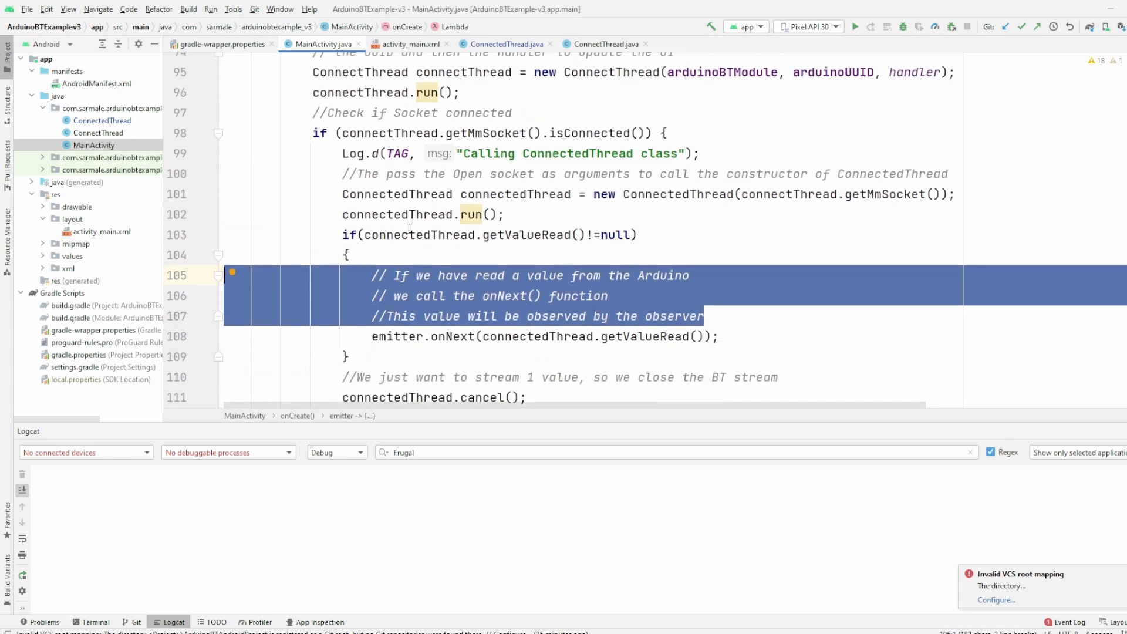
pyautogui.scroll(-3)
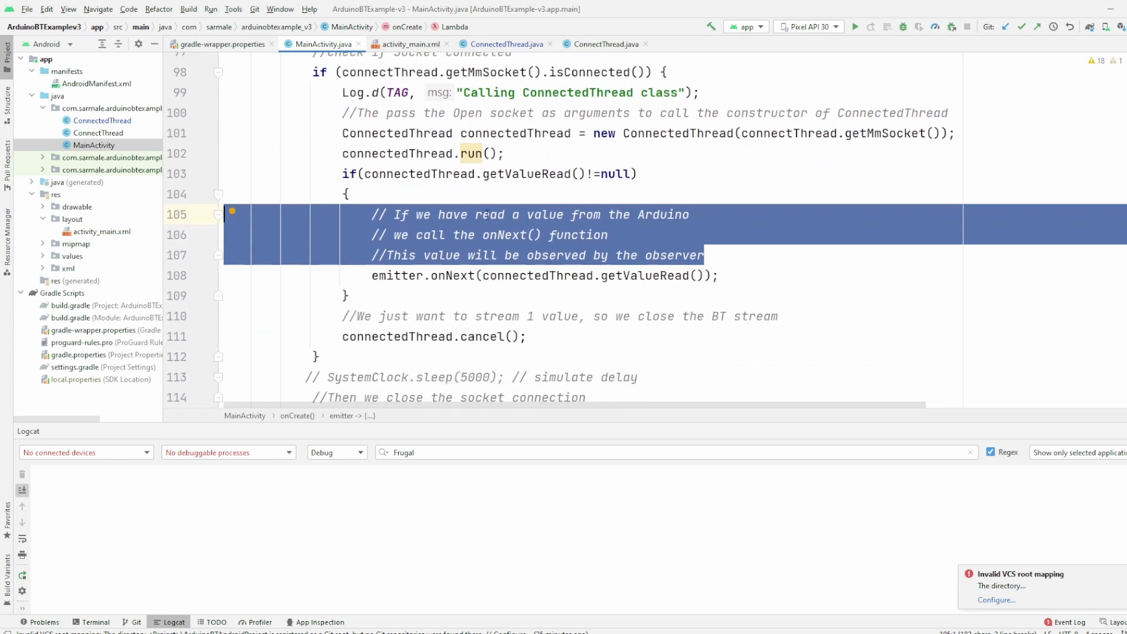
pyautogui.moveTo(486, 221)
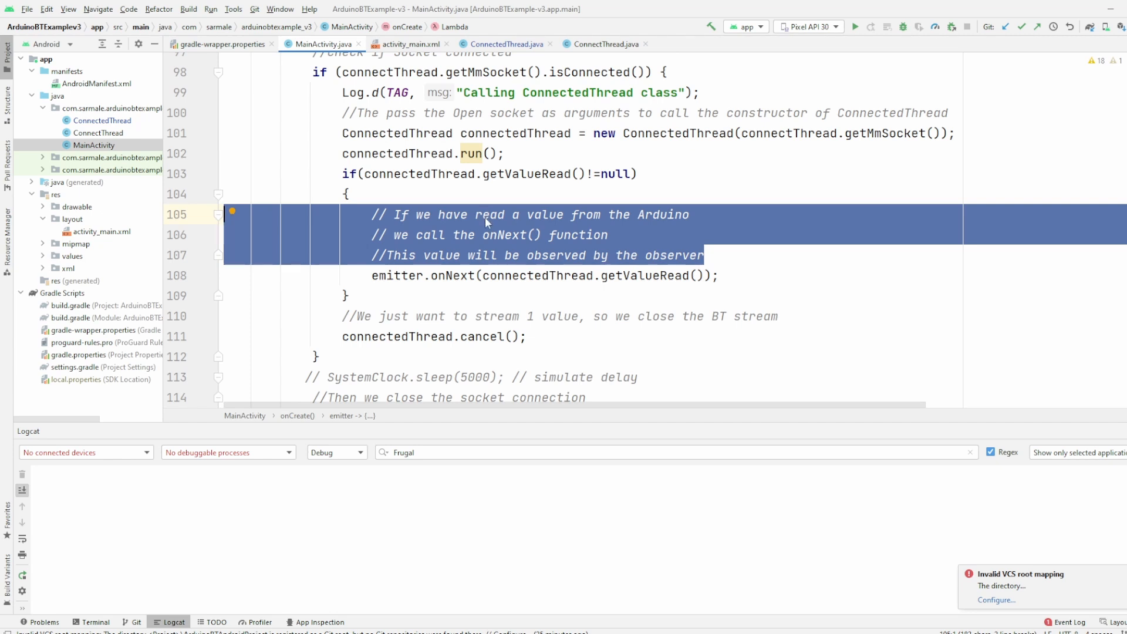
pyautogui.moveTo(745, 178)
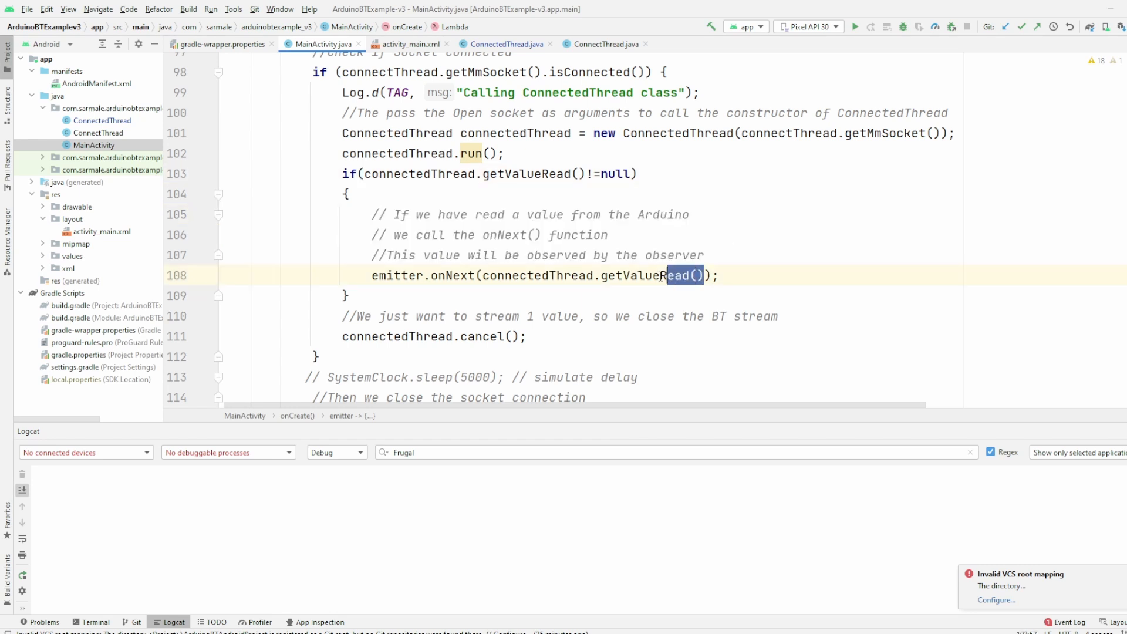
pyautogui.click(535, 275)
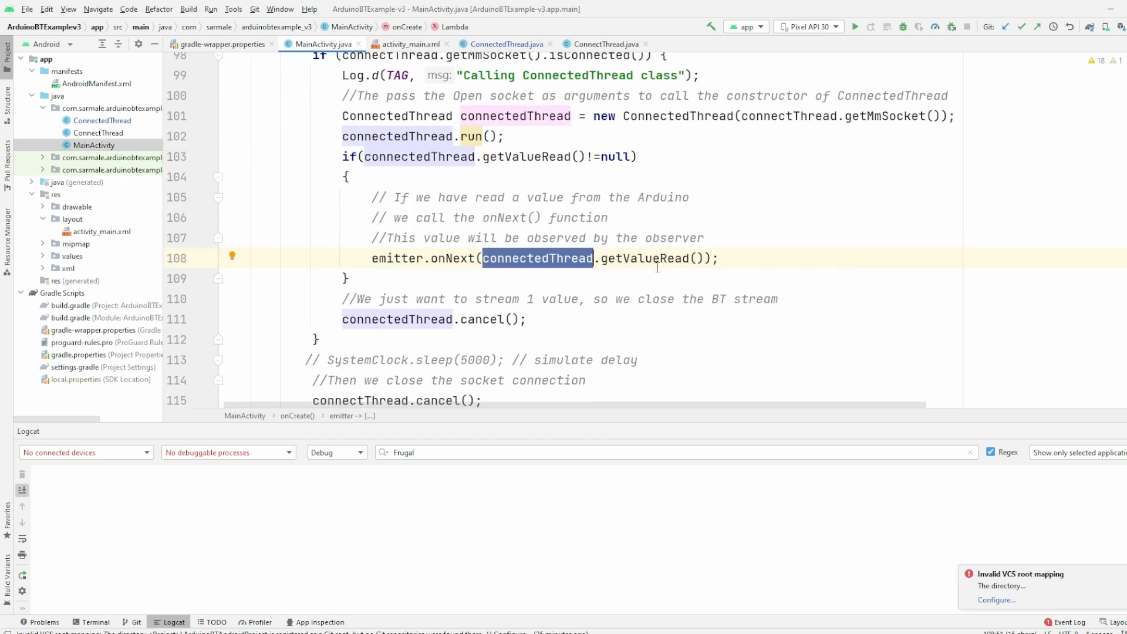
pyautogui.scroll(-3)
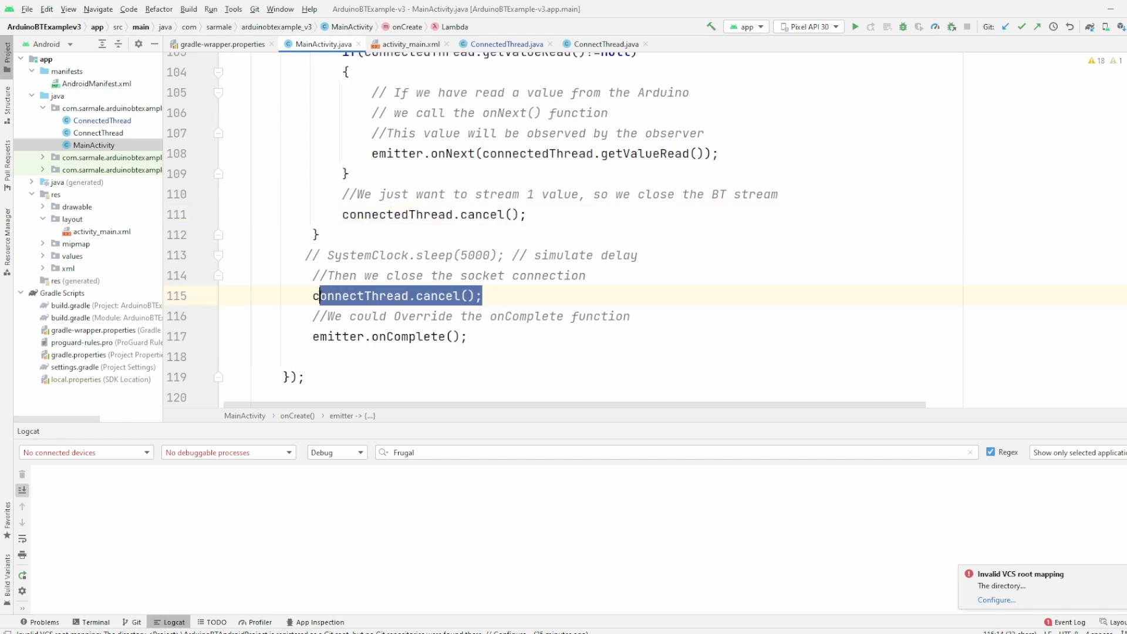
pyautogui.scroll(-3)
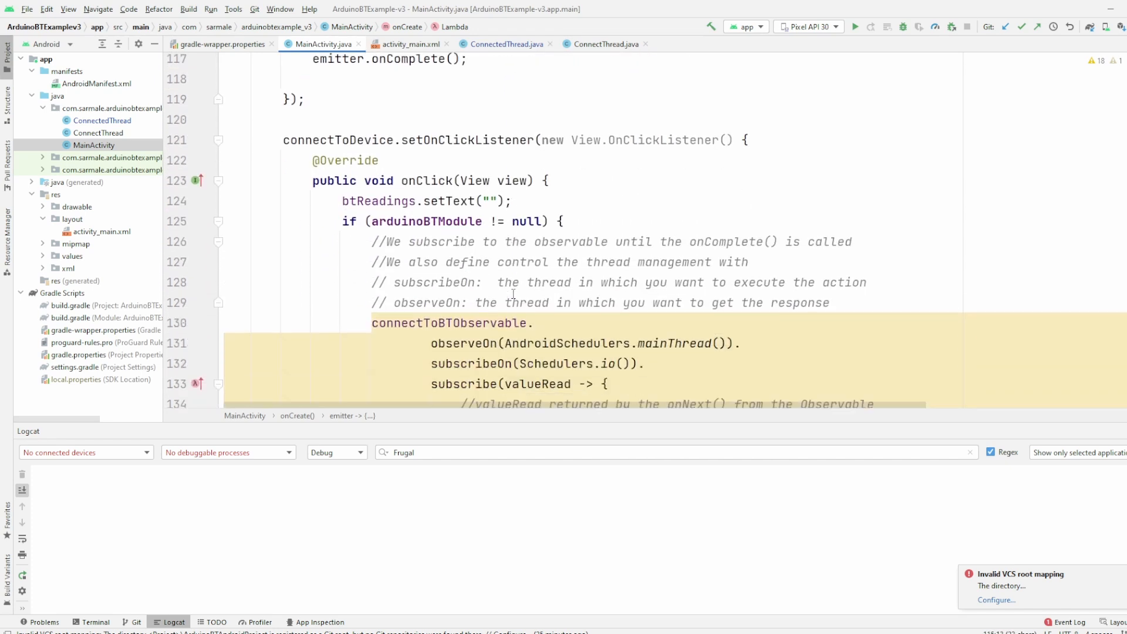
pyautogui.scroll(-3)
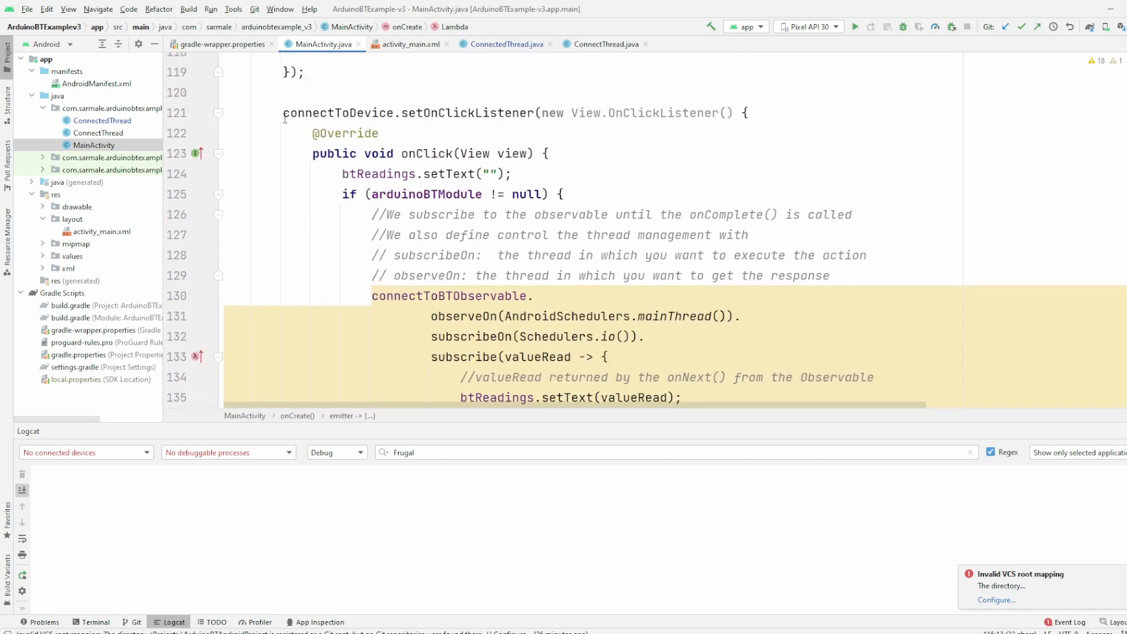
pyautogui.doubleClick(338, 112)
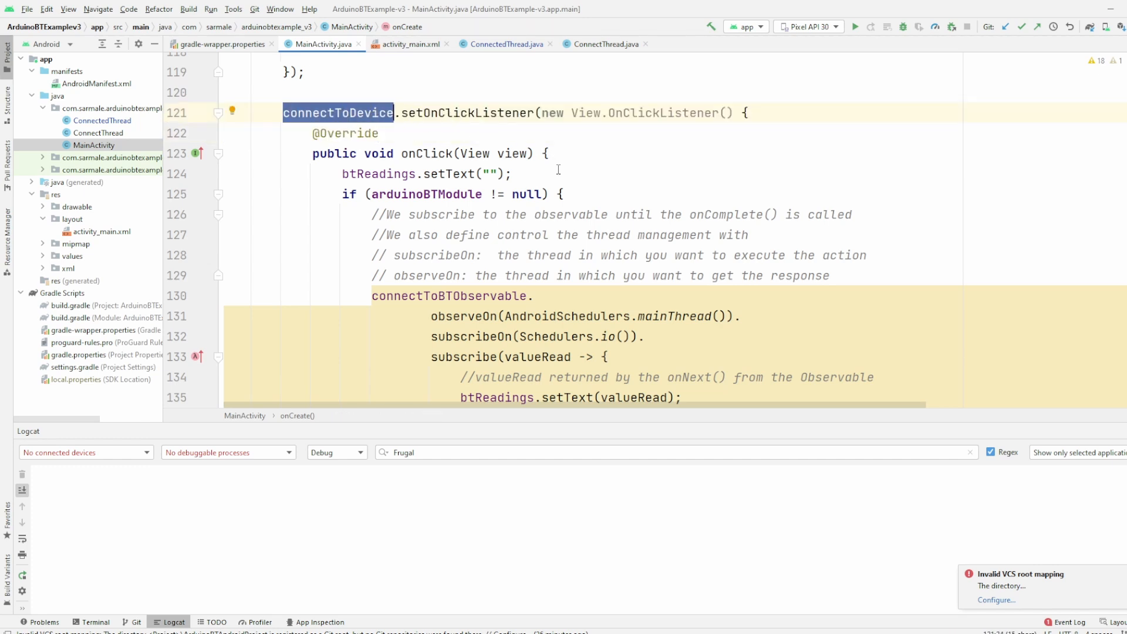
pyautogui.scroll(-3)
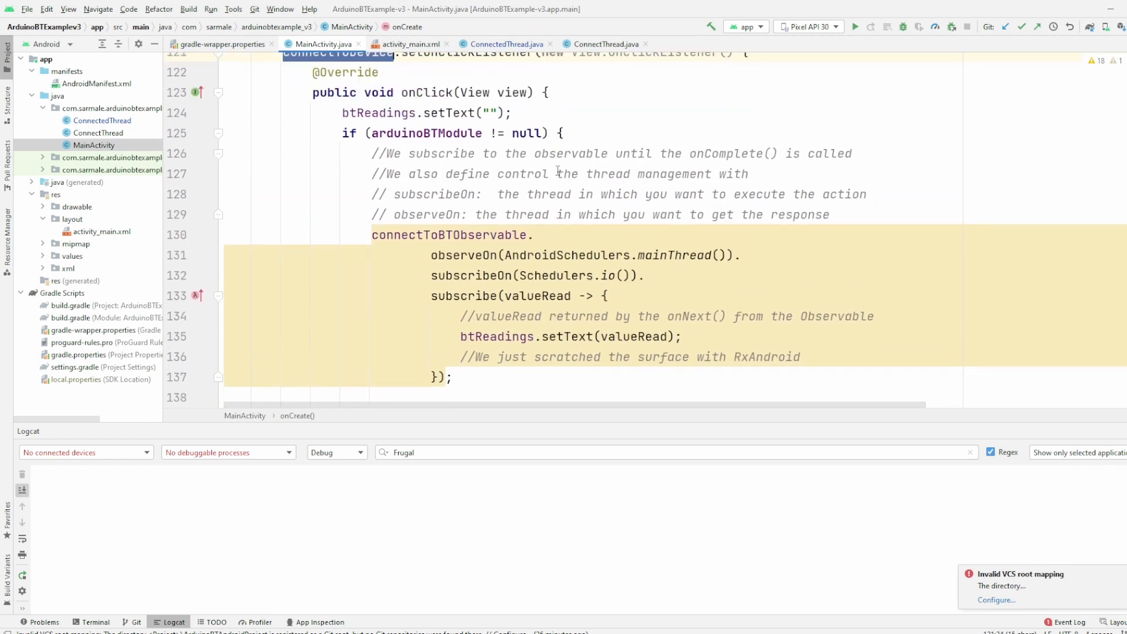
pyautogui.doubleClick(447, 235)
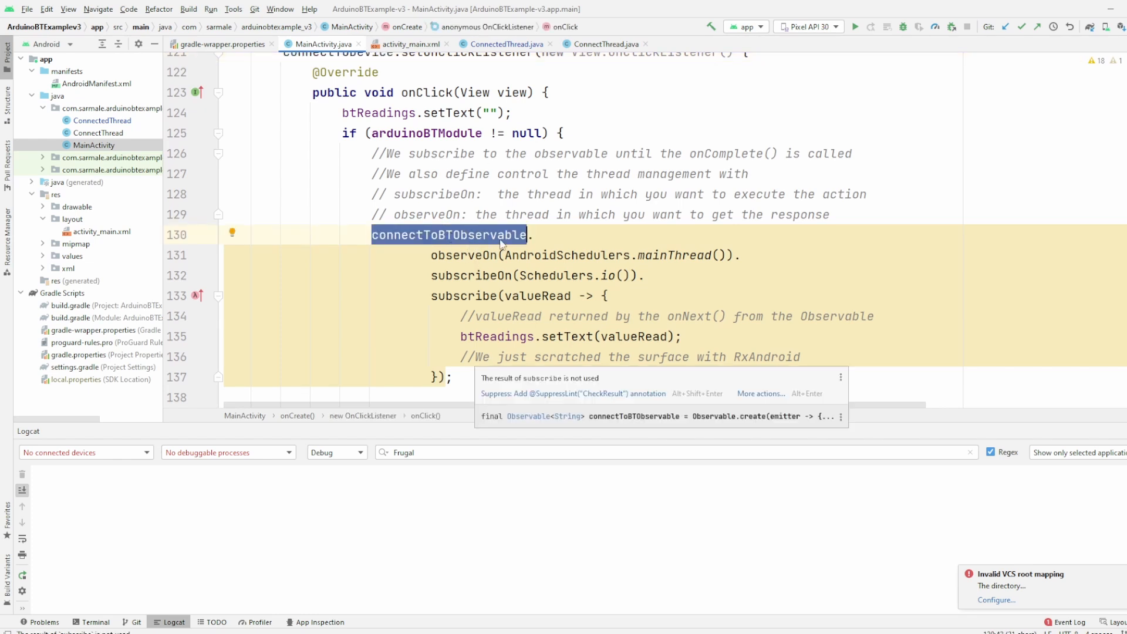
pyautogui.click(676, 254)
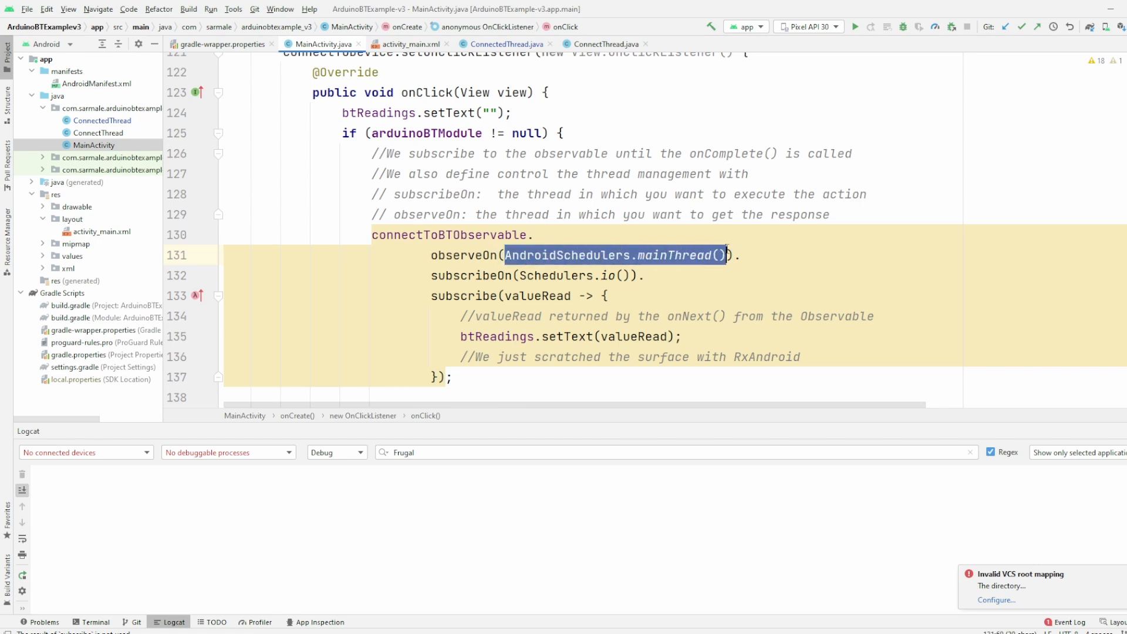
pyautogui.doubleClick(462, 254)
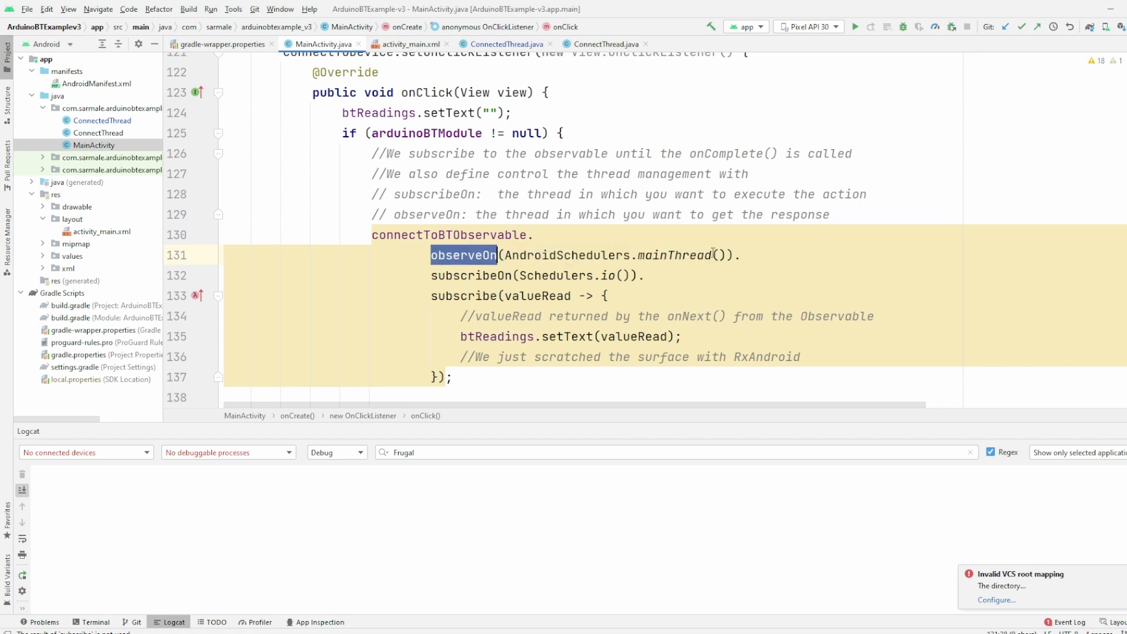
pyautogui.doubleClick(614, 254)
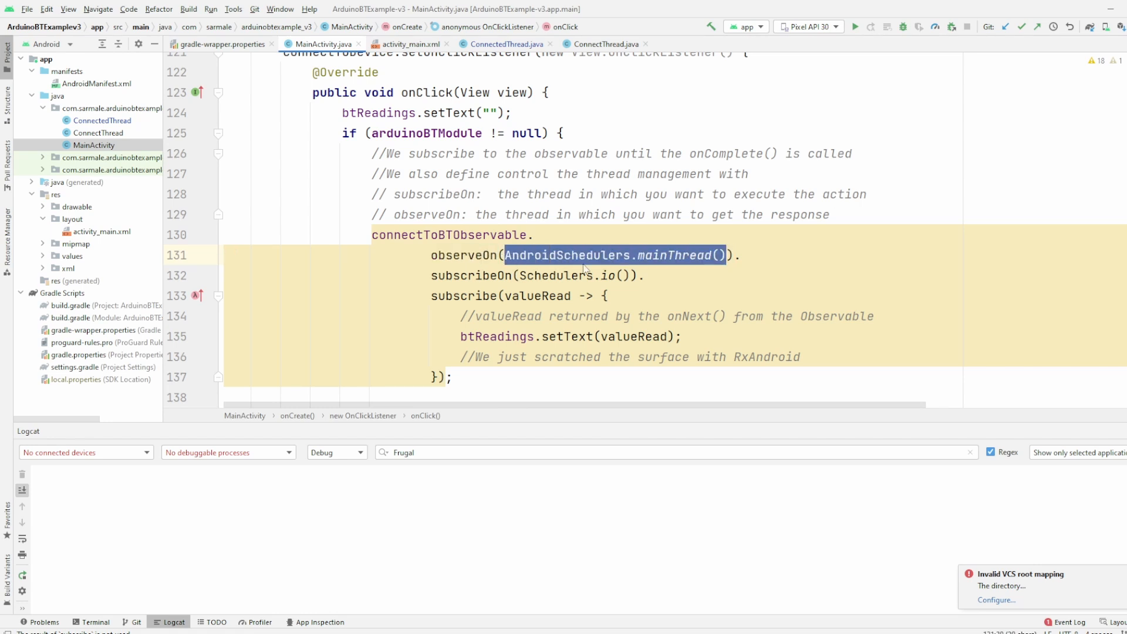
pyautogui.click(624, 274)
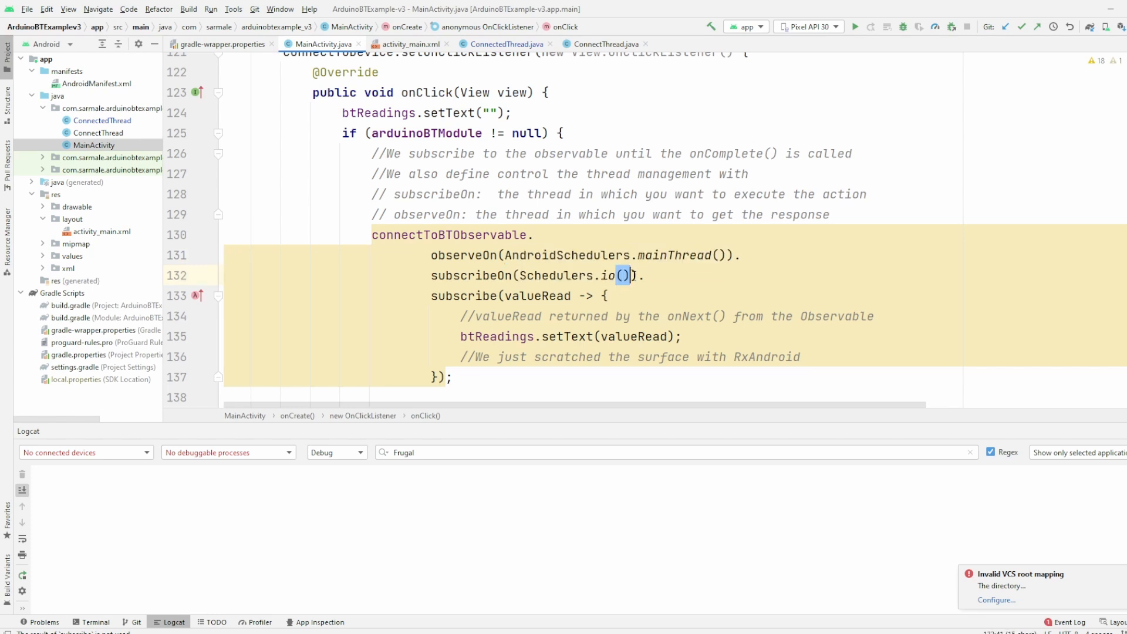
pyautogui.doubleClick(568, 275)
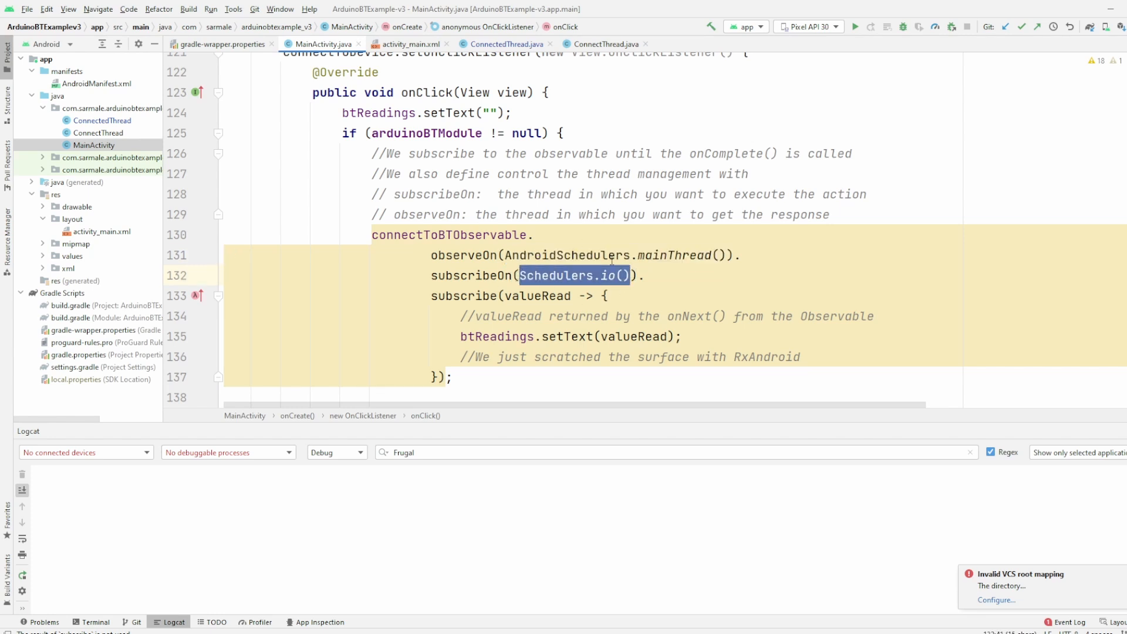
pyautogui.scroll(-3)
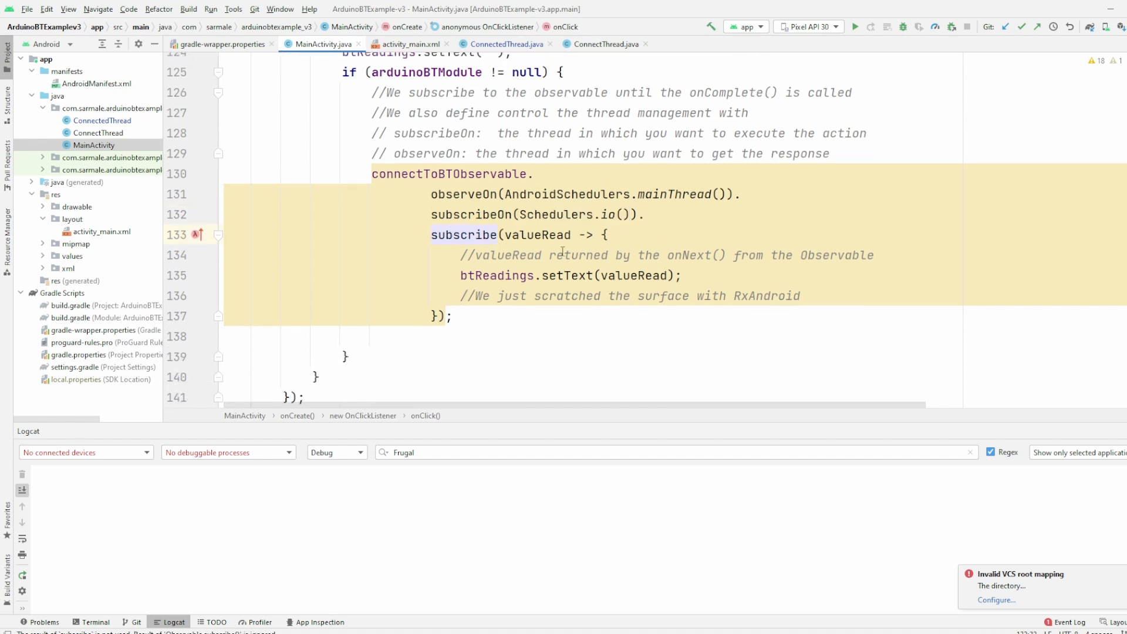
pyautogui.doubleClick(496, 274)
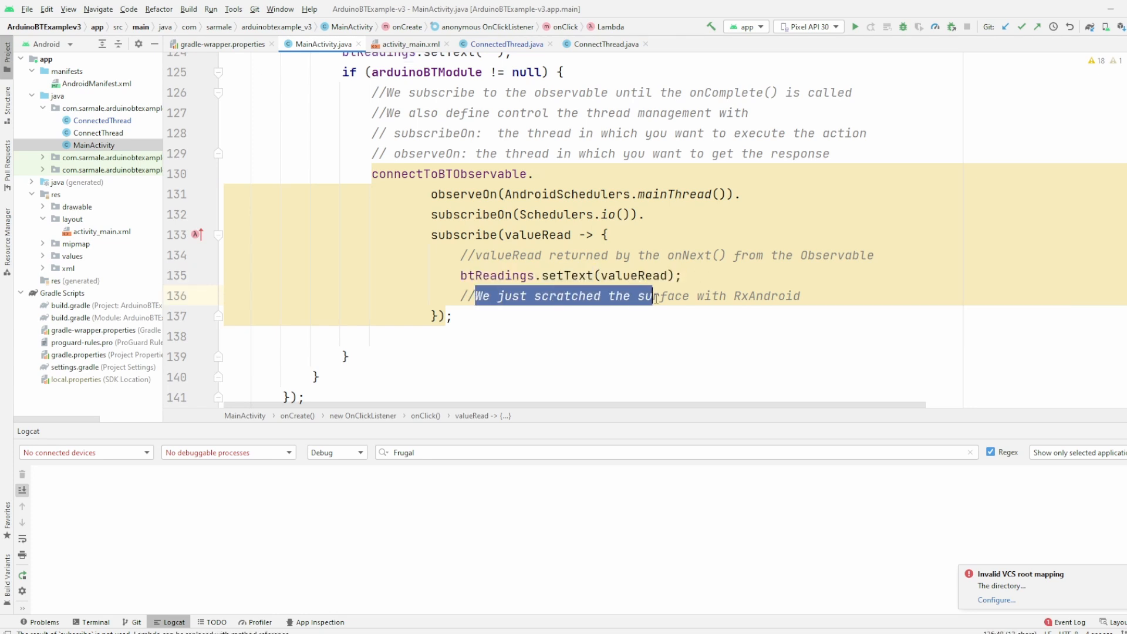
pyautogui.click(732, 295)
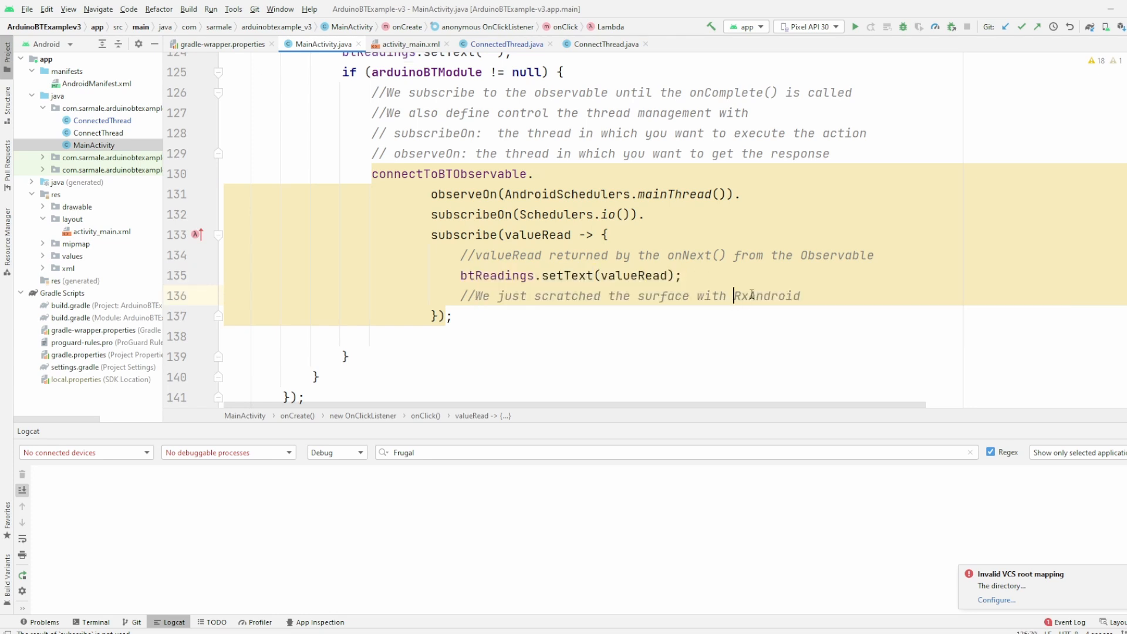
pyautogui.moveTo(744, 288)
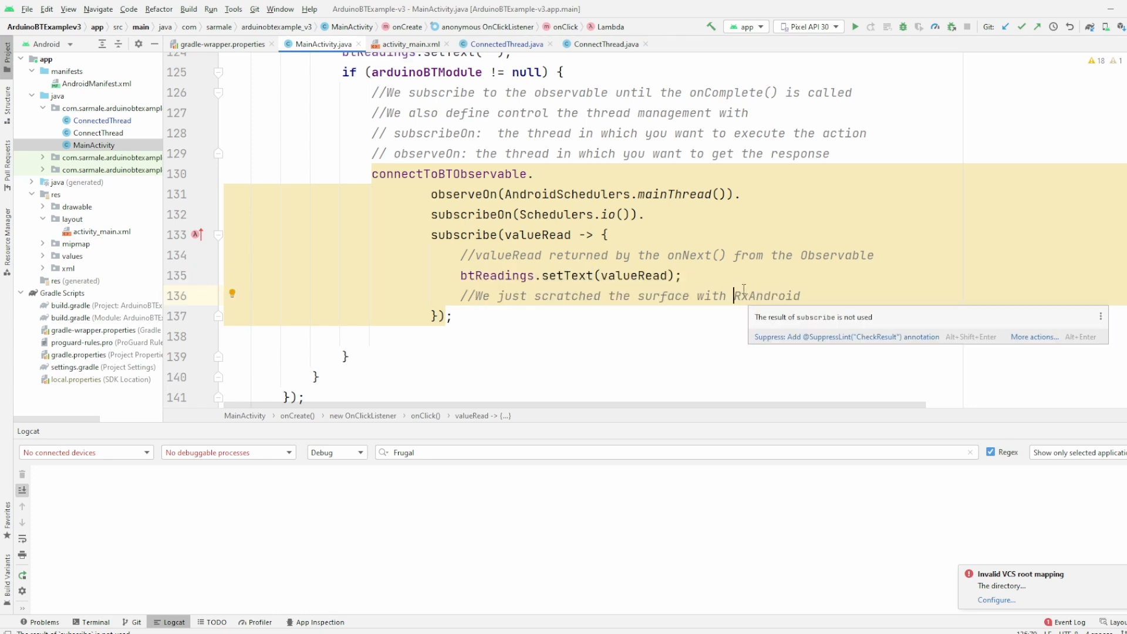
pyautogui.tripleClick(629, 296)
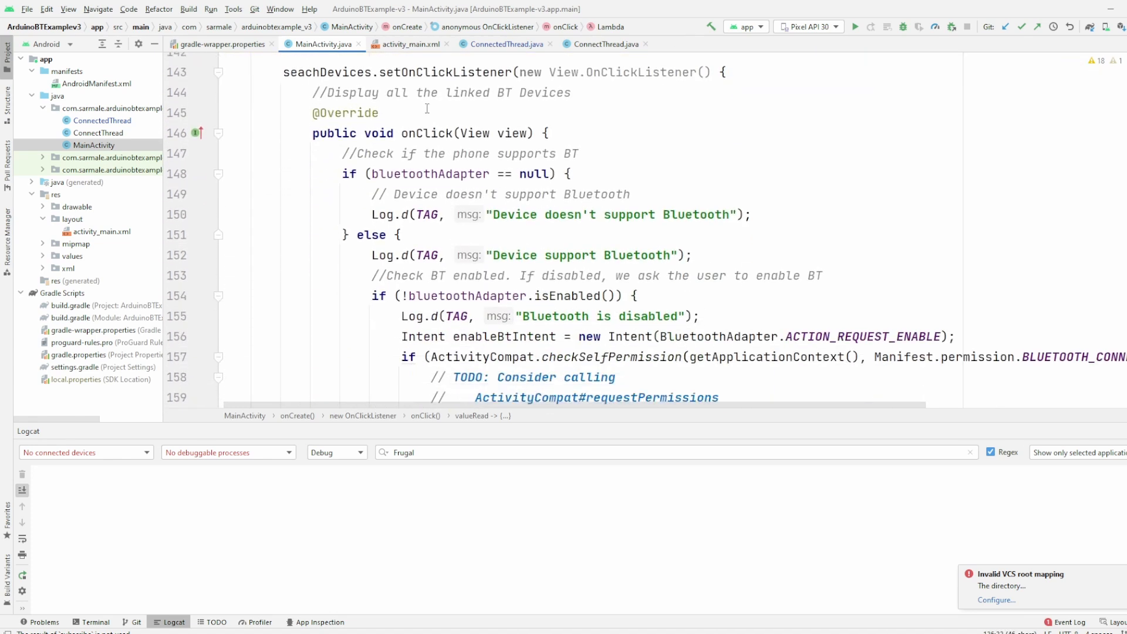
pyautogui.doubleClick(315, 133)
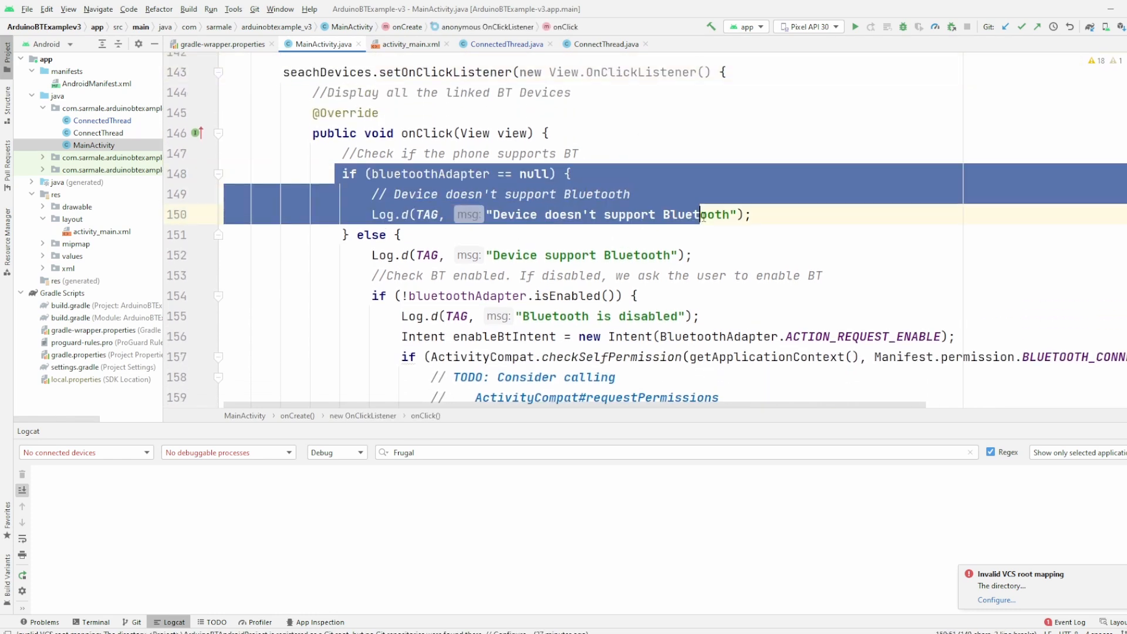
pyautogui.click(417, 174)
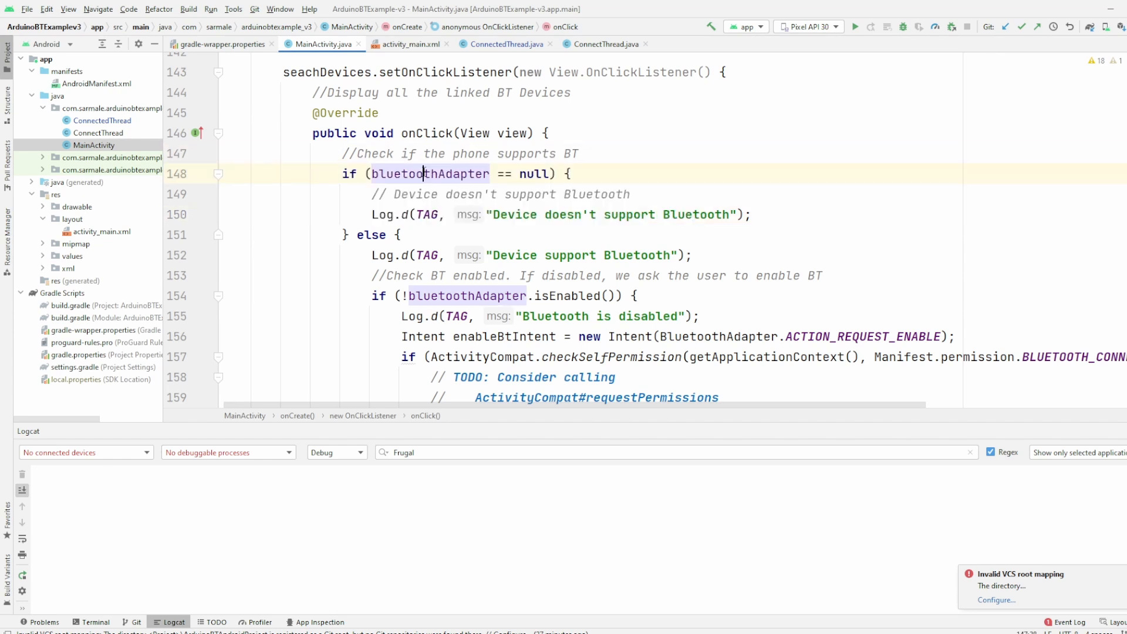
pyautogui.doubleClick(430, 174)
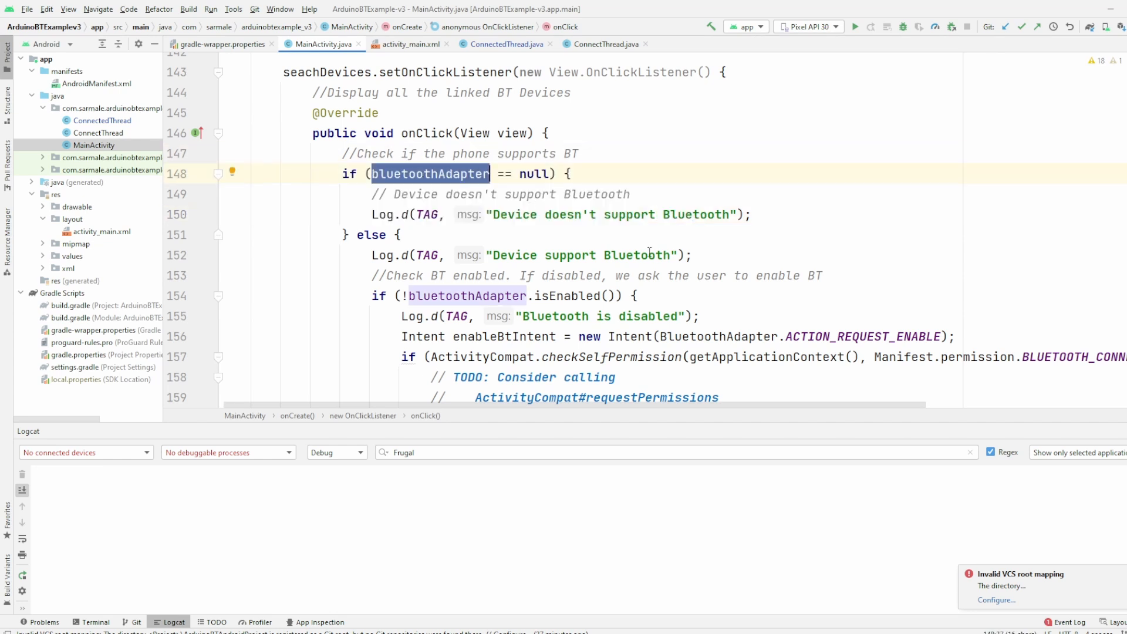
pyautogui.scroll(-3)
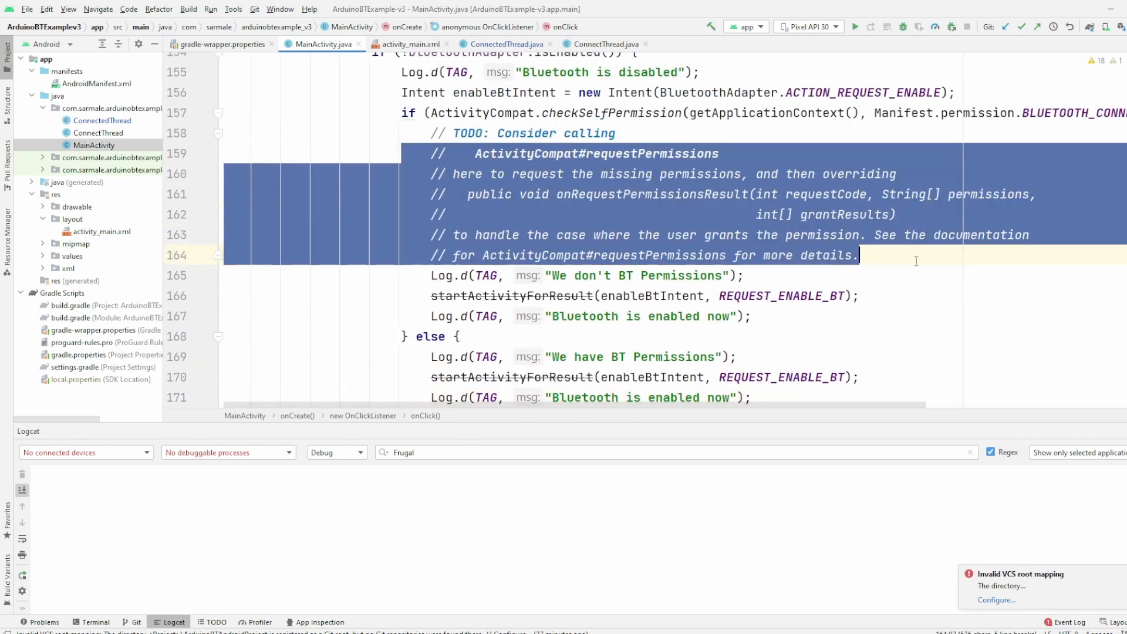
pyautogui.scroll(-3)
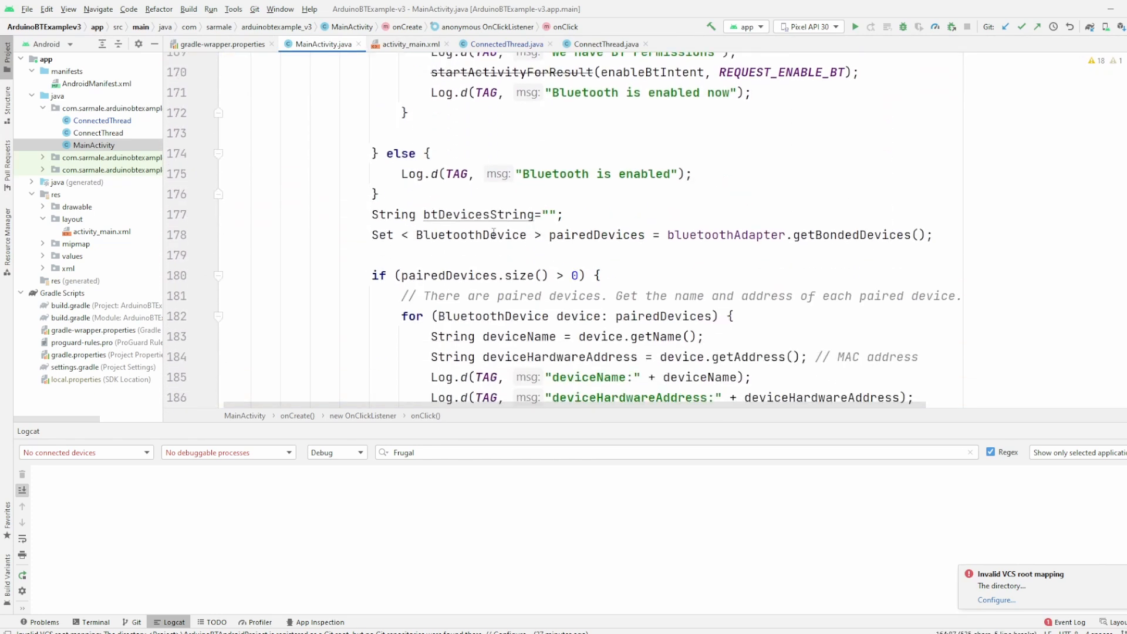
pyautogui.scroll(-3)
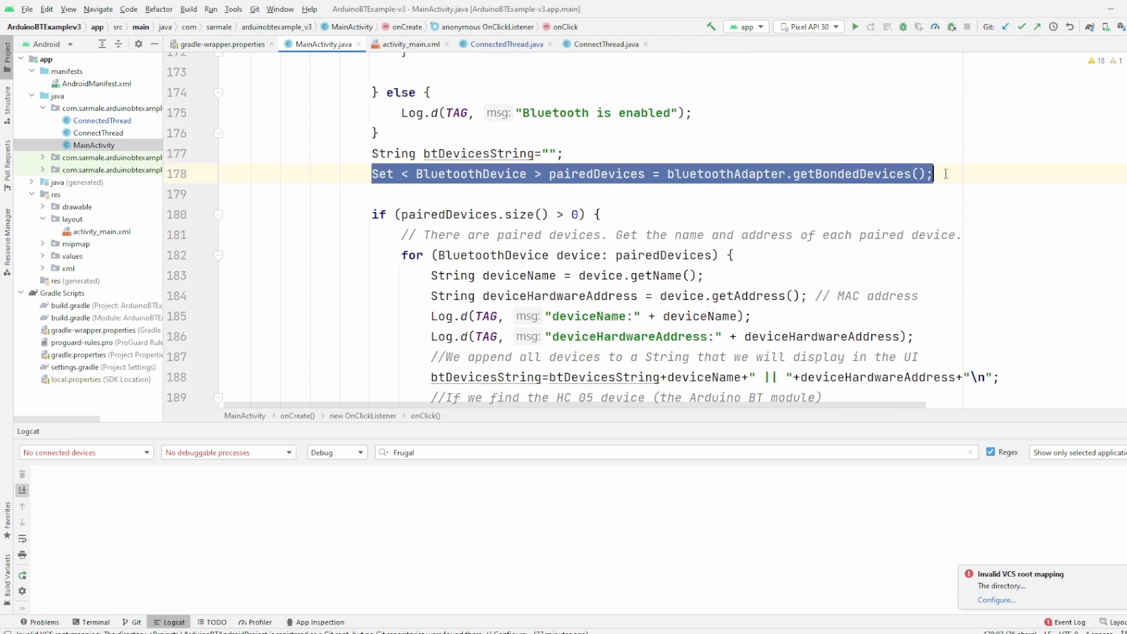
pyautogui.scroll(-3)
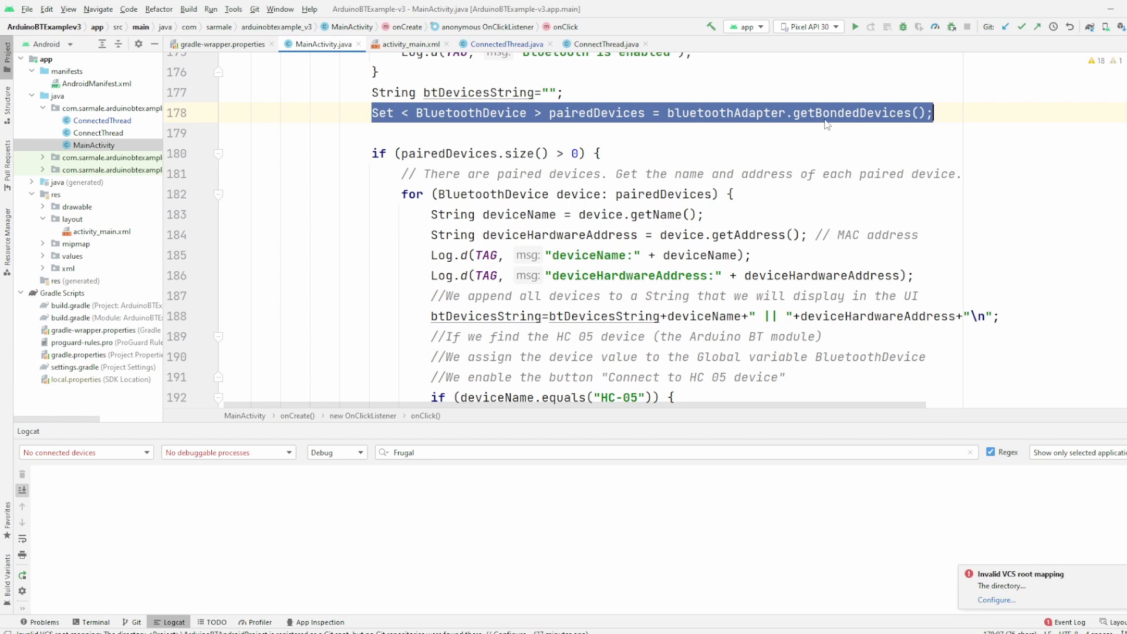
pyautogui.scroll(-3)
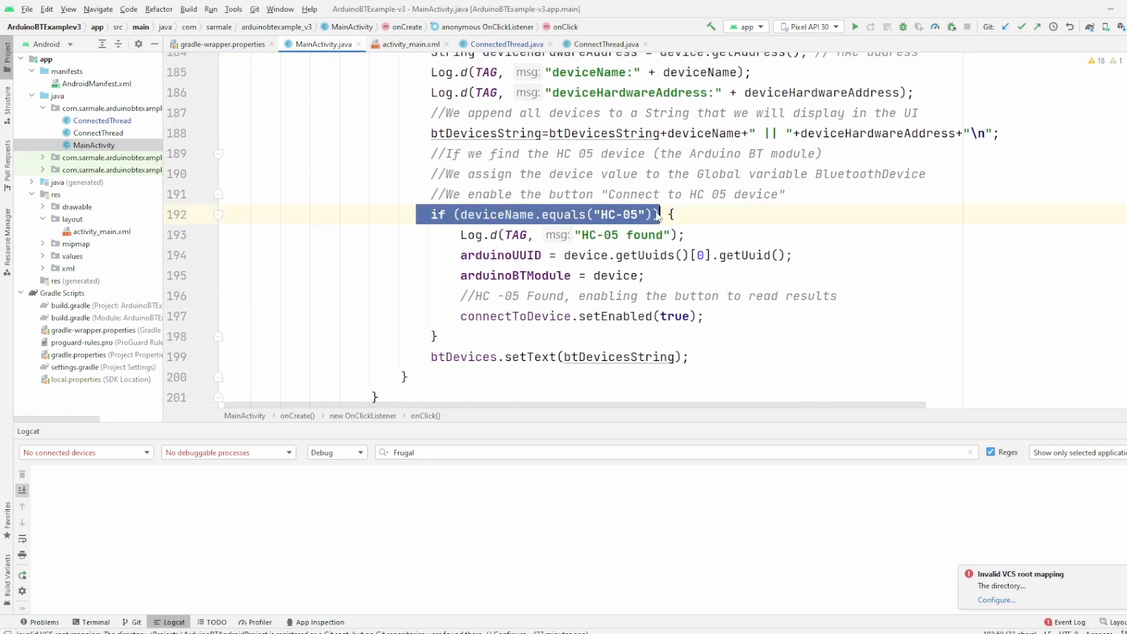
pyautogui.click(599, 214)
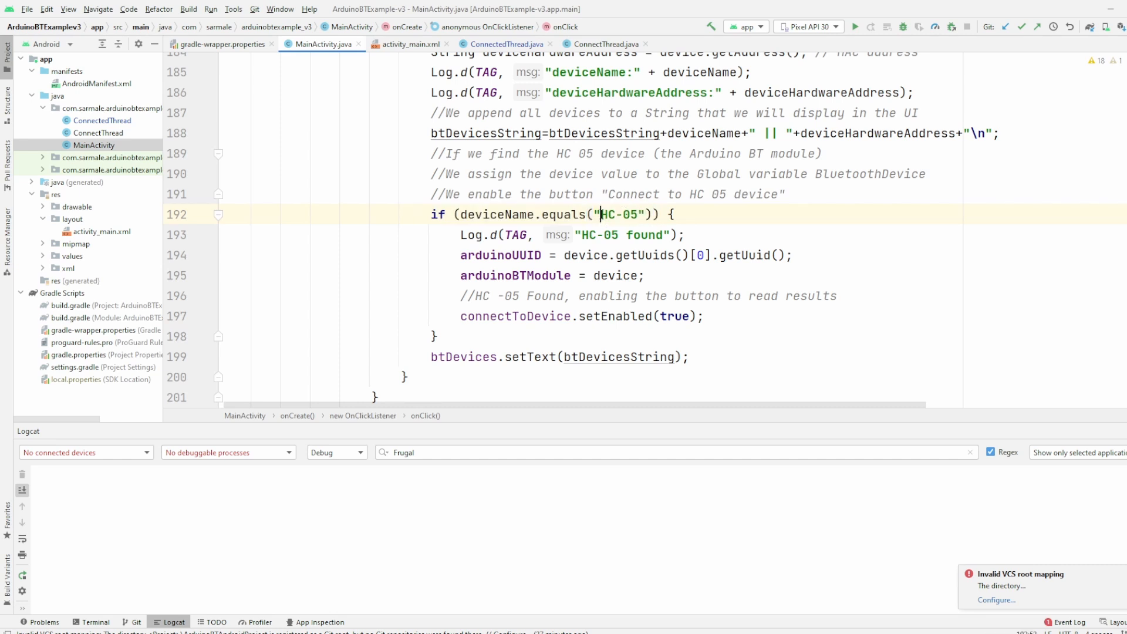
pyautogui.doubleClick(618, 214)
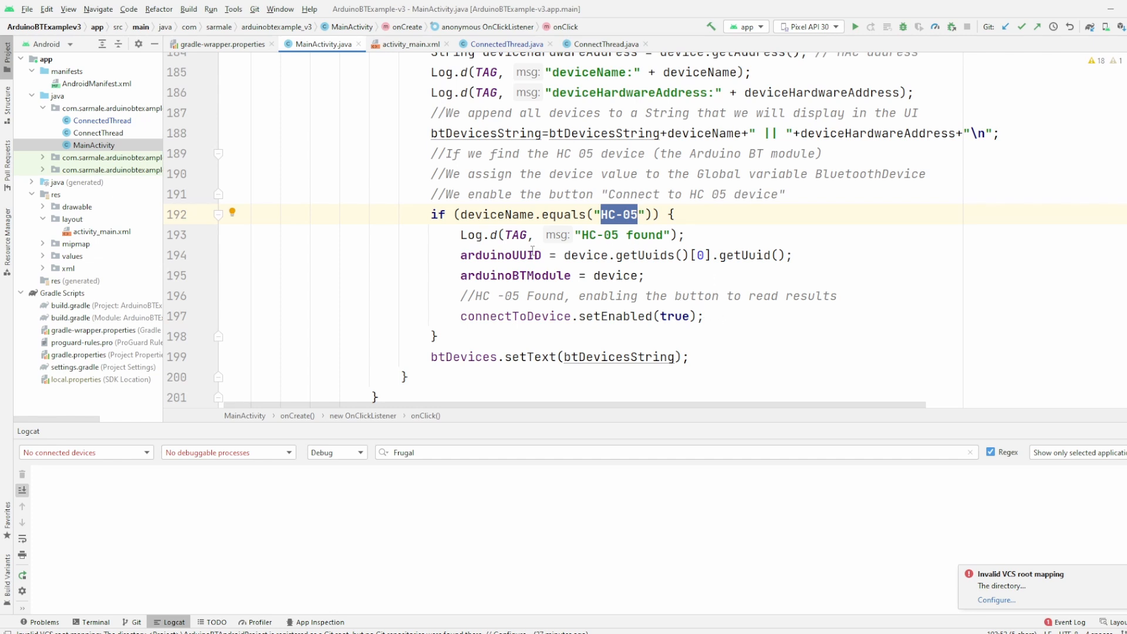
pyautogui.moveTo(561, 244)
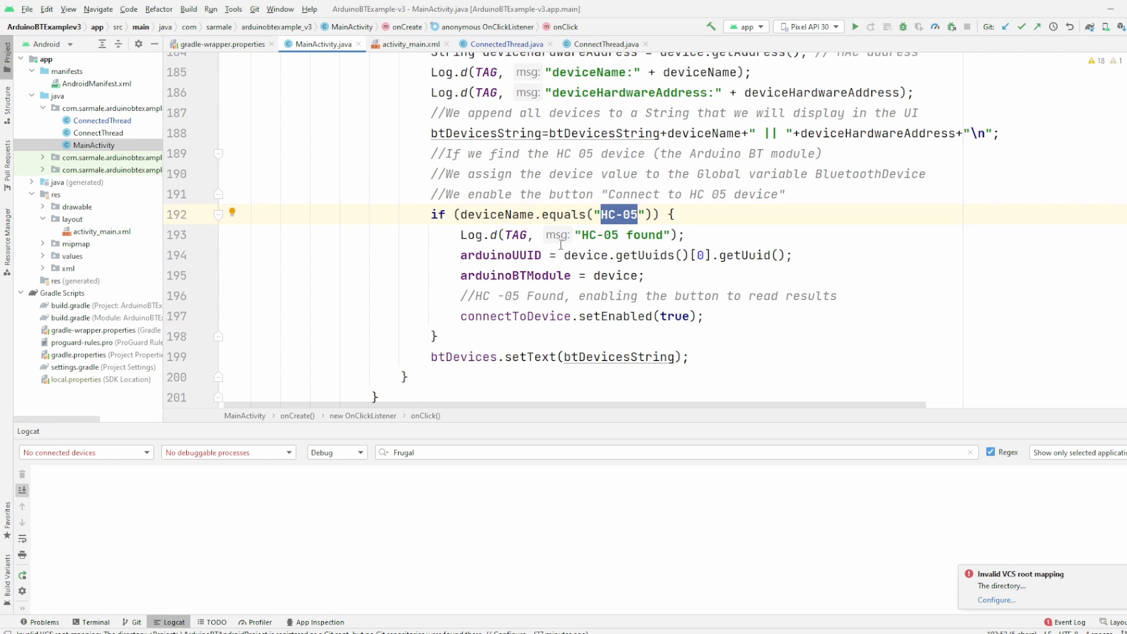
pyautogui.moveTo(735, 318)
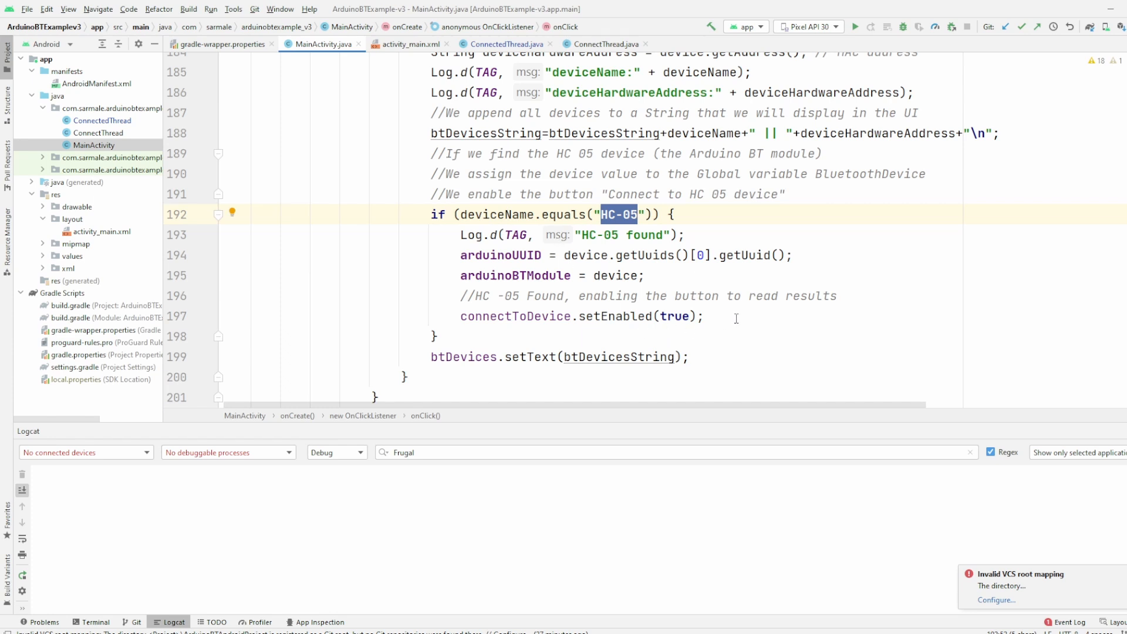
pyautogui.click(507, 274)
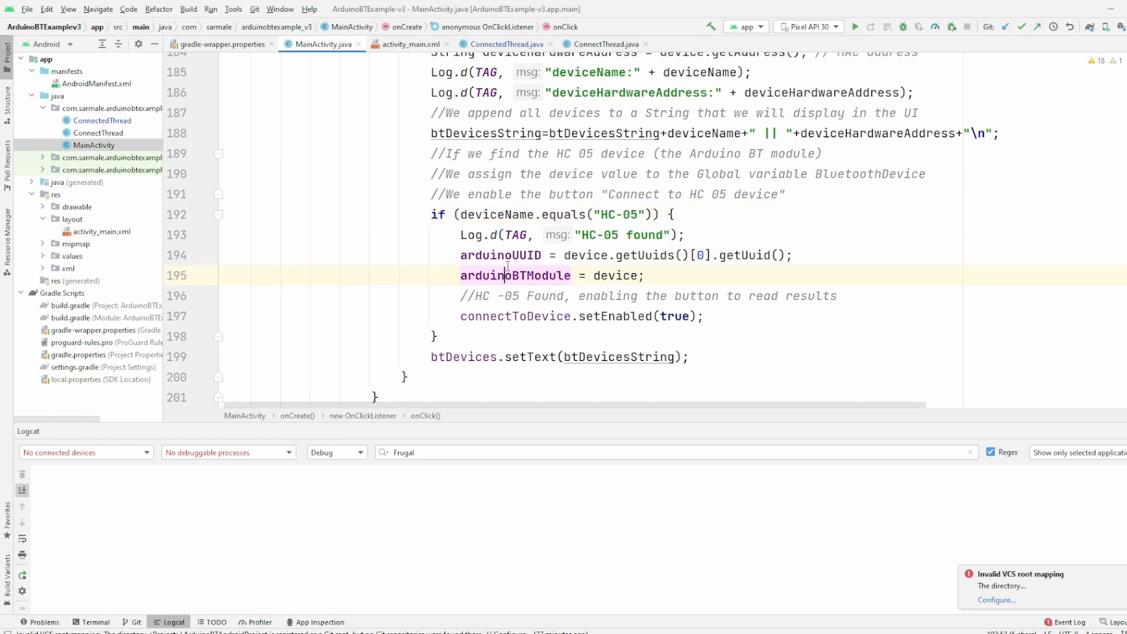
pyautogui.doubleClick(514, 274)
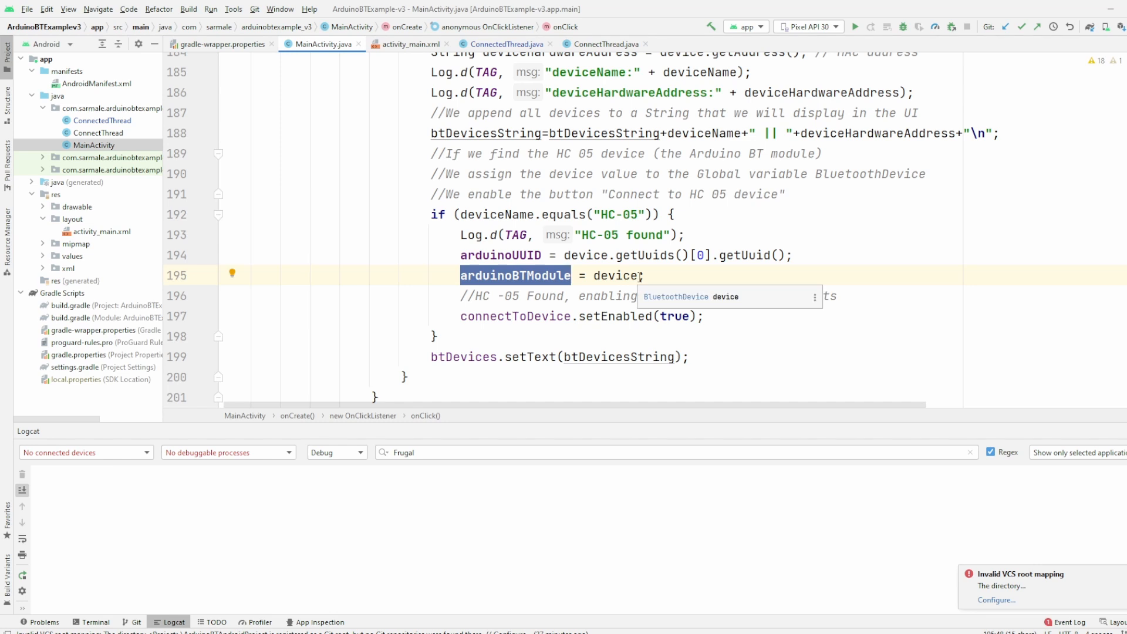
pyautogui.scroll(-3)
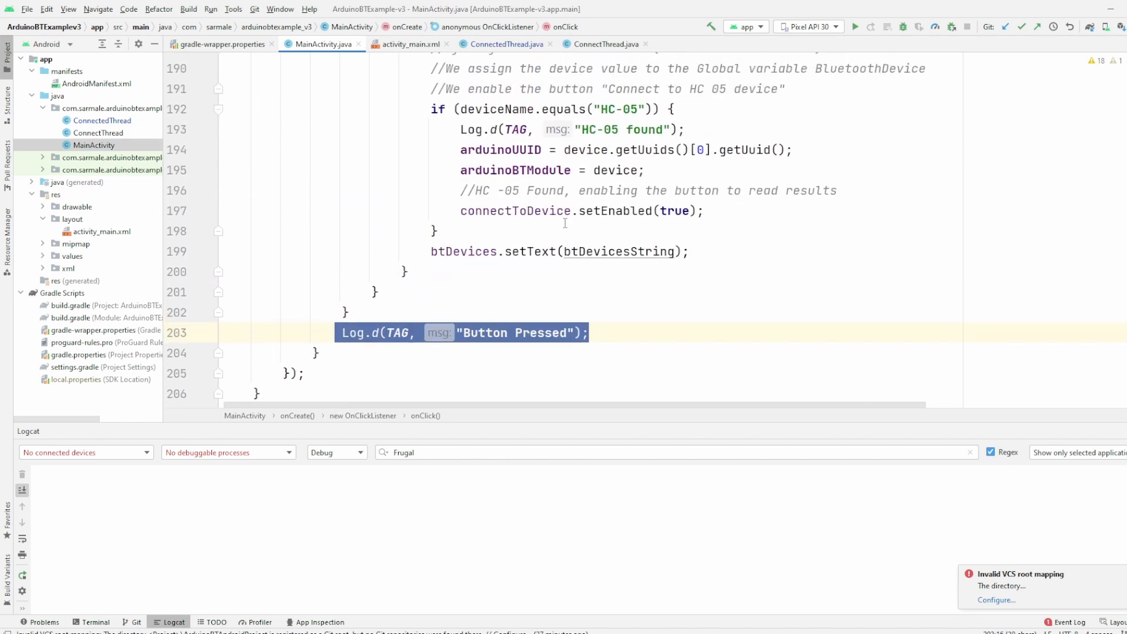
pyautogui.scroll(3)
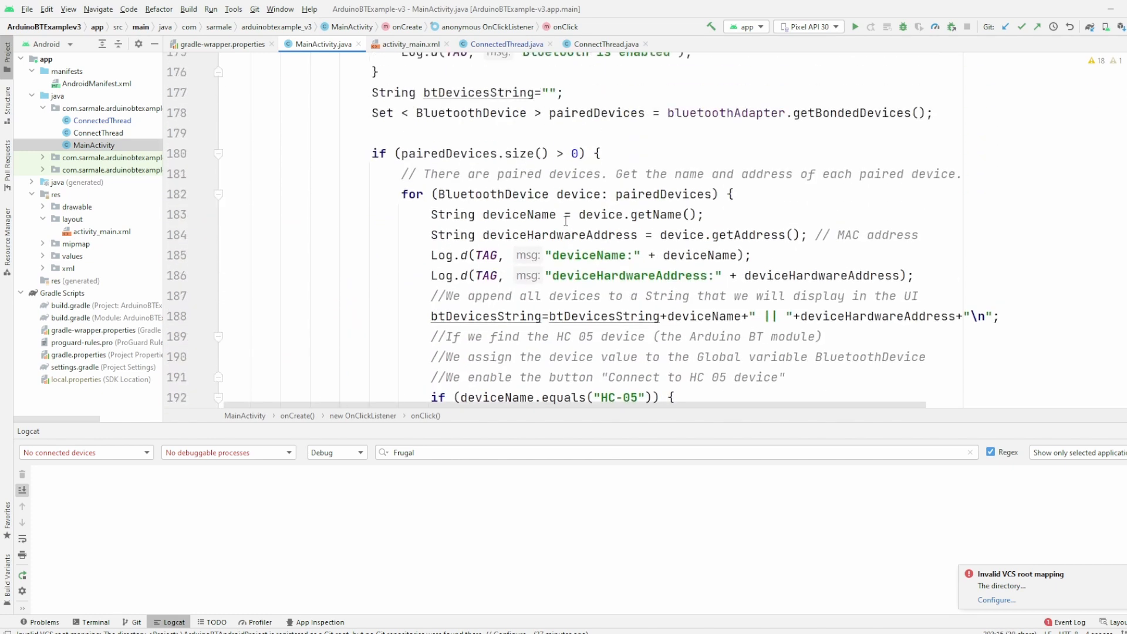